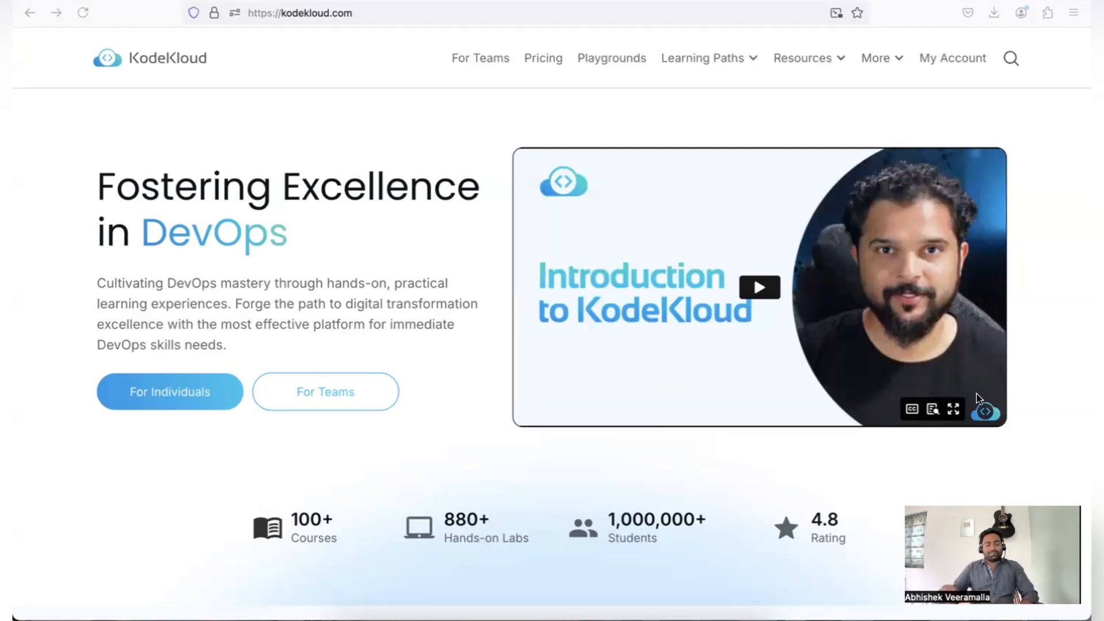
{"action": "mouse_move", "coordinate": [558, 55]}
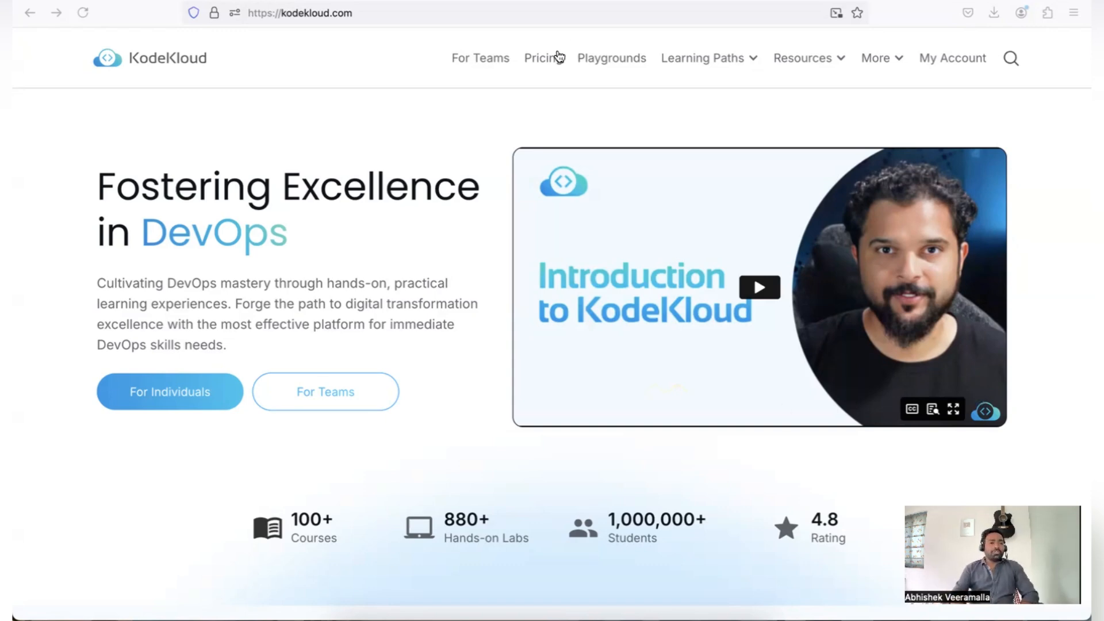
{"action": "mouse_move", "coordinate": [335, 32]}
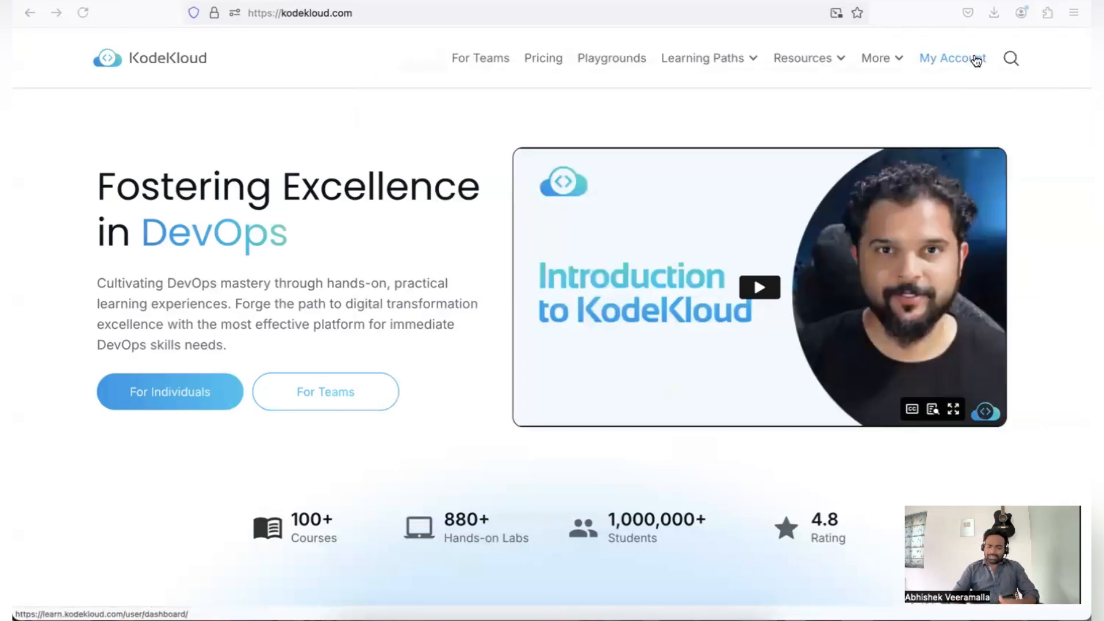
Step: Go from the KodeKloud homepage to the sign-in page via My Account
{"action": "left_click", "coordinate": [953, 57]}
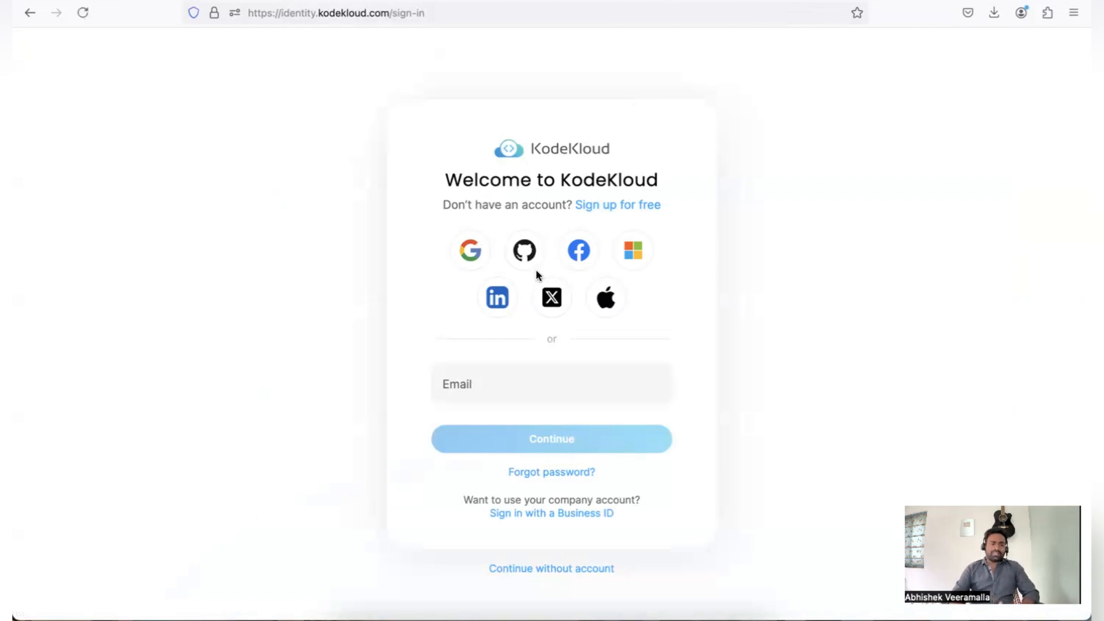
{"action": "mouse_move", "coordinate": [639, 319]}
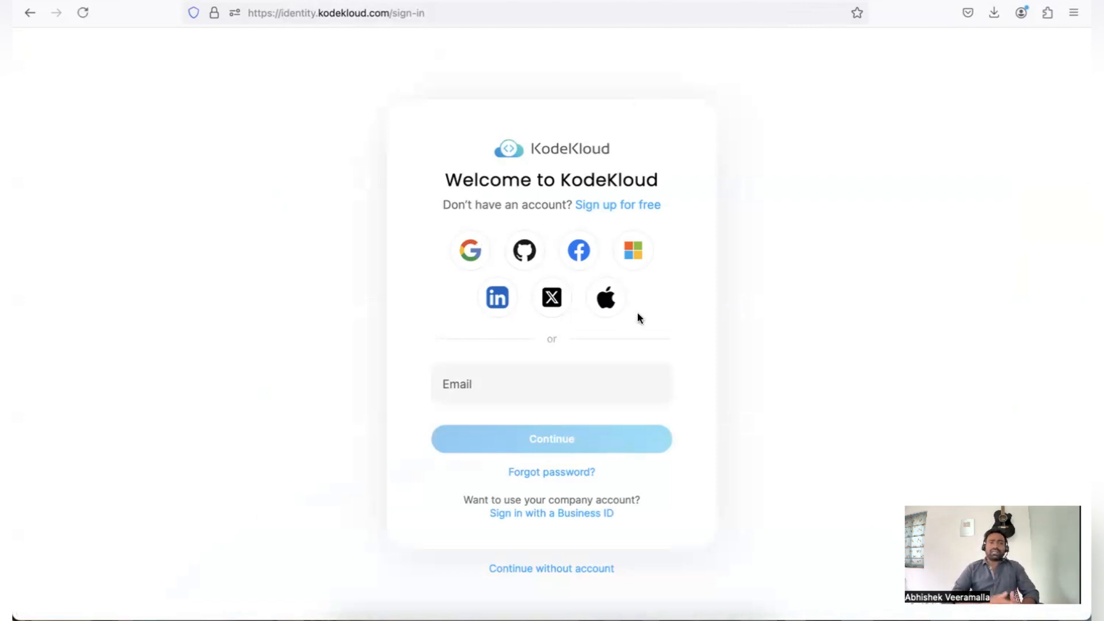
{"action": "mouse_move", "coordinate": [423, 301]}
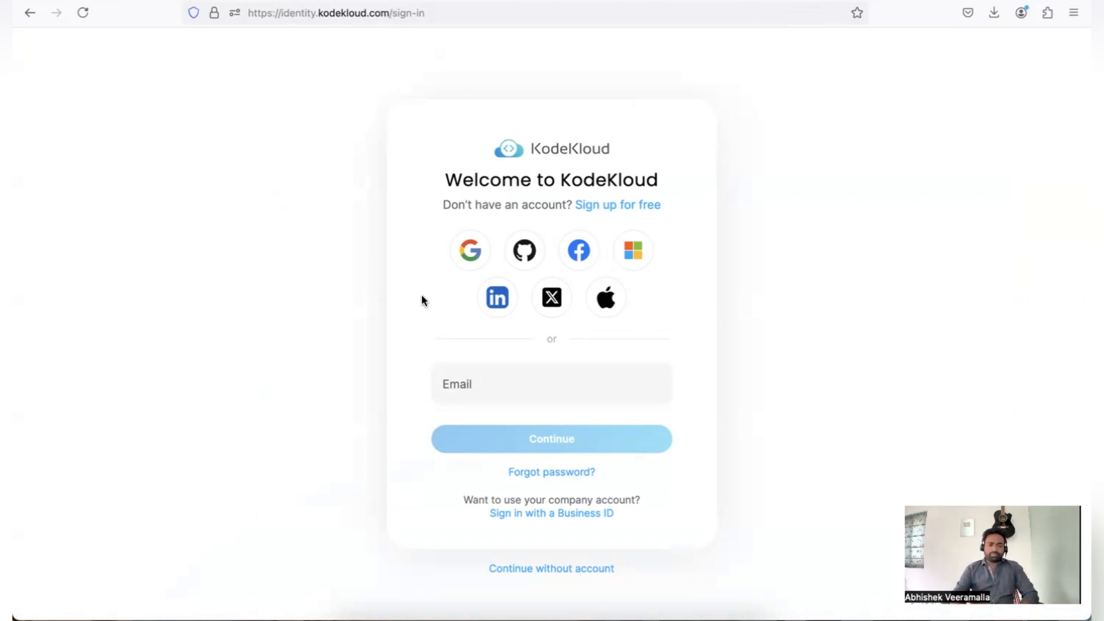
{"action": "mouse_move", "coordinate": [472, 253]}
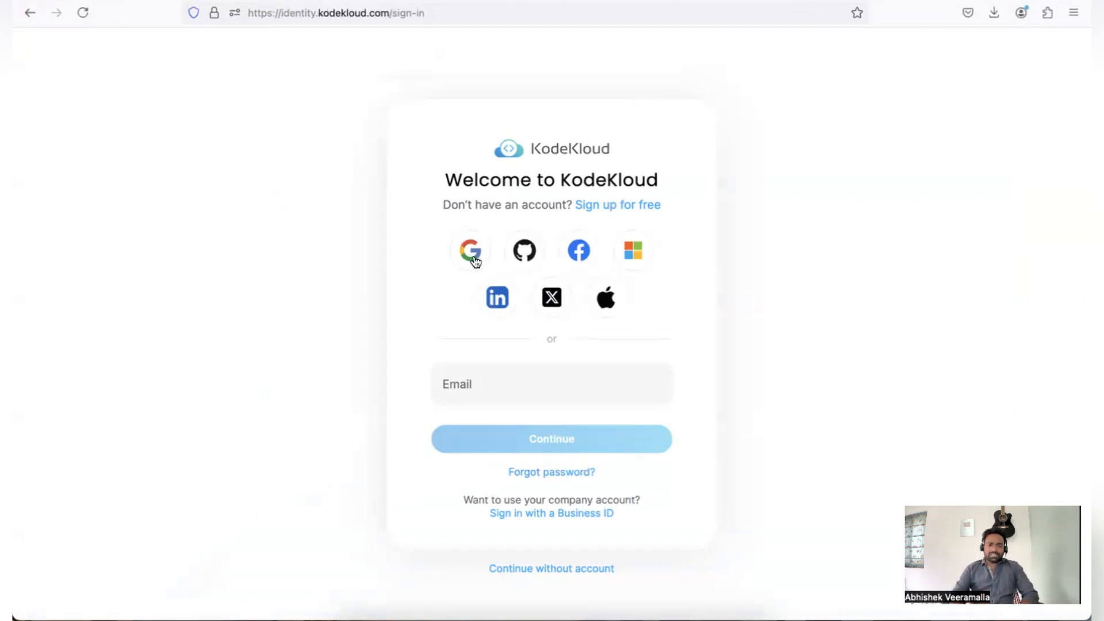
Step: Sign in to KodeKloud with the Google account option
{"action": "left_click", "coordinate": [471, 250]}
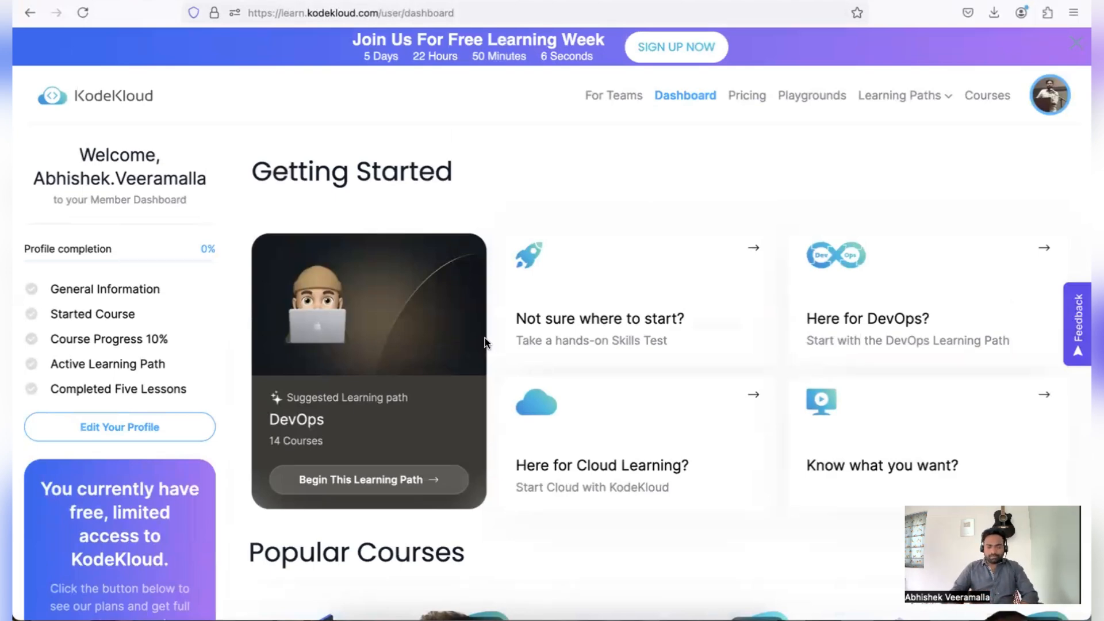
{"action": "mouse_move", "coordinate": [167, 228]}
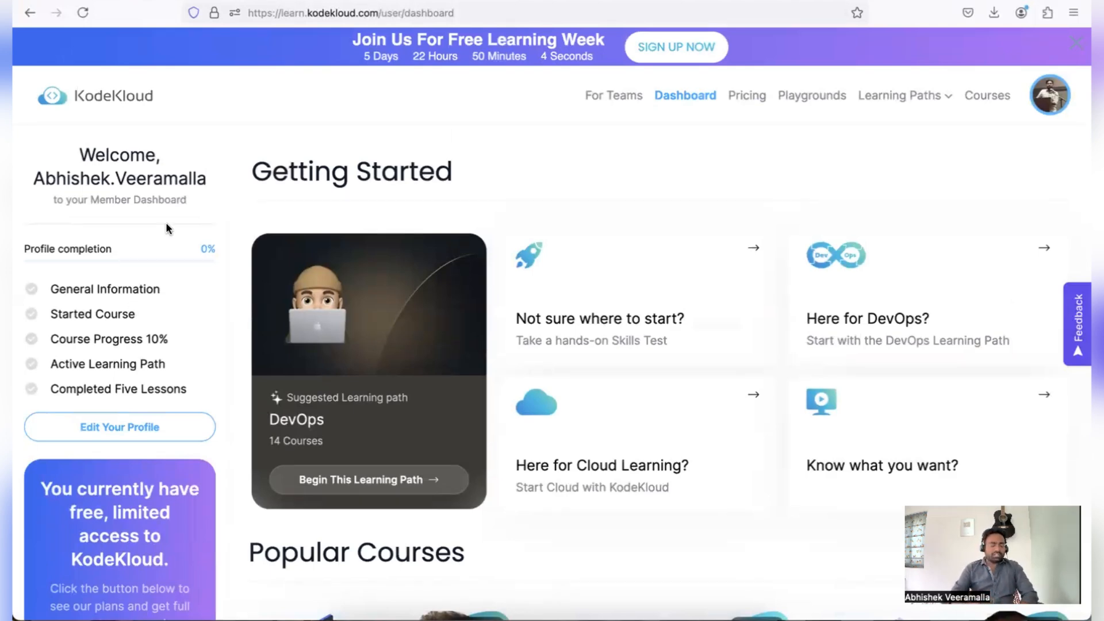
{"action": "mouse_move", "coordinate": [198, 256]}
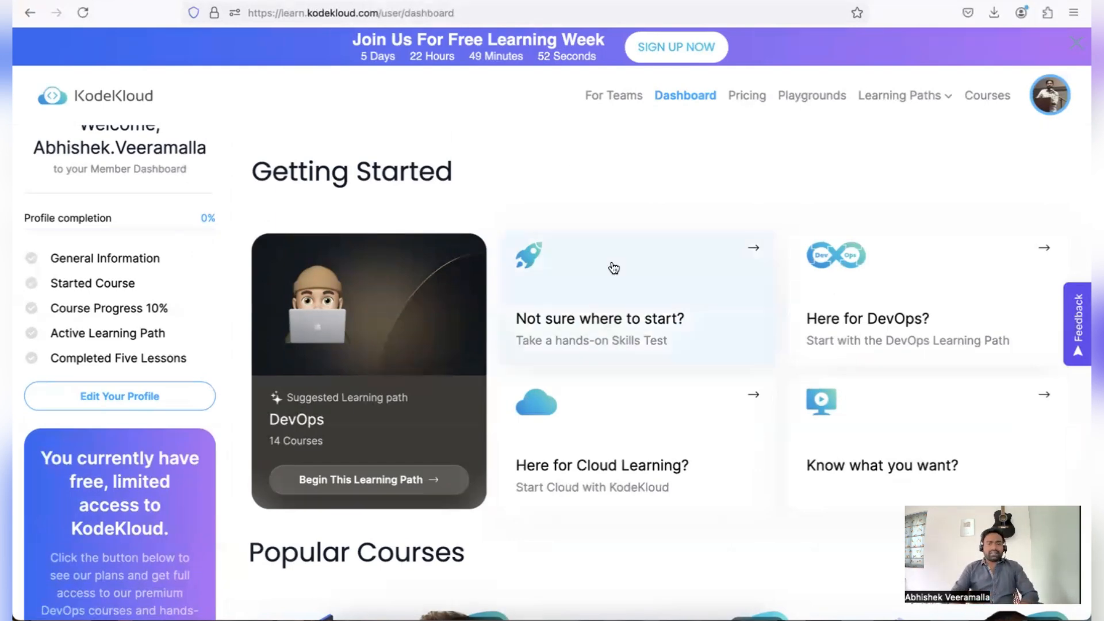
{"action": "mouse_move", "coordinate": [621, 215]}
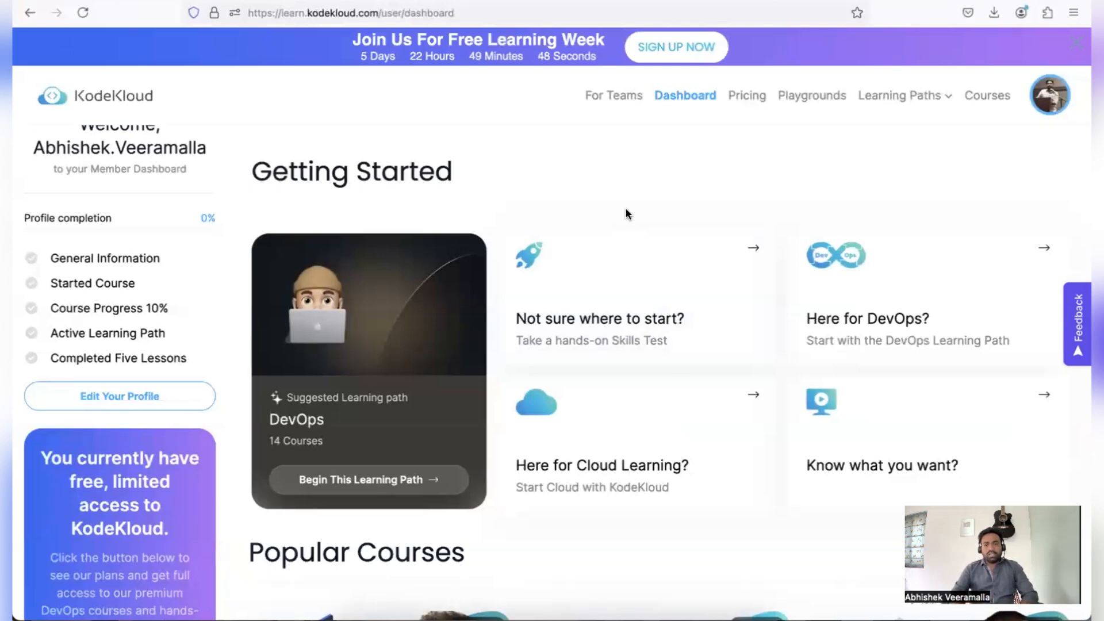
Step: Leave the Getting Started dashboard for the Courses catalogue
{"action": "left_click", "coordinate": [988, 95]}
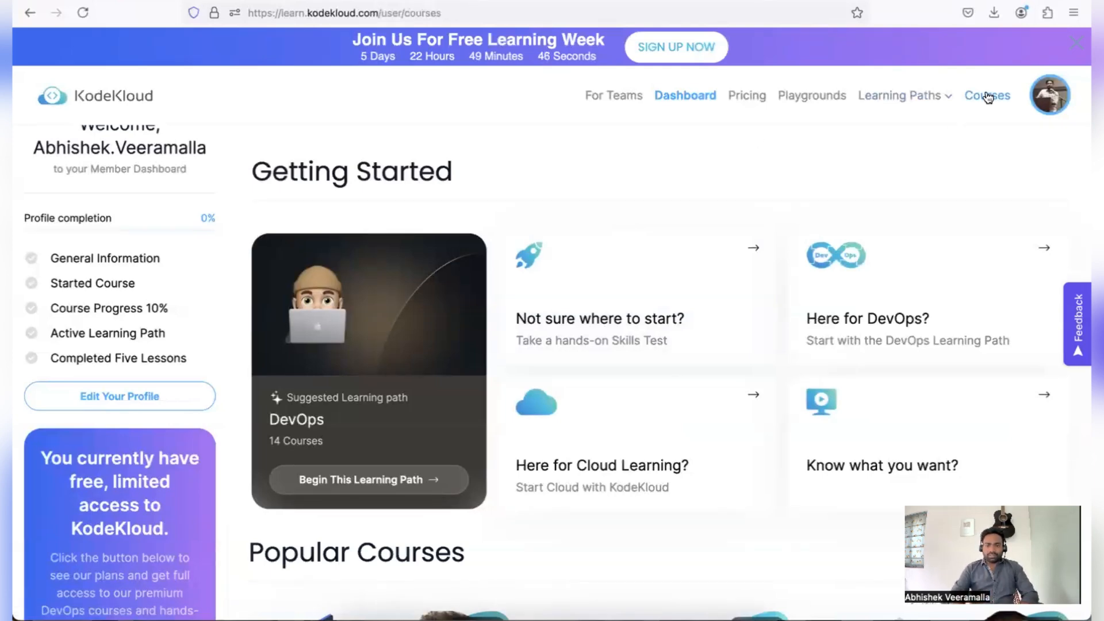
Step: Browse the unfiltered course cards, from Kubernetes Administration to Linux Challenges
{"action": "left_click", "coordinate": [986, 95]}
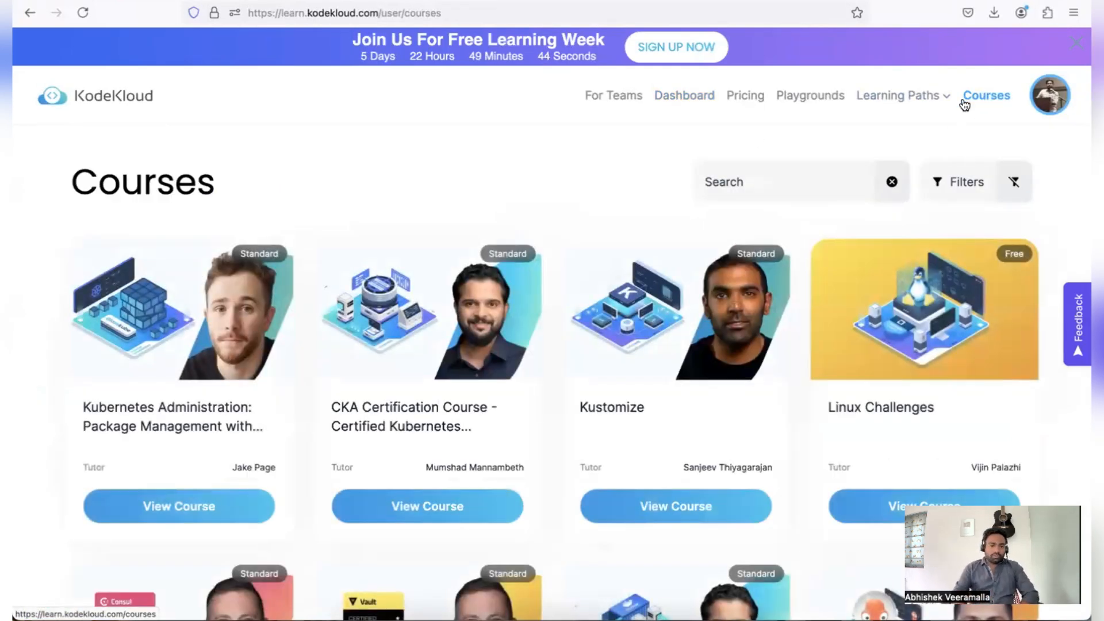
{"action": "scroll", "scroll_direction": "down", "scroll_amount": 3}
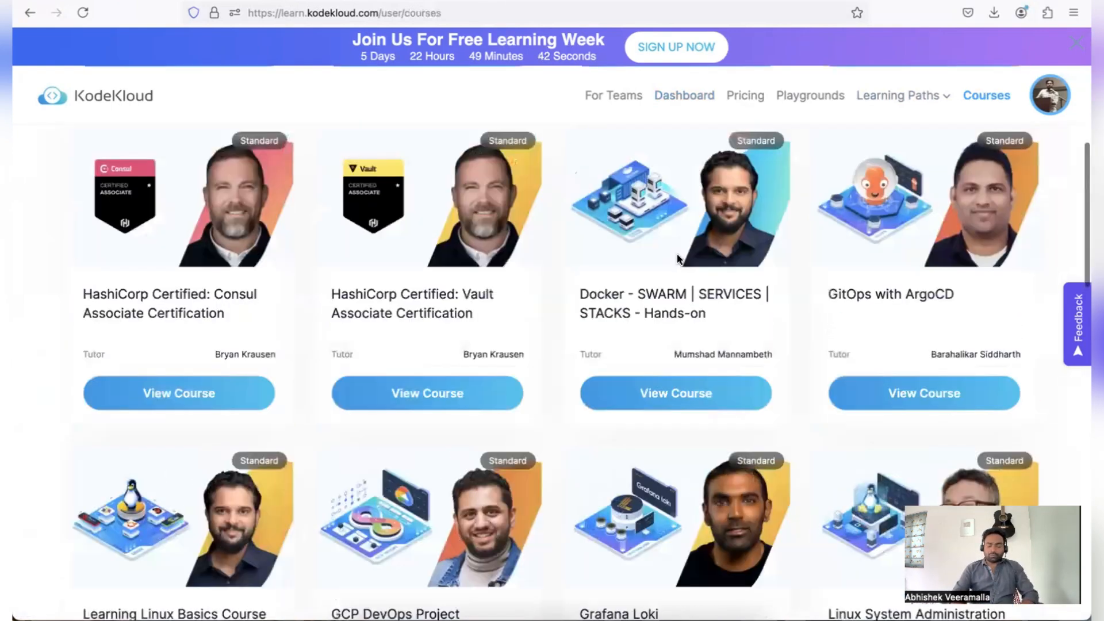
{"action": "scroll", "scroll_direction": "down", "scroll_amount": 3}
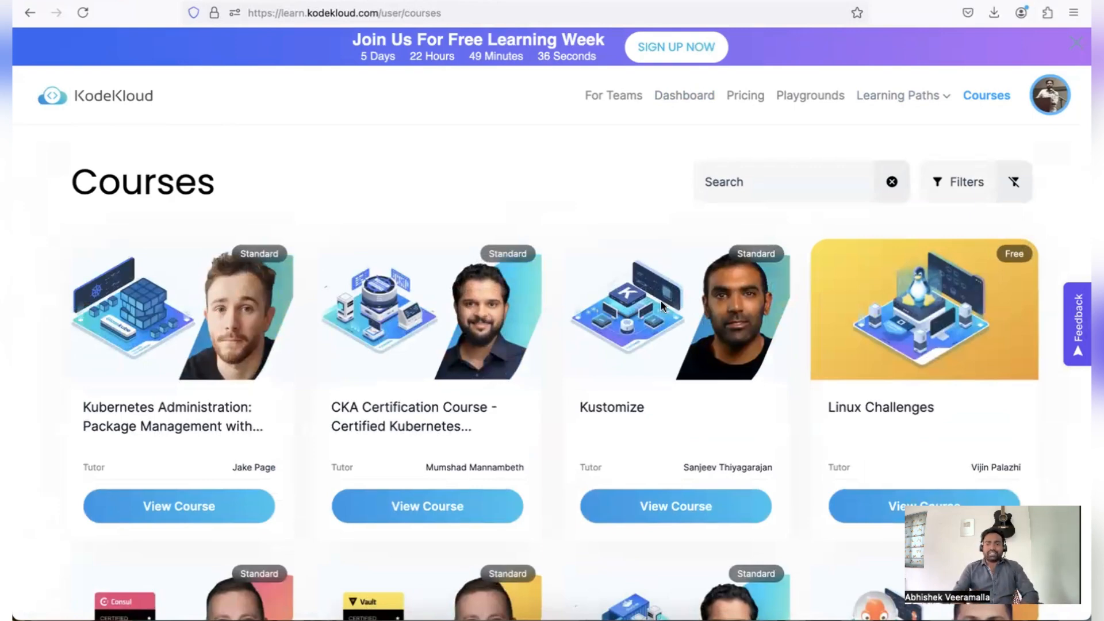
{"action": "scroll", "scroll_direction": "down", "scroll_amount": 3}
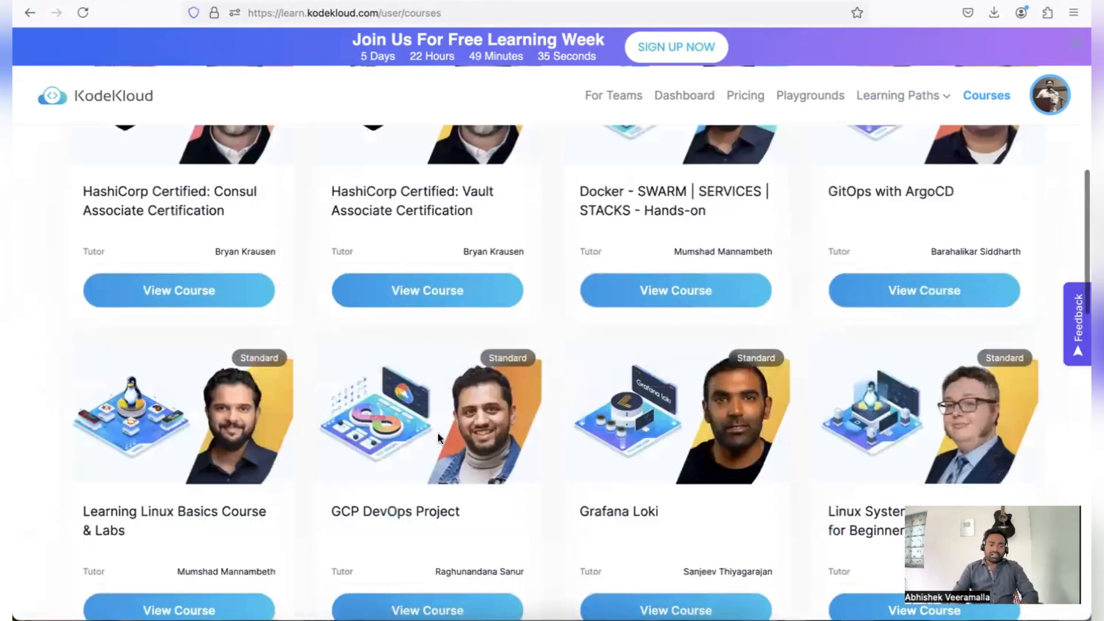
{"action": "scroll", "scroll_direction": "down", "scroll_amount": 3}
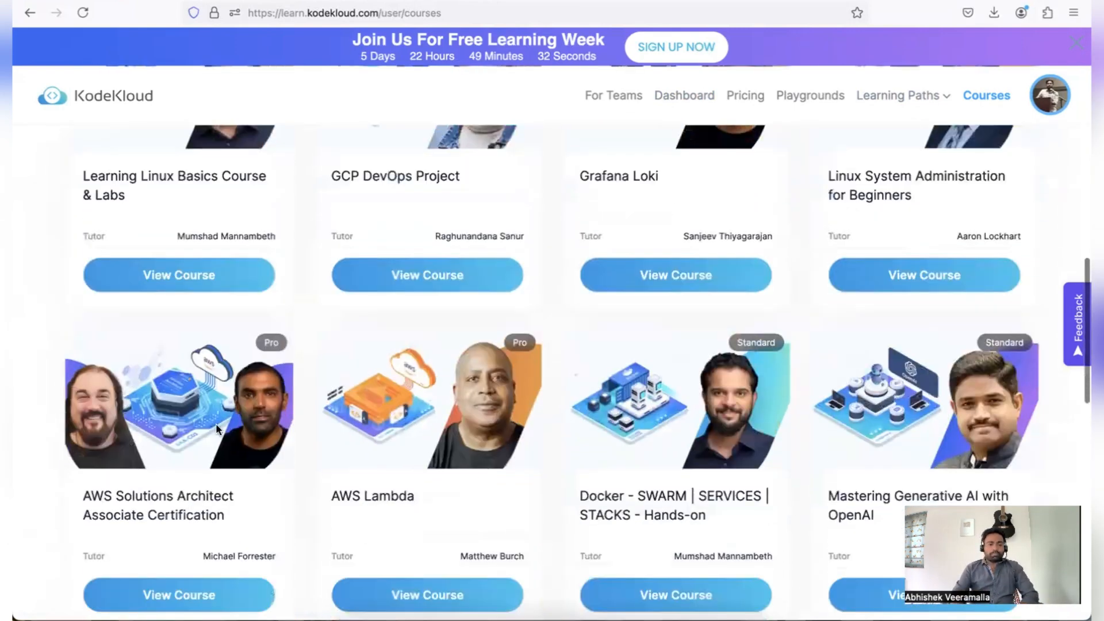
{"action": "scroll", "scroll_direction": "down", "scroll_amount": 3}
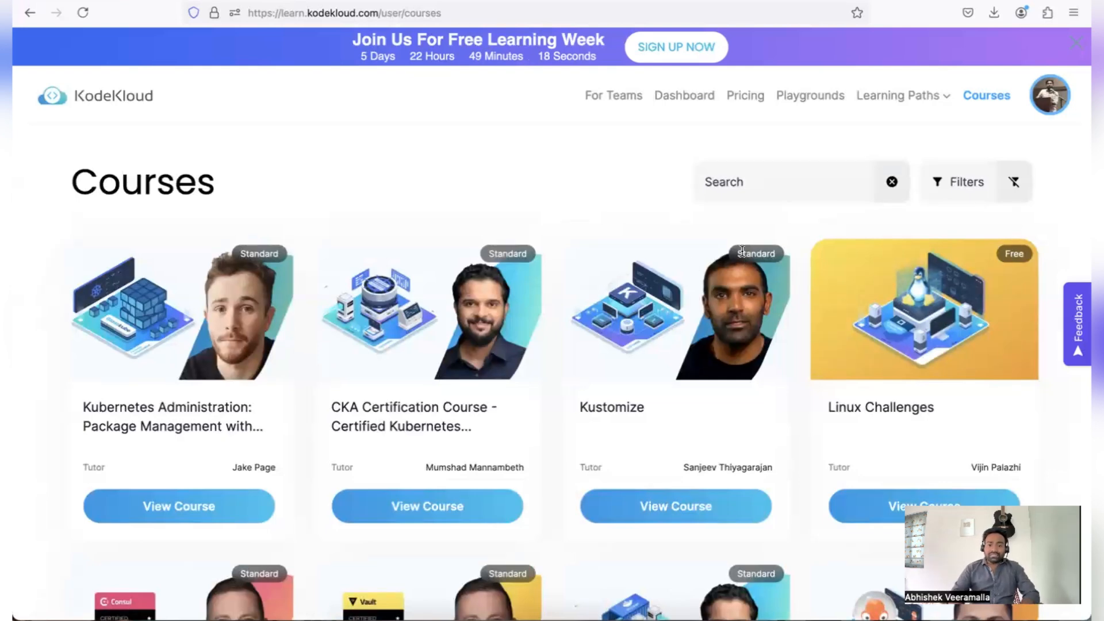
{"action": "mouse_move", "coordinate": [584, 301]}
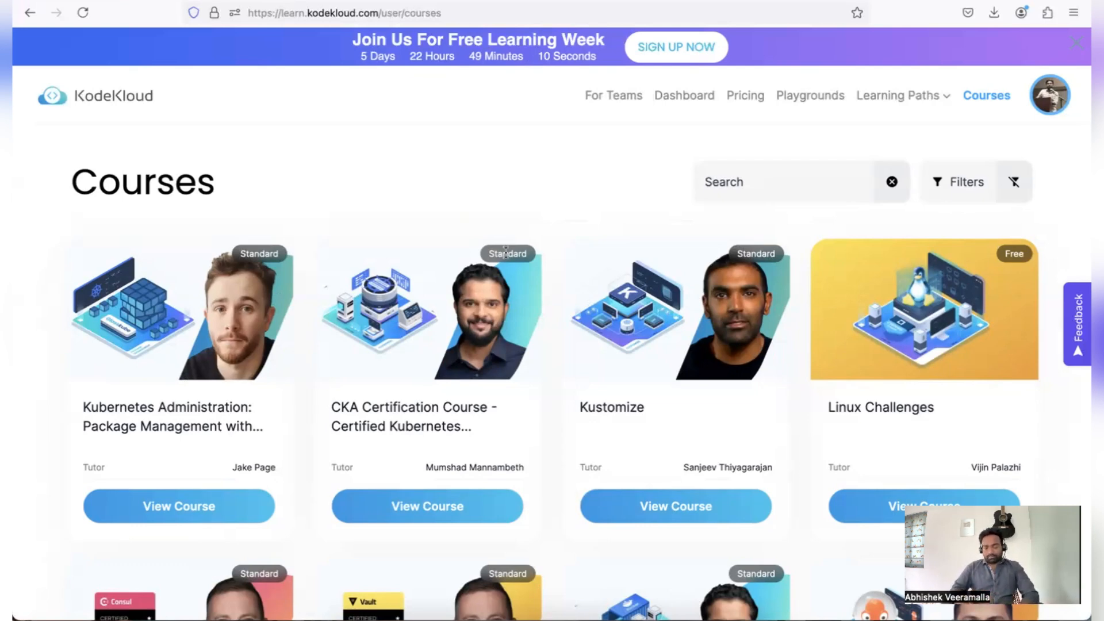
{"action": "mouse_move", "coordinate": [407, 259]}
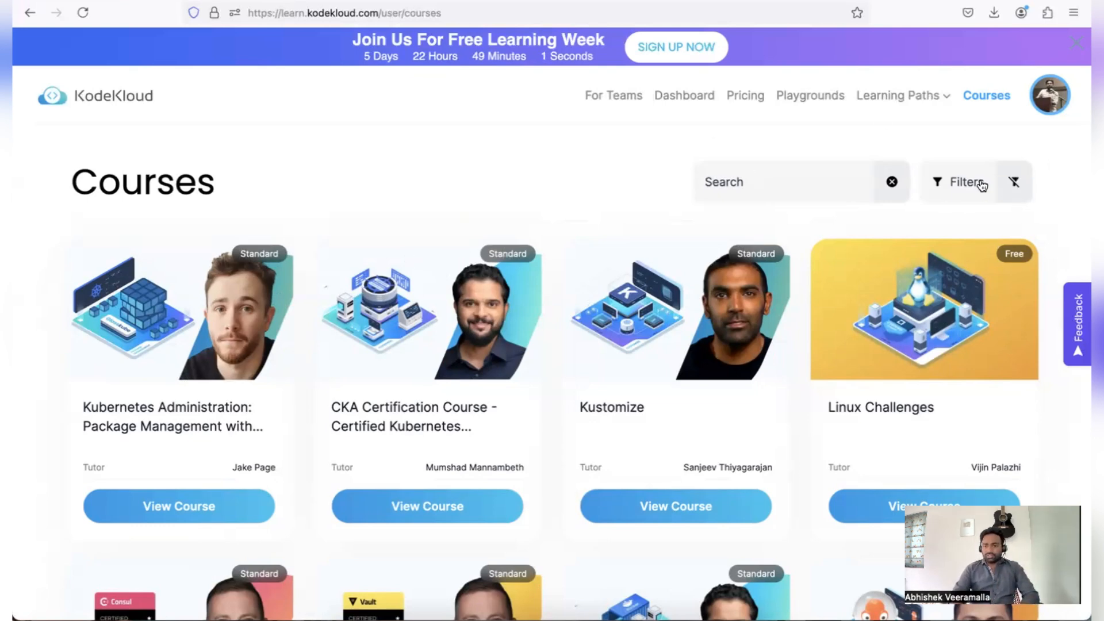
Step: Filter courses to the DevOps category, showing Docker Swarm, Linux Challenges and HashiCorp courses
{"action": "left_click", "coordinate": [957, 182]}
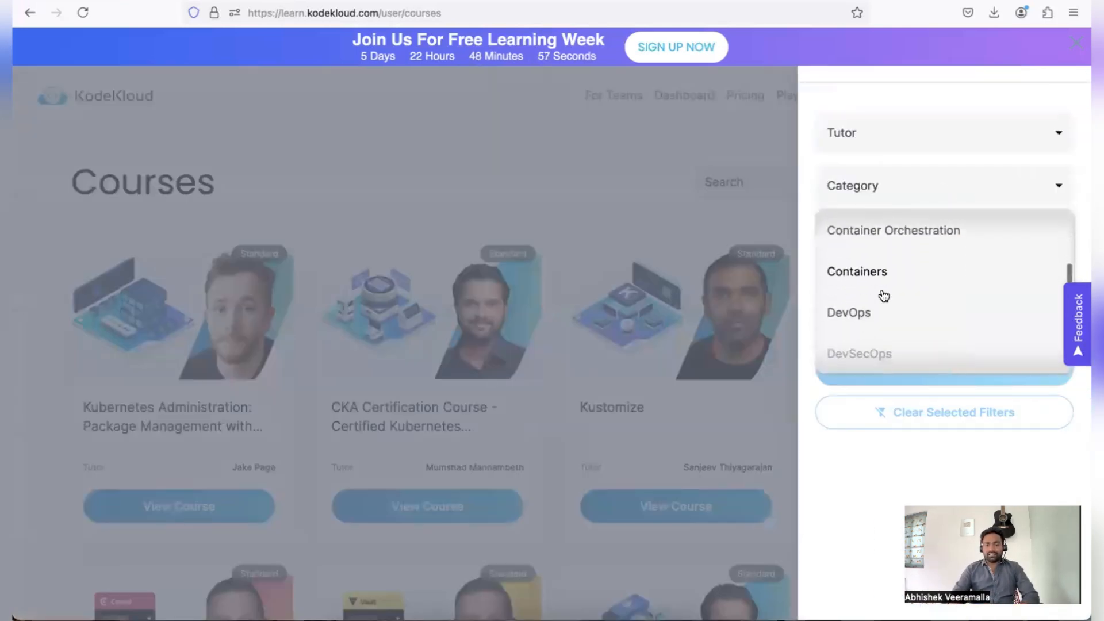
{"action": "left_click", "coordinate": [848, 312]}
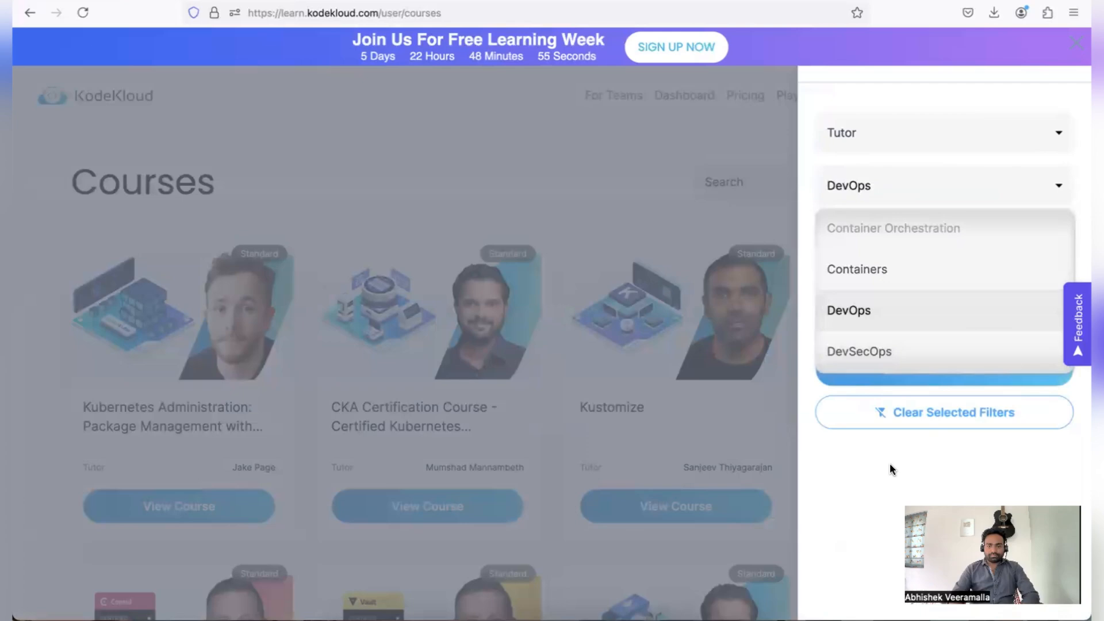
{"action": "left_click", "coordinate": [849, 310]}
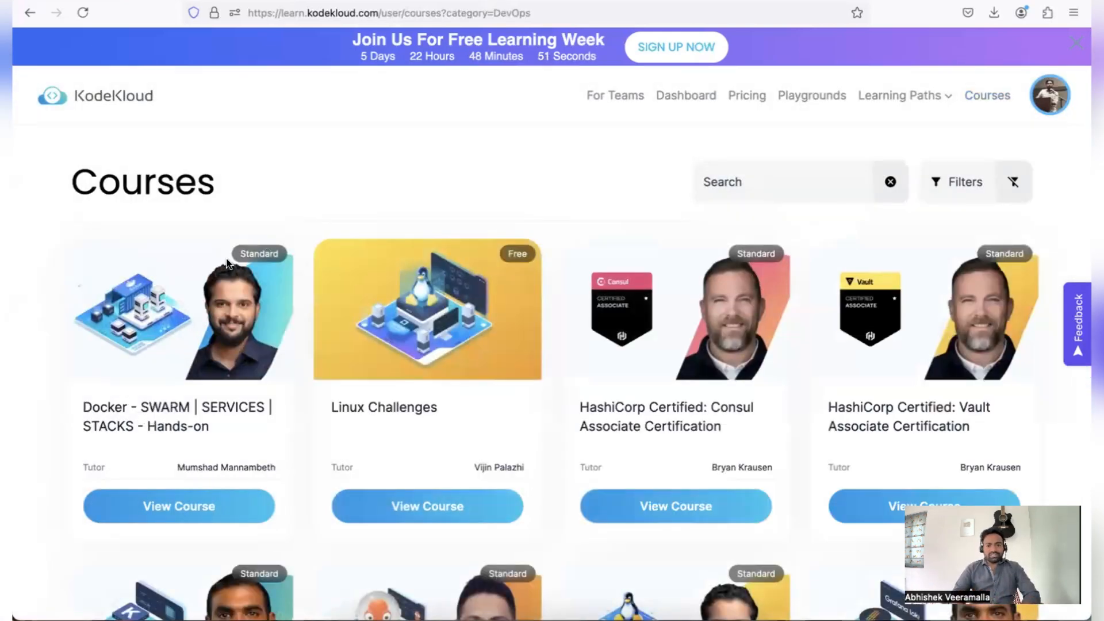
{"action": "mouse_move", "coordinate": [239, 371]}
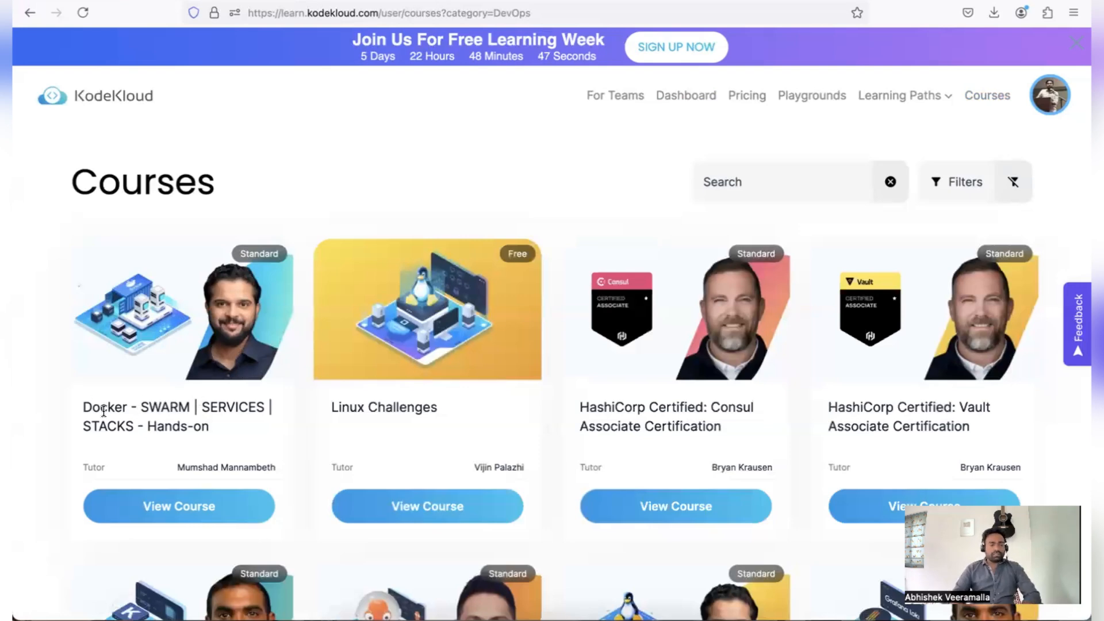
{"action": "mouse_move", "coordinate": [241, 387]}
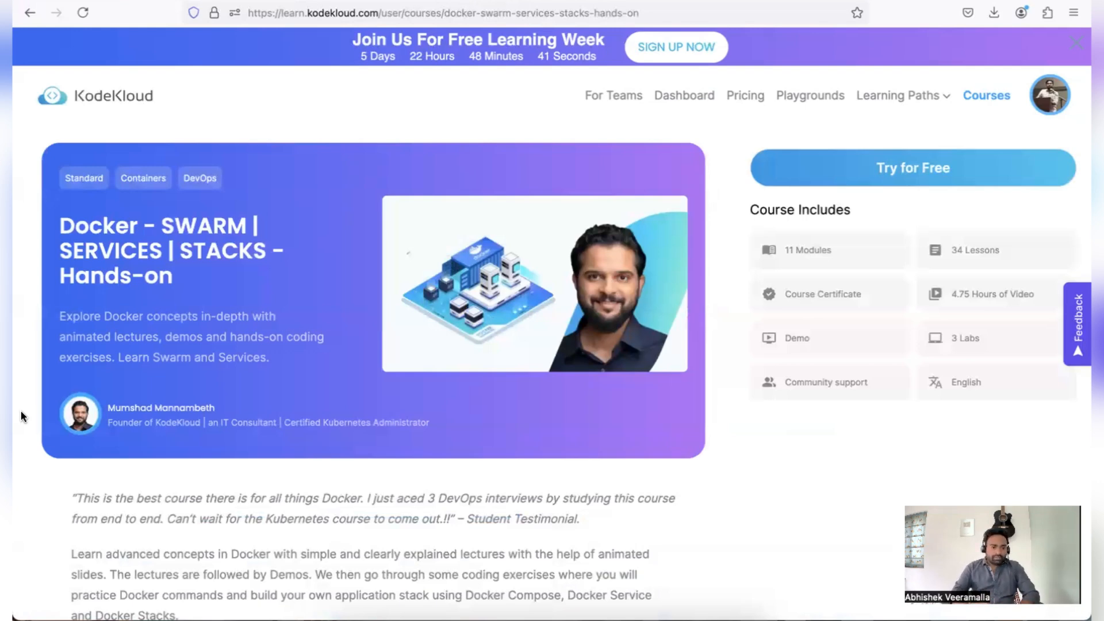
{"action": "scroll", "scroll_direction": "down", "scroll_amount": 3}
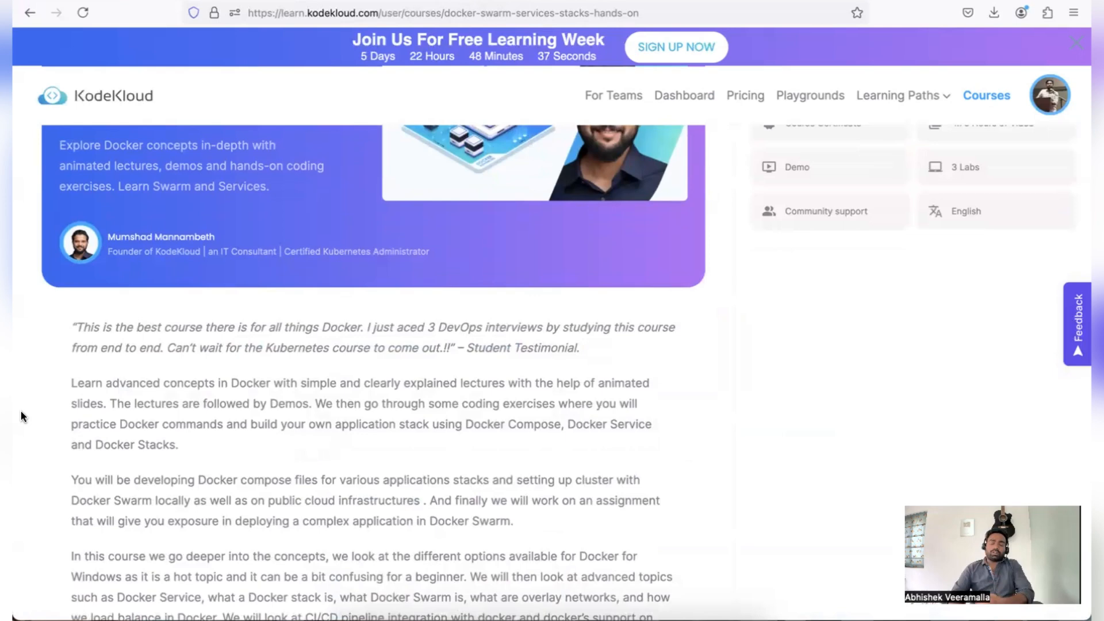
{"action": "scroll", "scroll_direction": "down", "scroll_amount": 3}
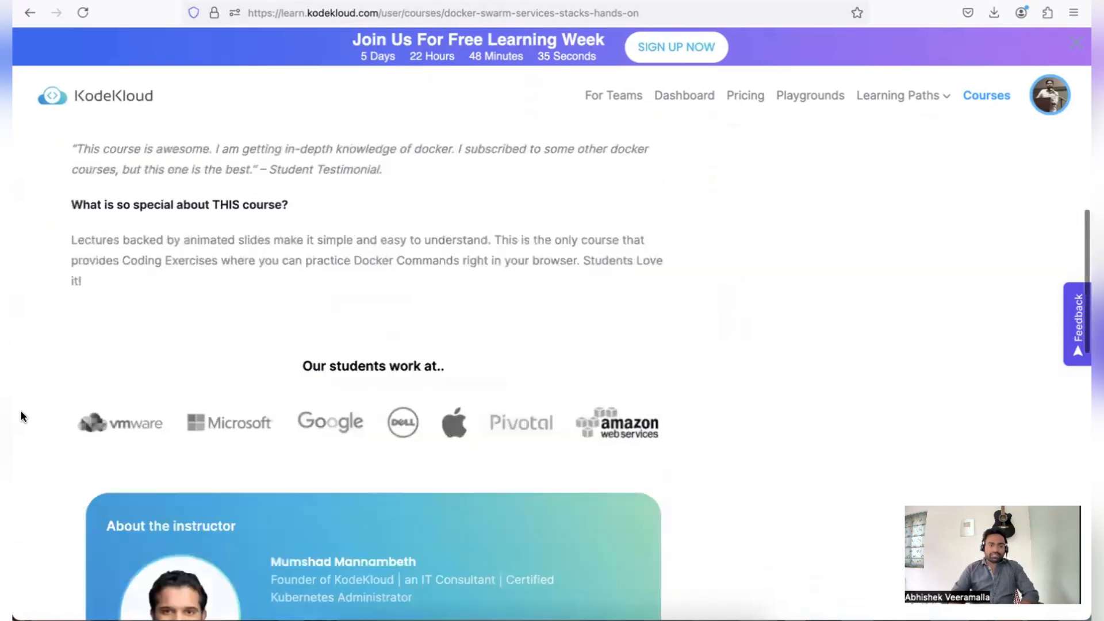
{"action": "scroll", "scroll_direction": "down", "scroll_amount": 3}
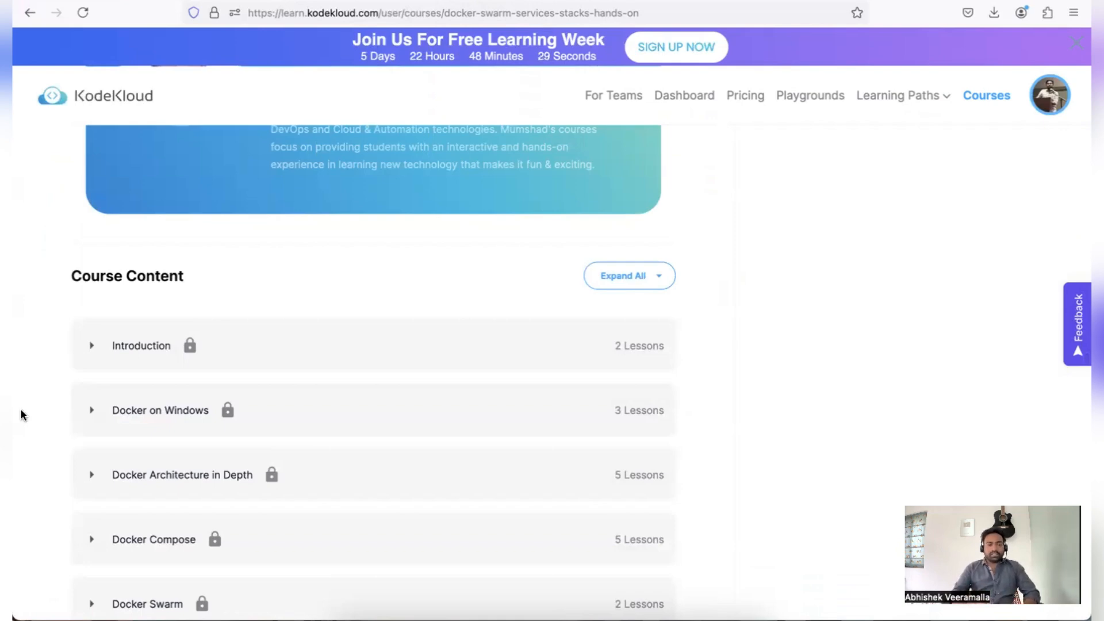
{"action": "scroll", "scroll_direction": "up", "scroll_amount": 3}
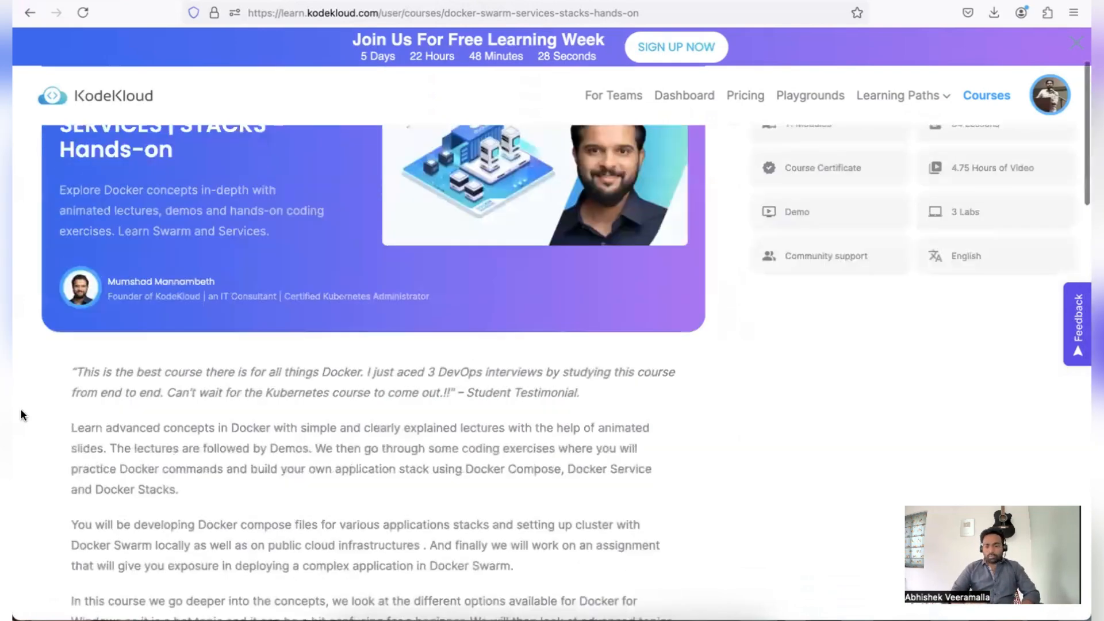
{"action": "scroll", "scroll_direction": "up", "scroll_amount": 3}
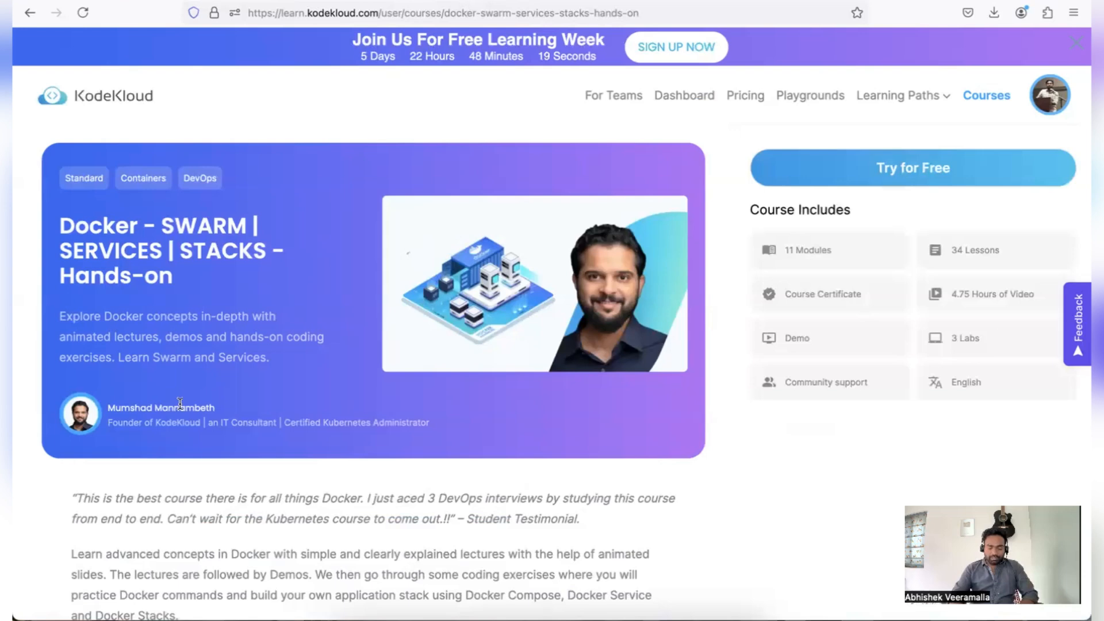
{"action": "mouse_move", "coordinate": [774, 295]}
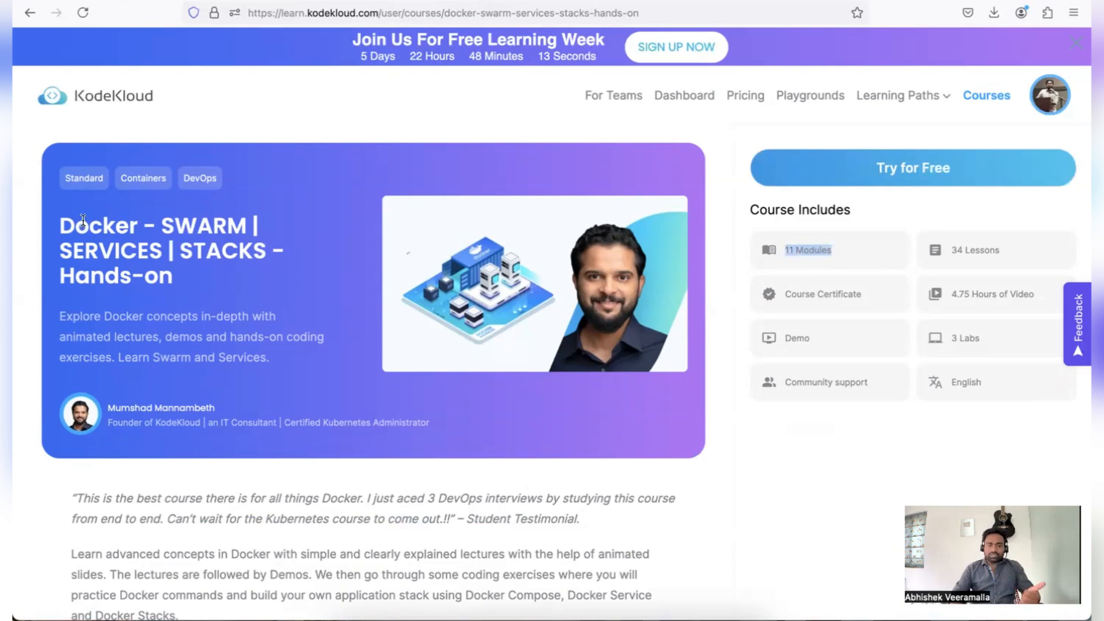
{"action": "scroll", "scroll_direction": "down", "scroll_amount": 3}
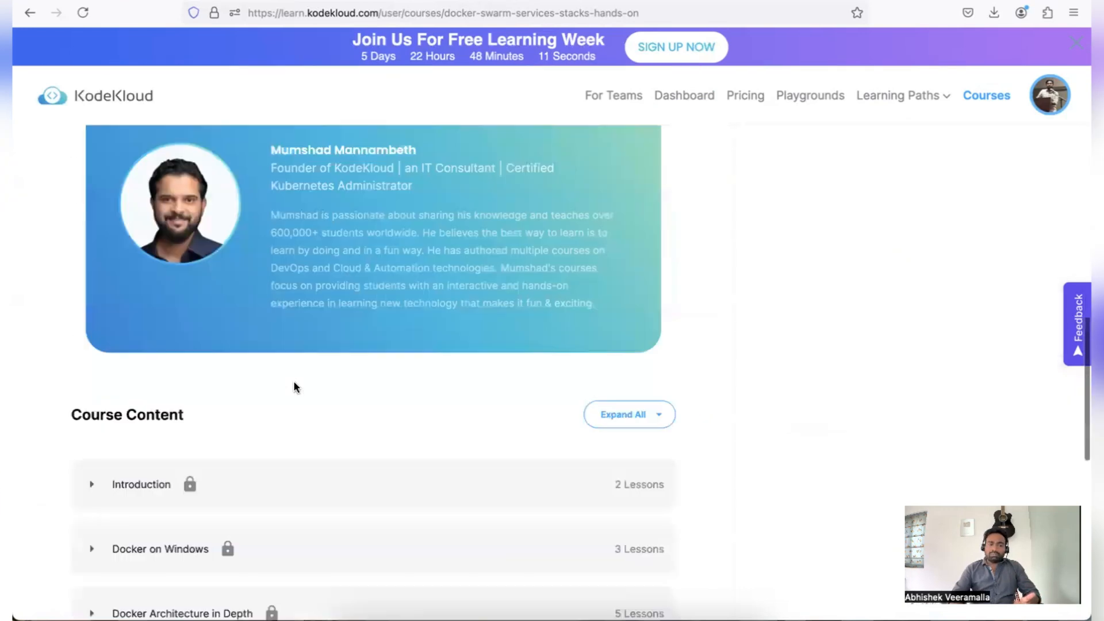
Step: Expand course modules such as Docker Compose and Docker Swarm to list their lessons
{"action": "scroll", "scroll_direction": "down", "scroll_amount": 3}
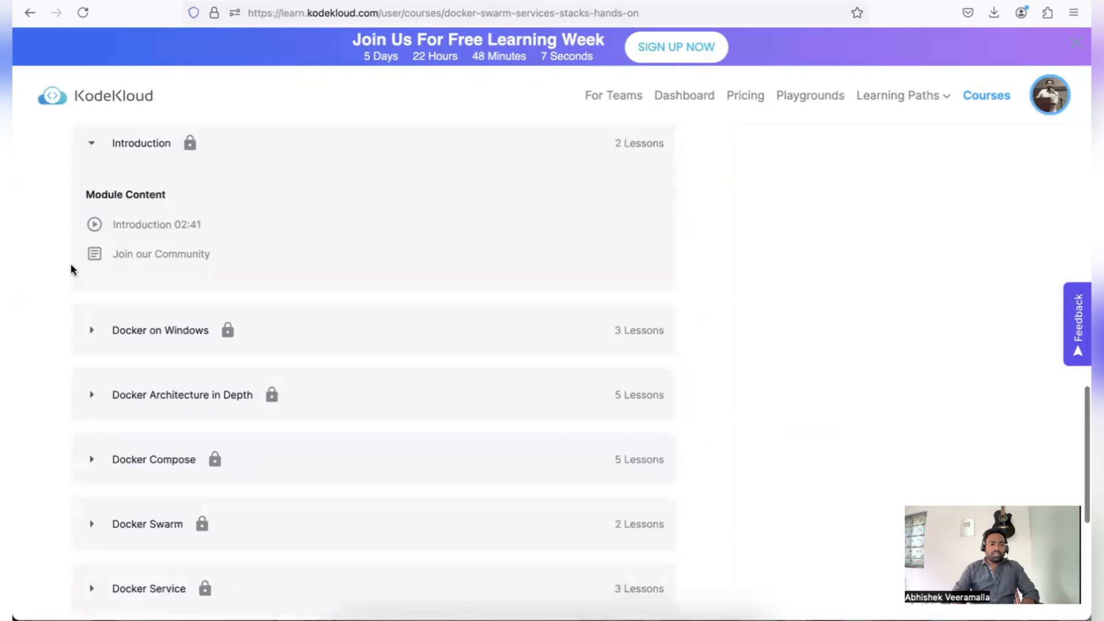
{"action": "scroll", "scroll_direction": "down", "scroll_amount": 3}
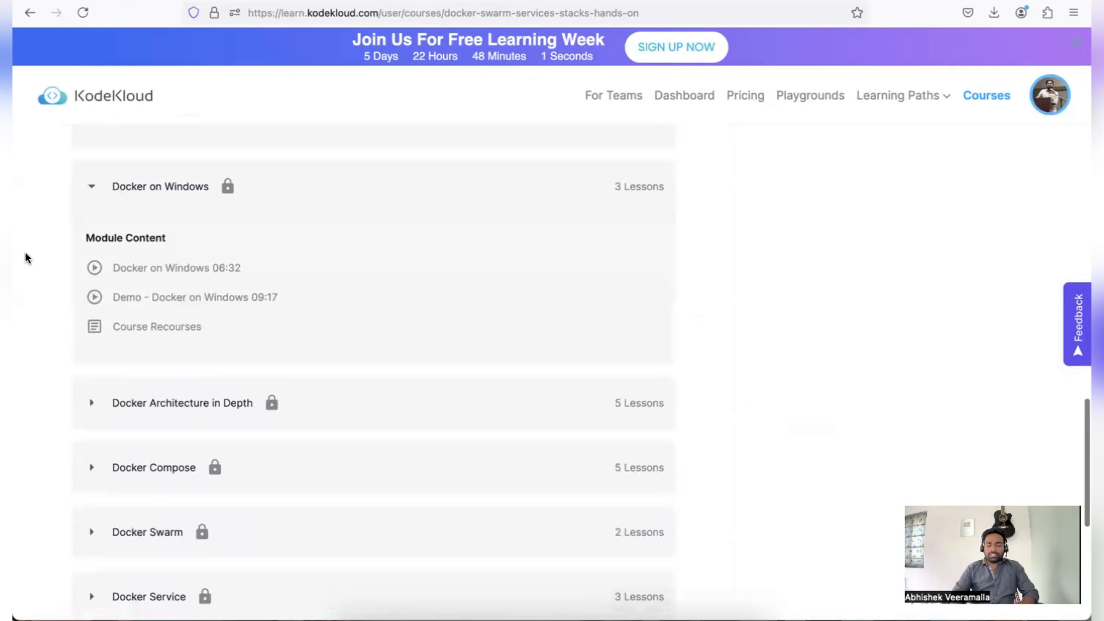
{"action": "scroll", "scroll_direction": "down", "scroll_amount": 3}
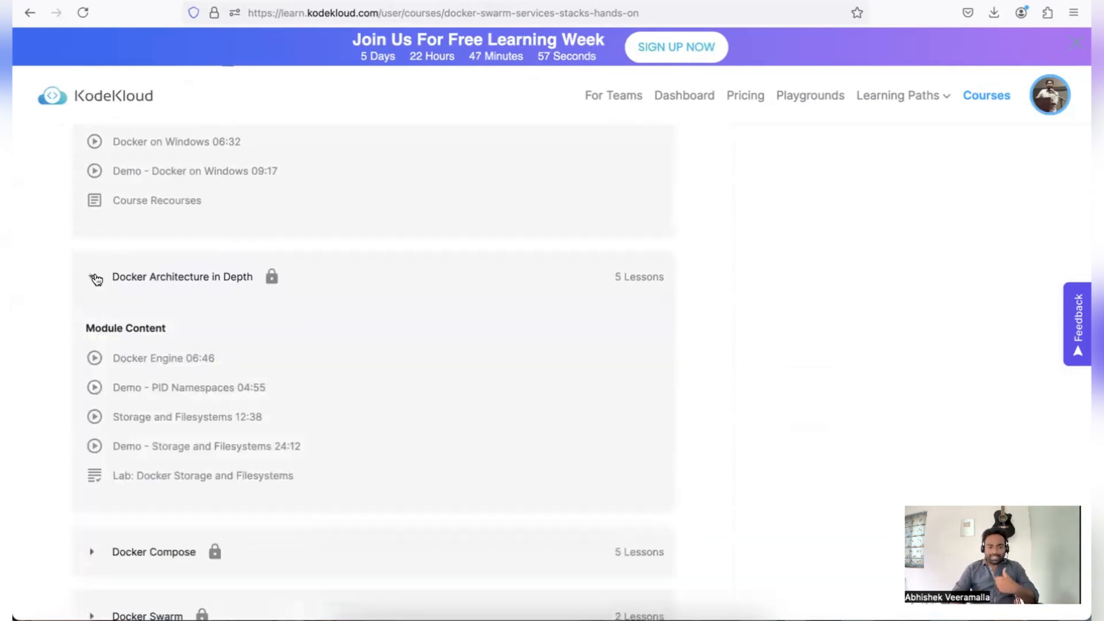
{"action": "scroll", "scroll_direction": "down", "scroll_amount": 3}
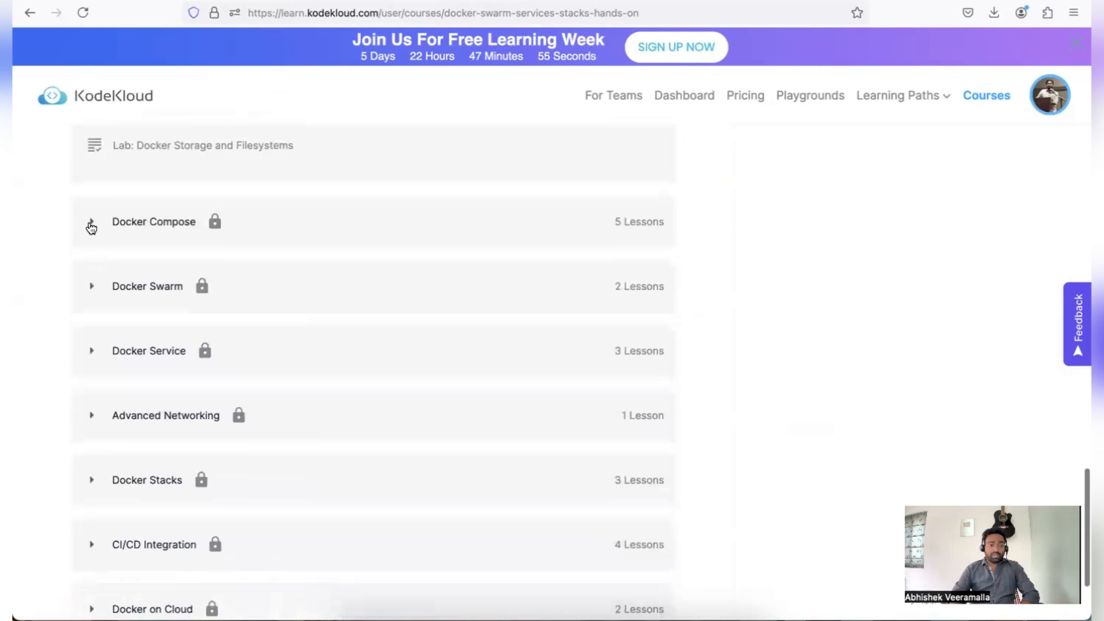
{"action": "left_click", "coordinate": [91, 222]}
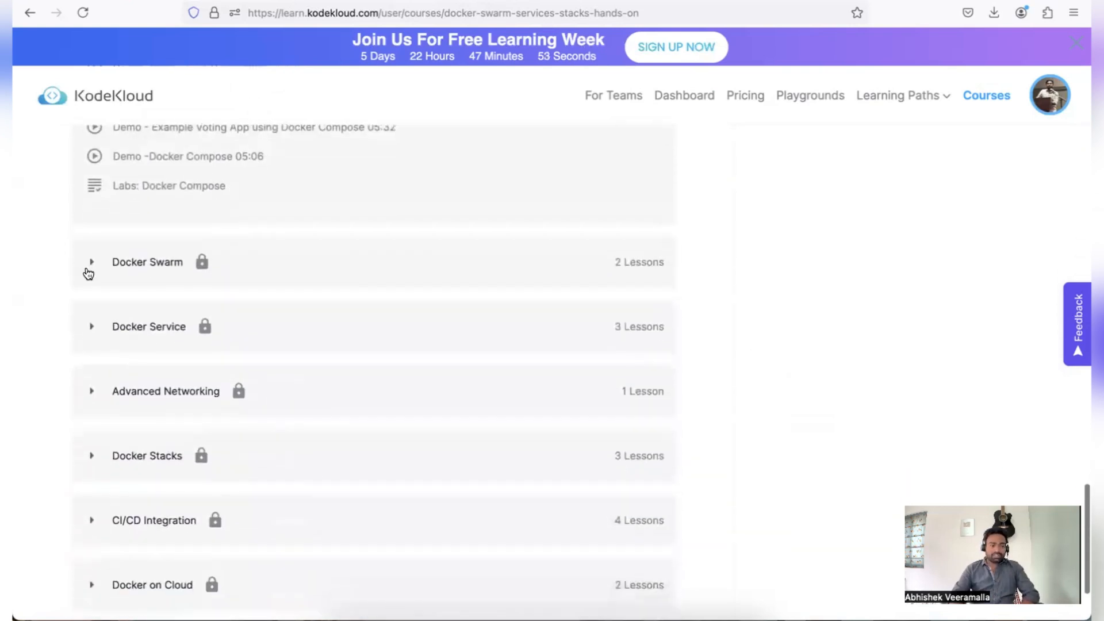
{"action": "left_click", "coordinate": [91, 262]}
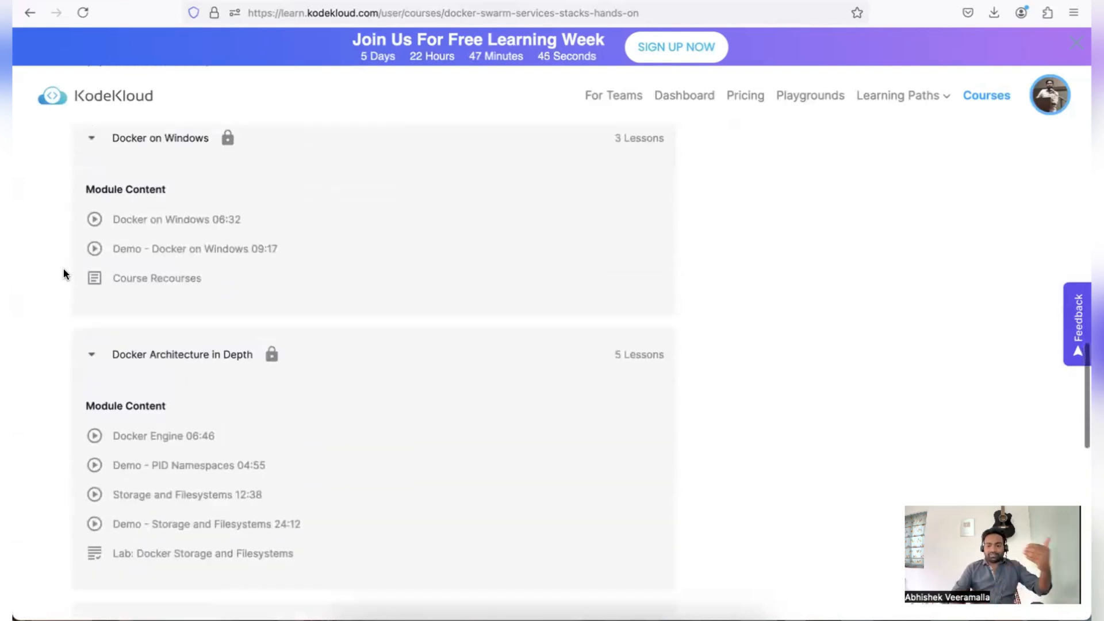
{"action": "scroll", "scroll_direction": "down", "scroll_amount": 3}
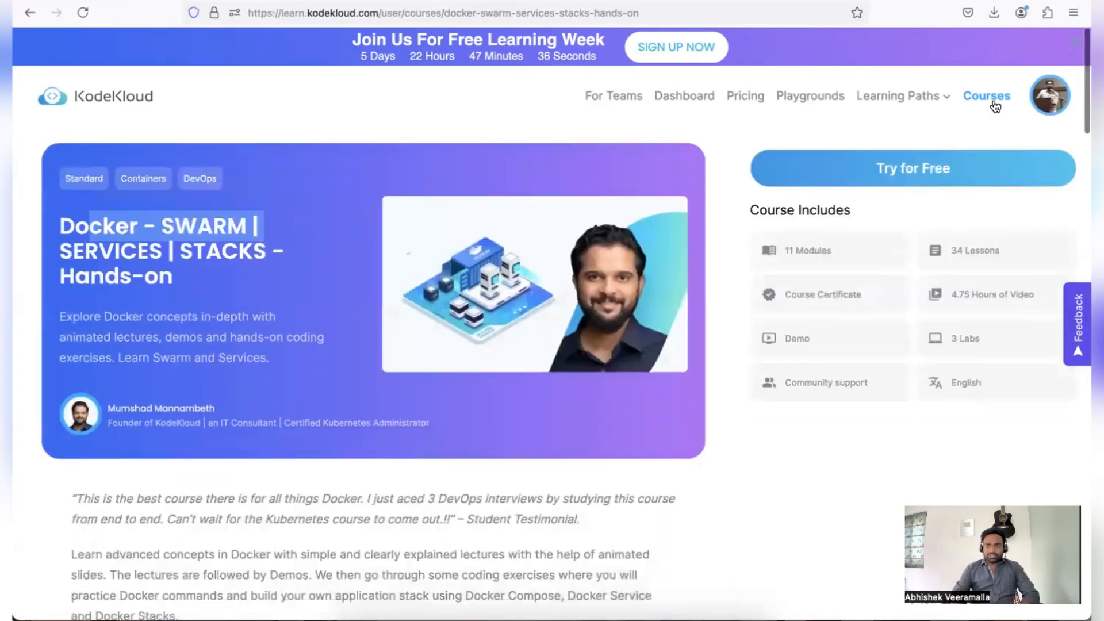
Step: Return to the full Courses catalogue and browse cards like Kustomize and Linux Challenges
{"action": "left_click", "coordinate": [986, 96]}
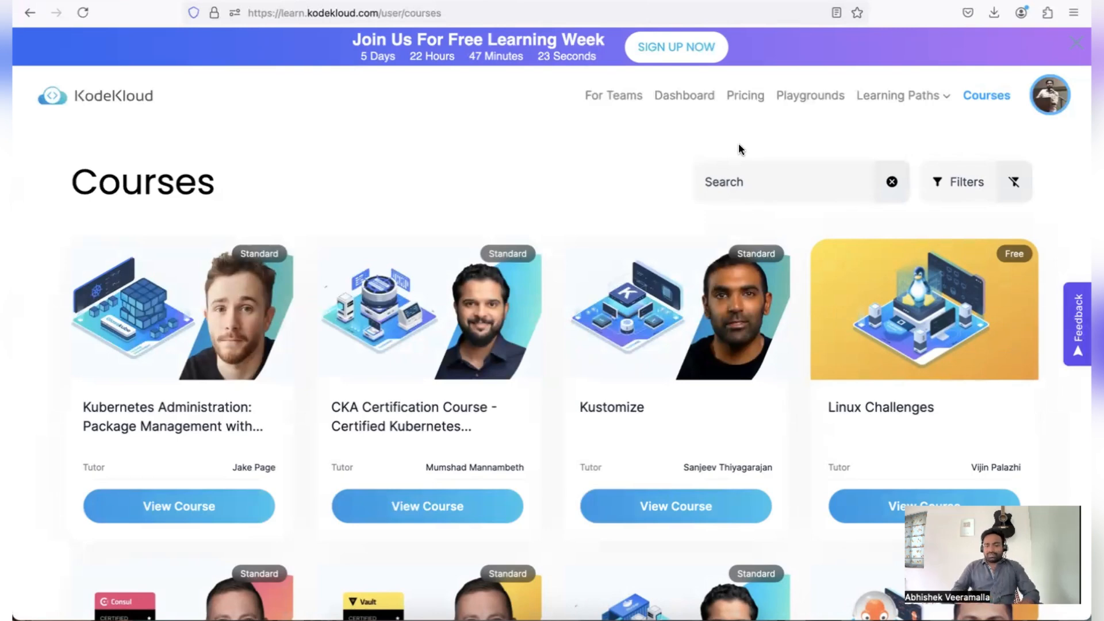
{"action": "scroll", "scroll_direction": "down", "scroll_amount": 3}
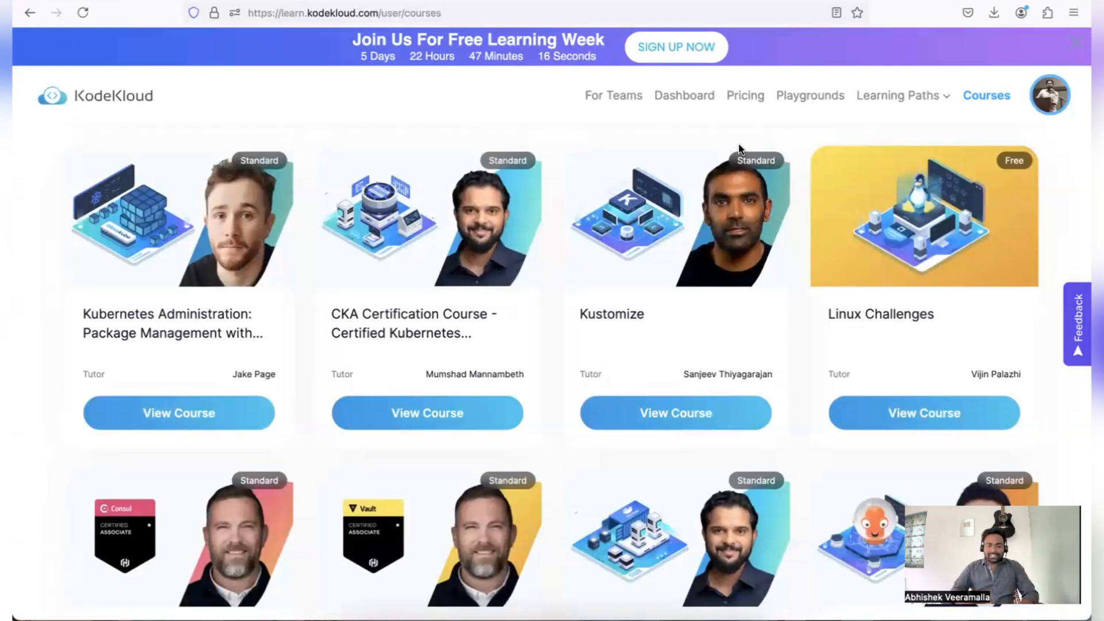
{"action": "scroll", "scroll_direction": "down", "scroll_amount": 3}
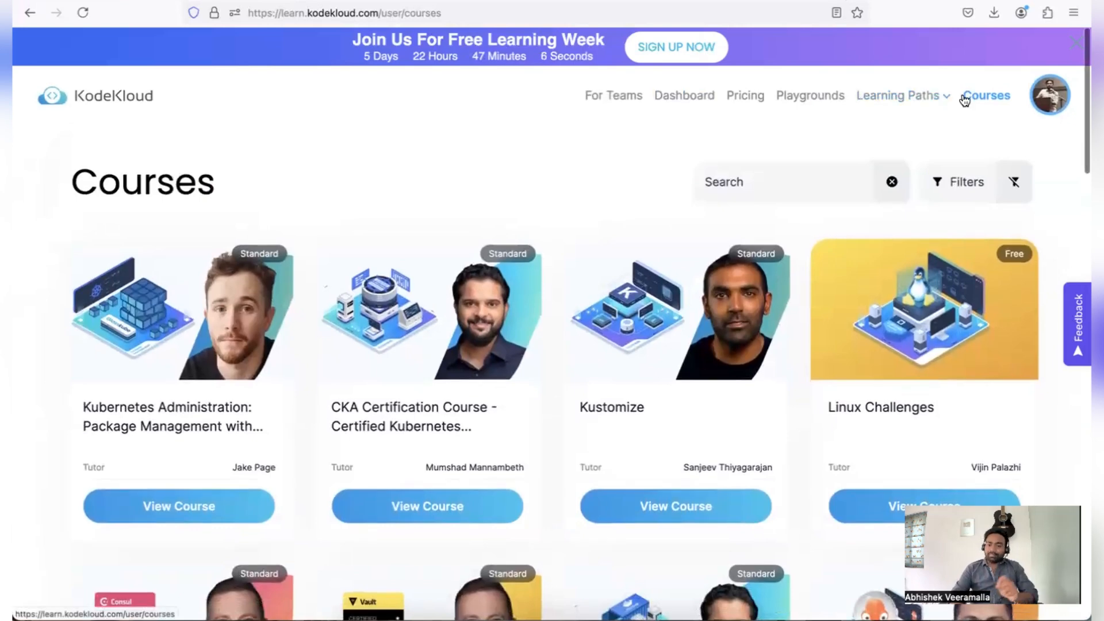
Step: Choose DevOps Engineer under Role Based in the Learning Paths dropdown
{"action": "left_click", "coordinate": [903, 95]}
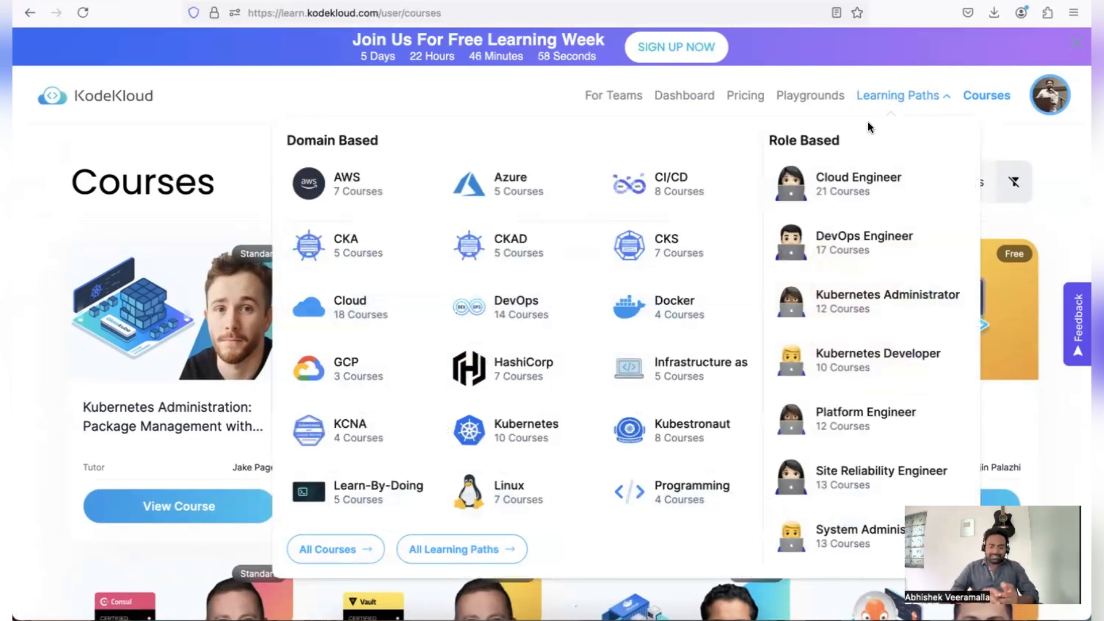
{"action": "mouse_move", "coordinate": [872, 201]}
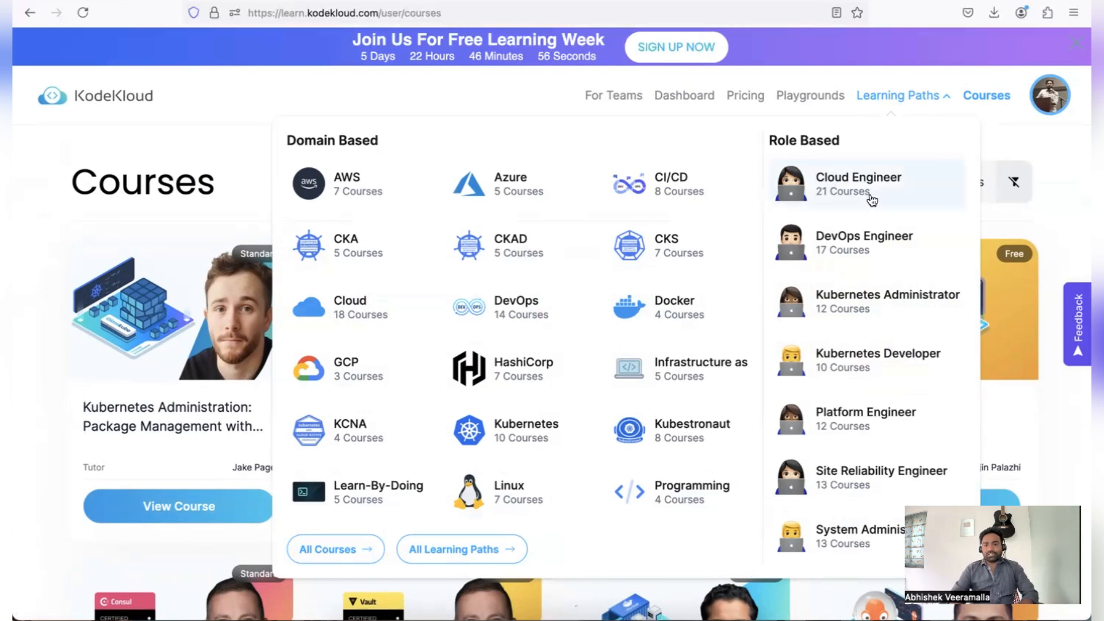
{"action": "mouse_move", "coordinate": [890, 257]}
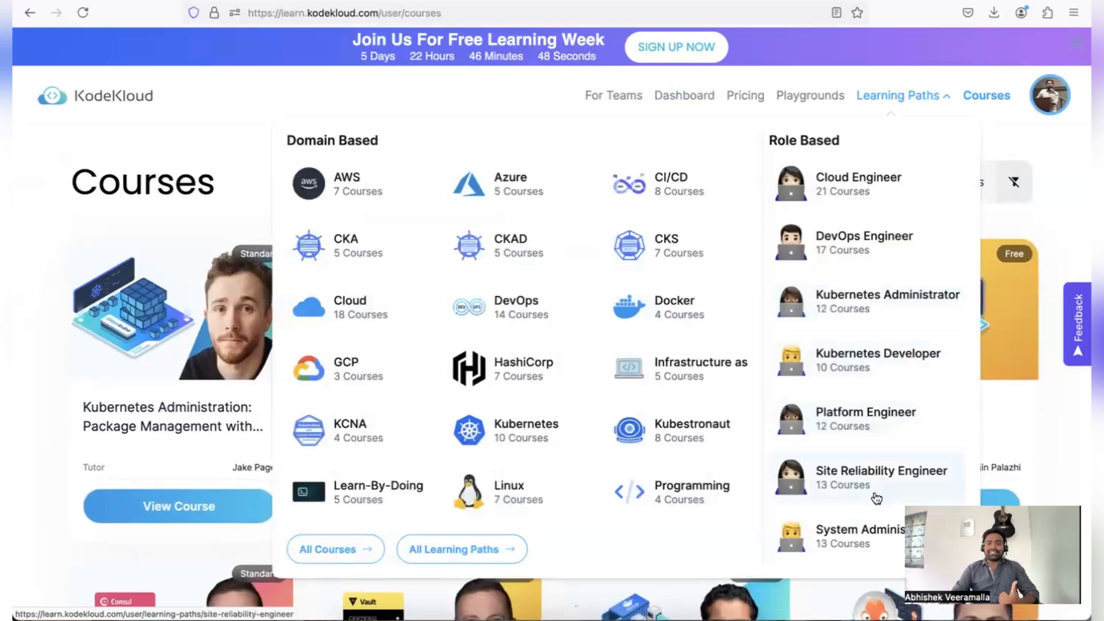
{"action": "mouse_move", "coordinate": [877, 548]}
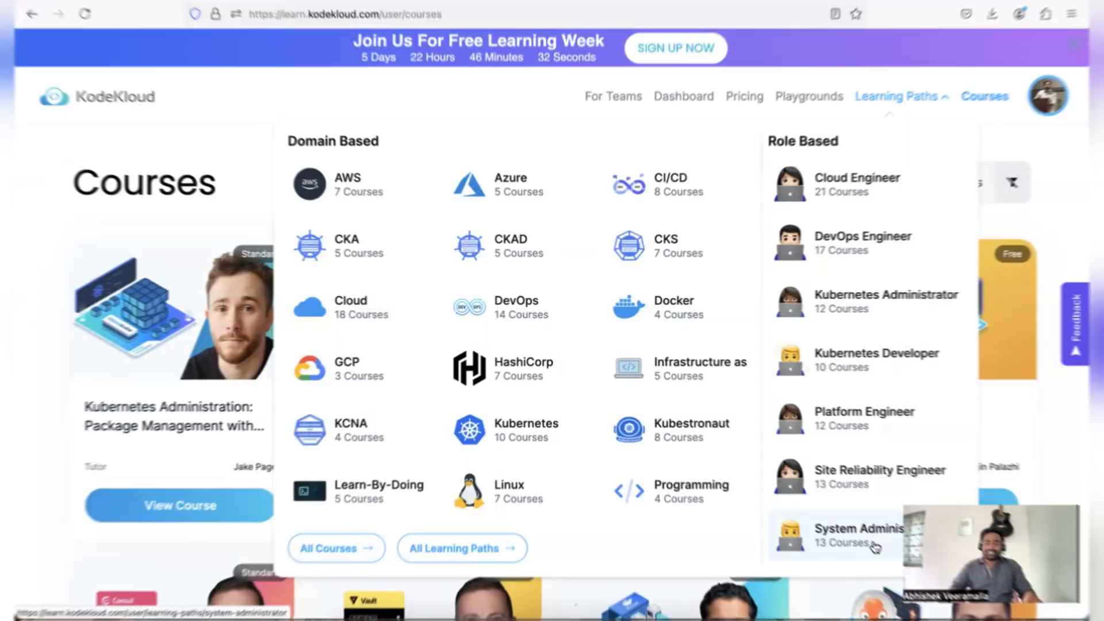
{"action": "mouse_move", "coordinate": [887, 243]}
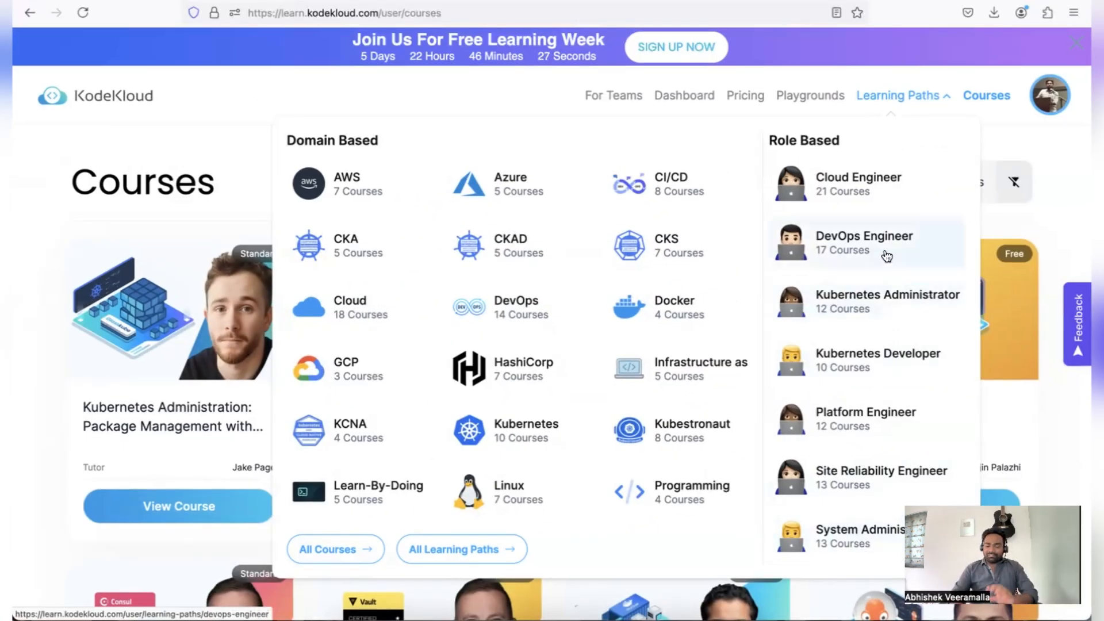
{"action": "left_click", "coordinate": [864, 241]}
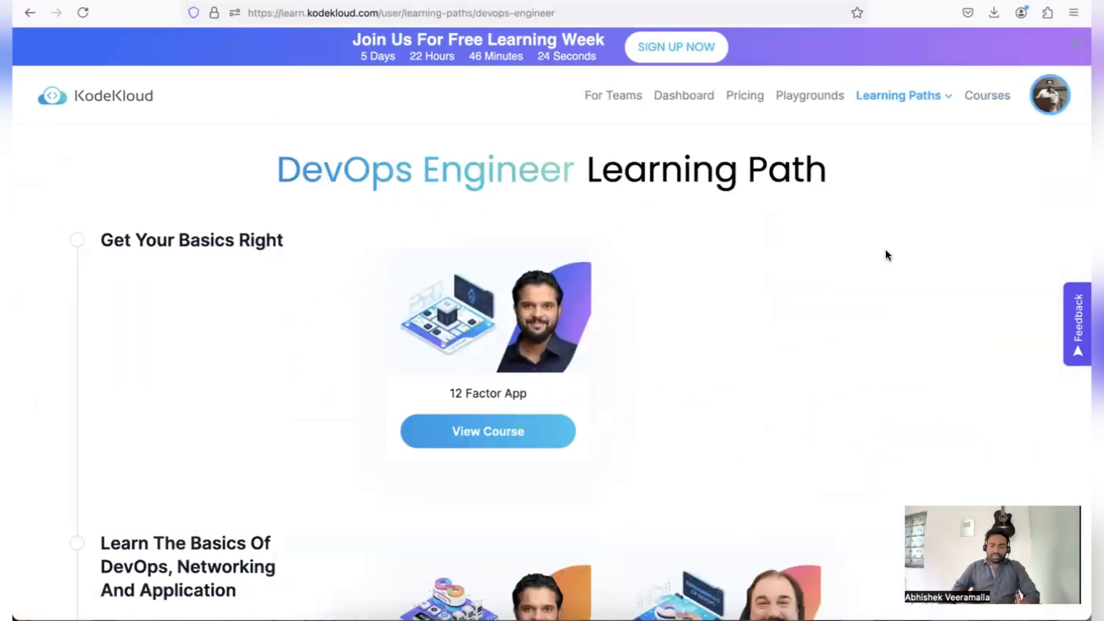
{"action": "scroll", "scroll_direction": "down", "scroll_amount": 3}
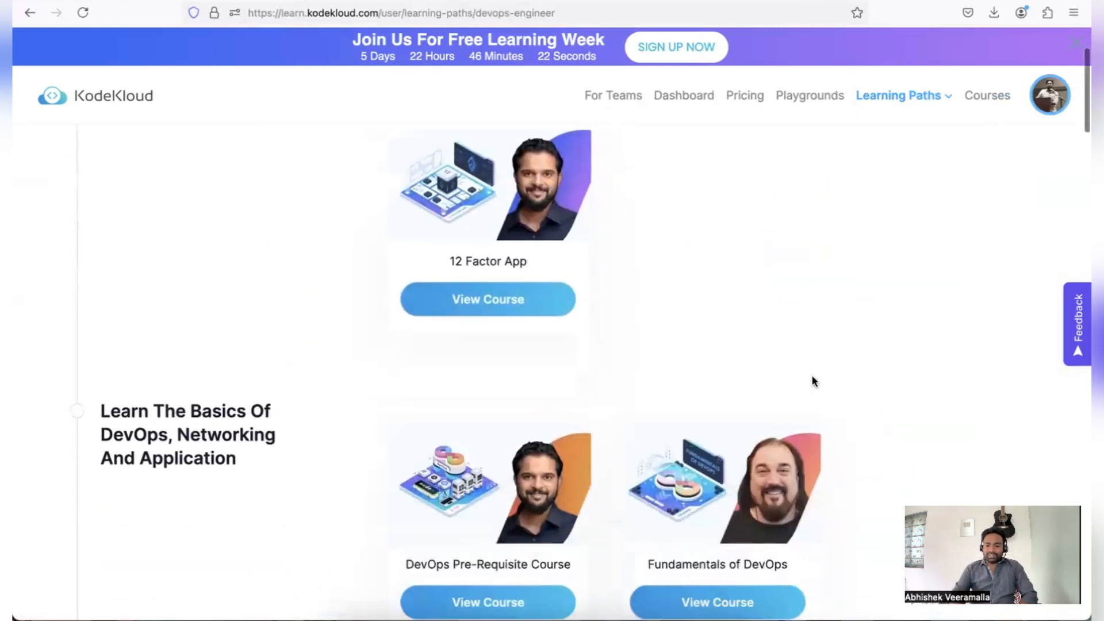
{"action": "scroll", "scroll_direction": "down", "scroll_amount": 3}
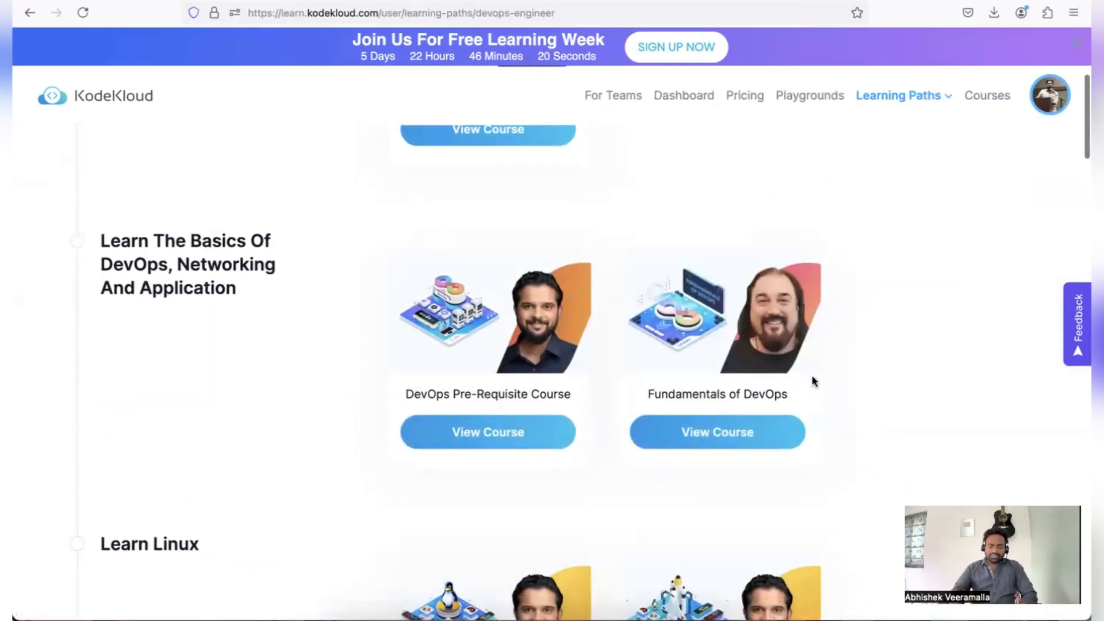
{"action": "mouse_move", "coordinate": [552, 365]}
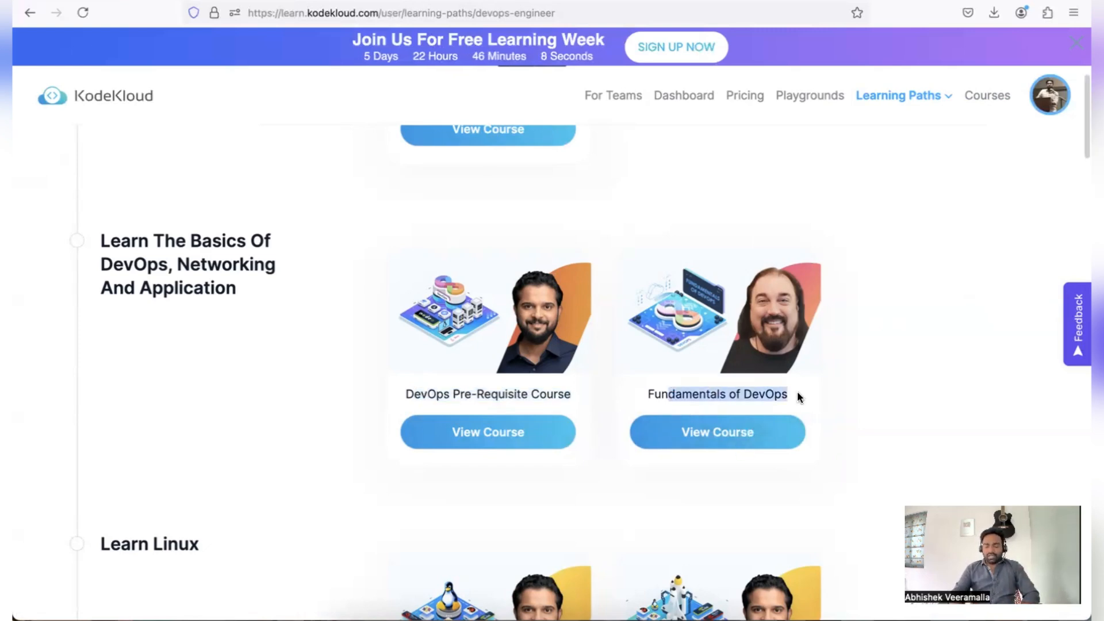
{"action": "scroll", "scroll_direction": "down", "scroll_amount": 3}
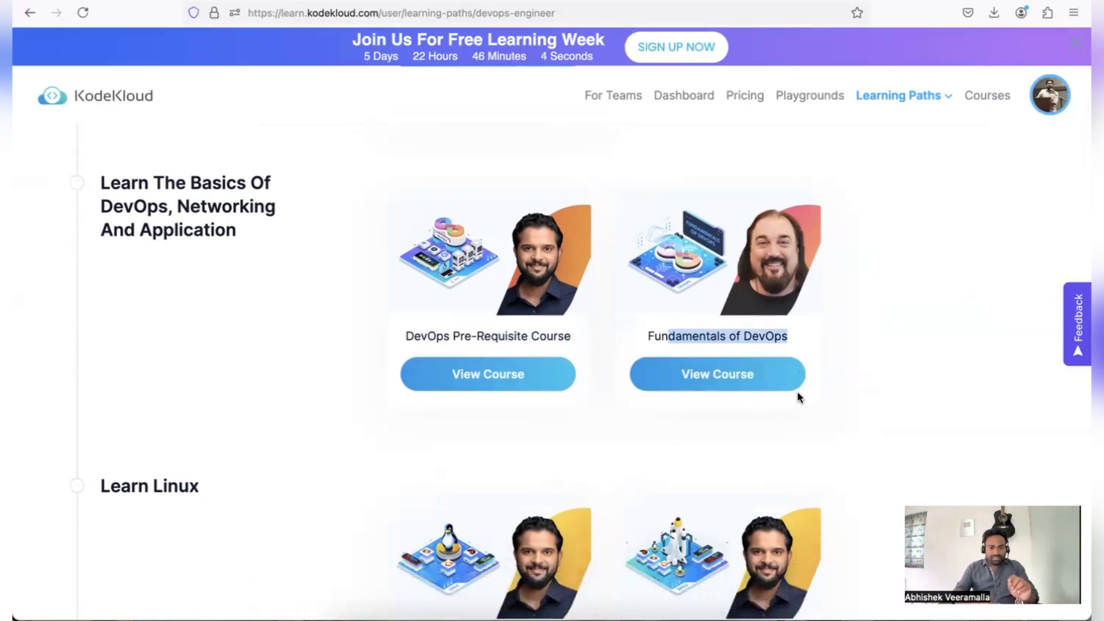
{"action": "mouse_move", "coordinate": [796, 399]}
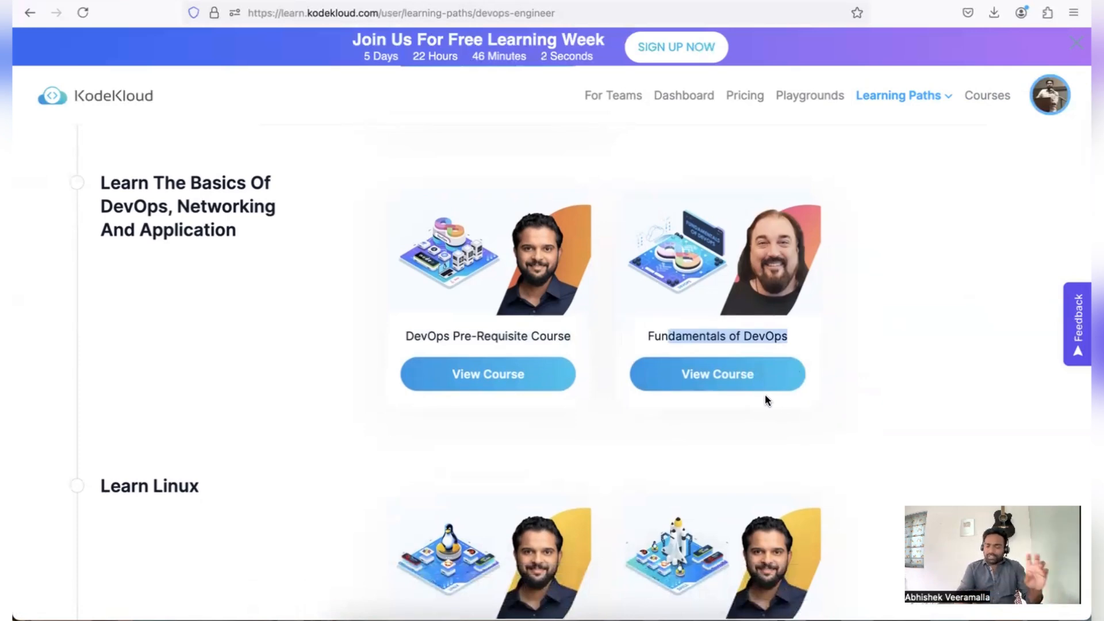
{"action": "scroll", "scroll_direction": "down", "scroll_amount": 3}
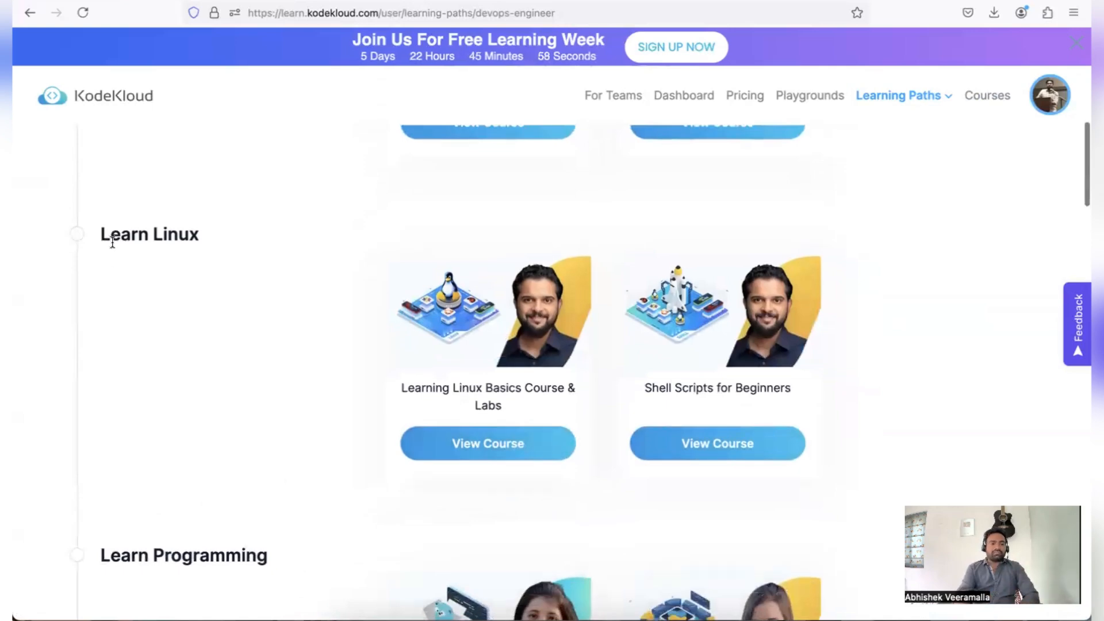
{"action": "mouse_move", "coordinate": [475, 359]}
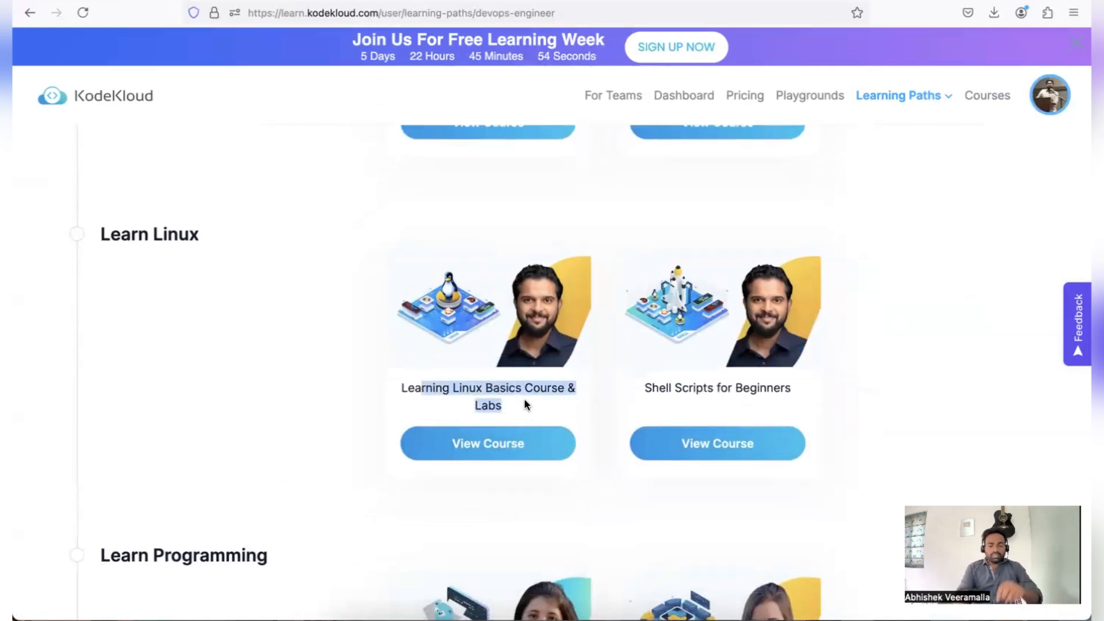
{"action": "mouse_move", "coordinate": [706, 378]}
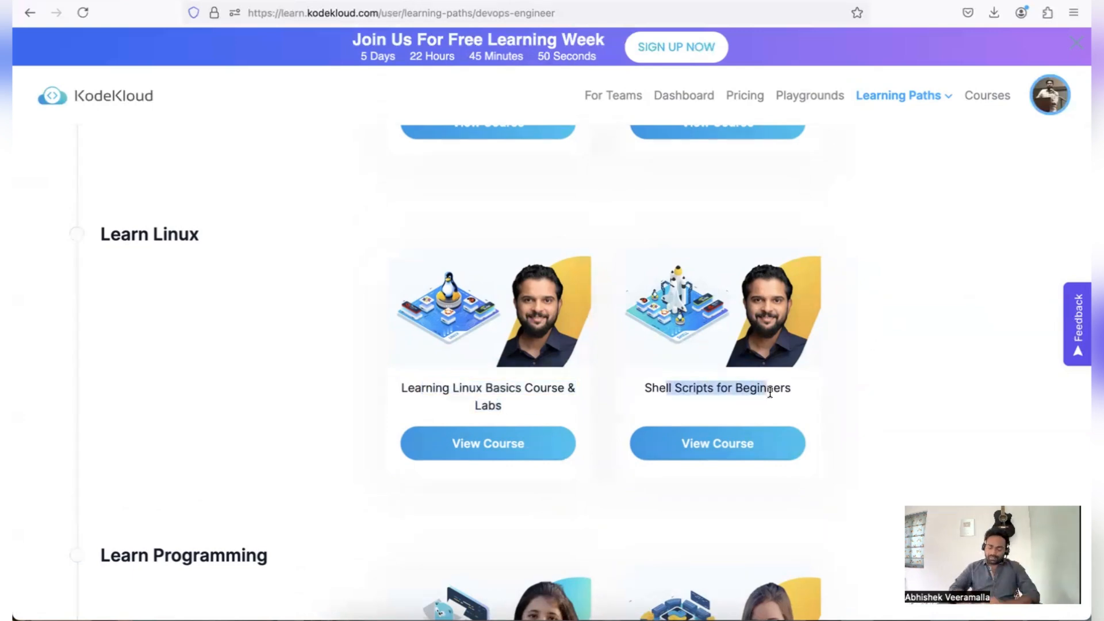
{"action": "scroll", "scroll_direction": "down", "scroll_amount": 3}
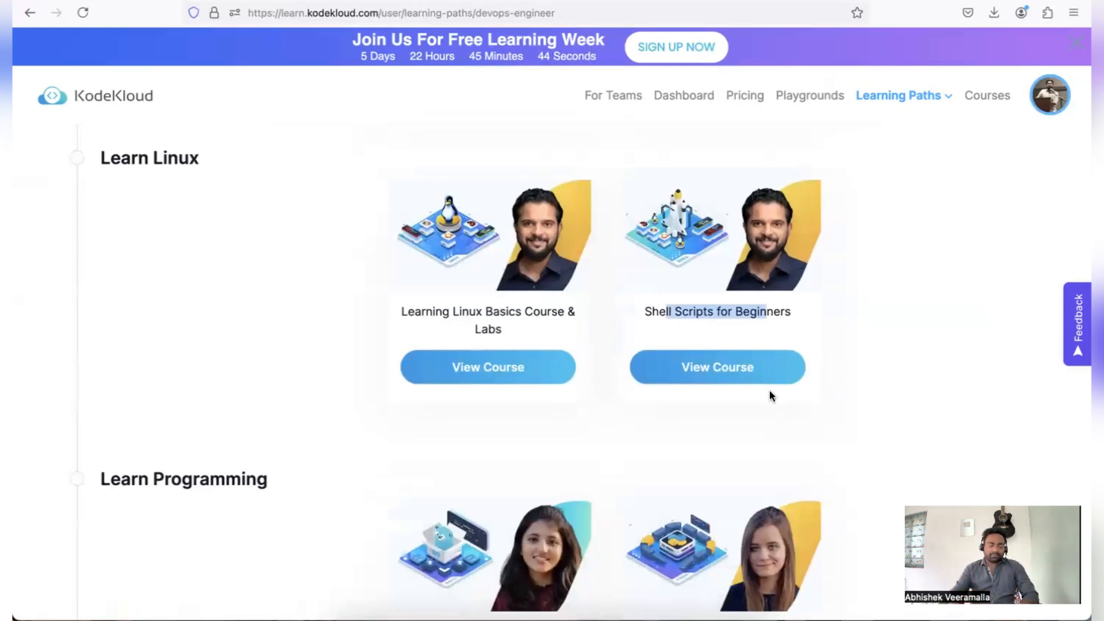
{"action": "scroll", "scroll_direction": "down", "scroll_amount": 3}
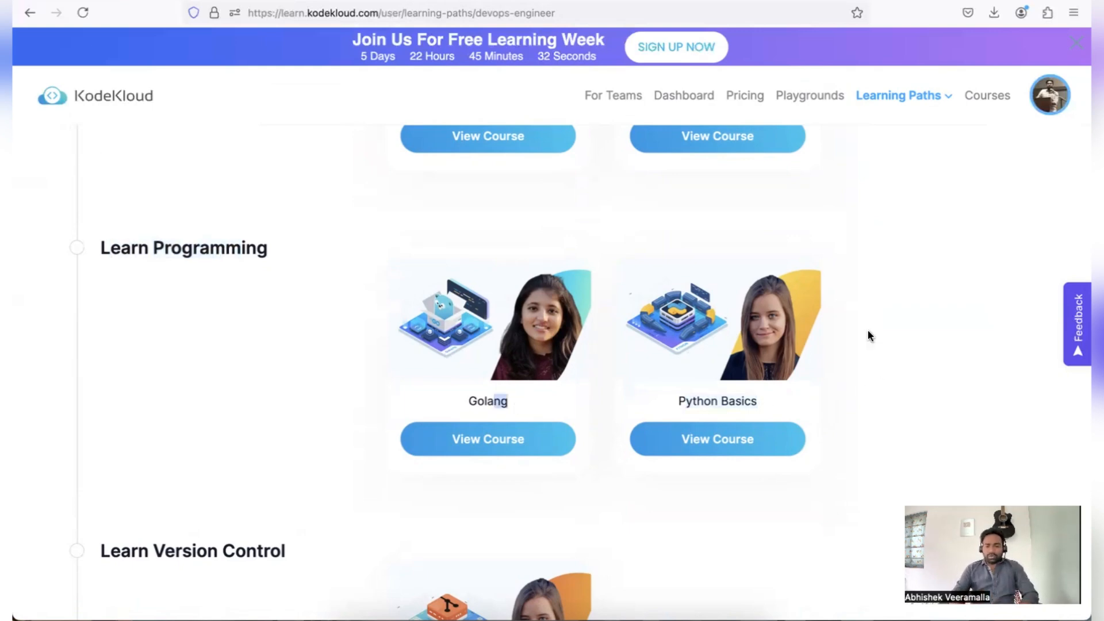
{"action": "scroll", "scroll_direction": "down", "scroll_amount": 3}
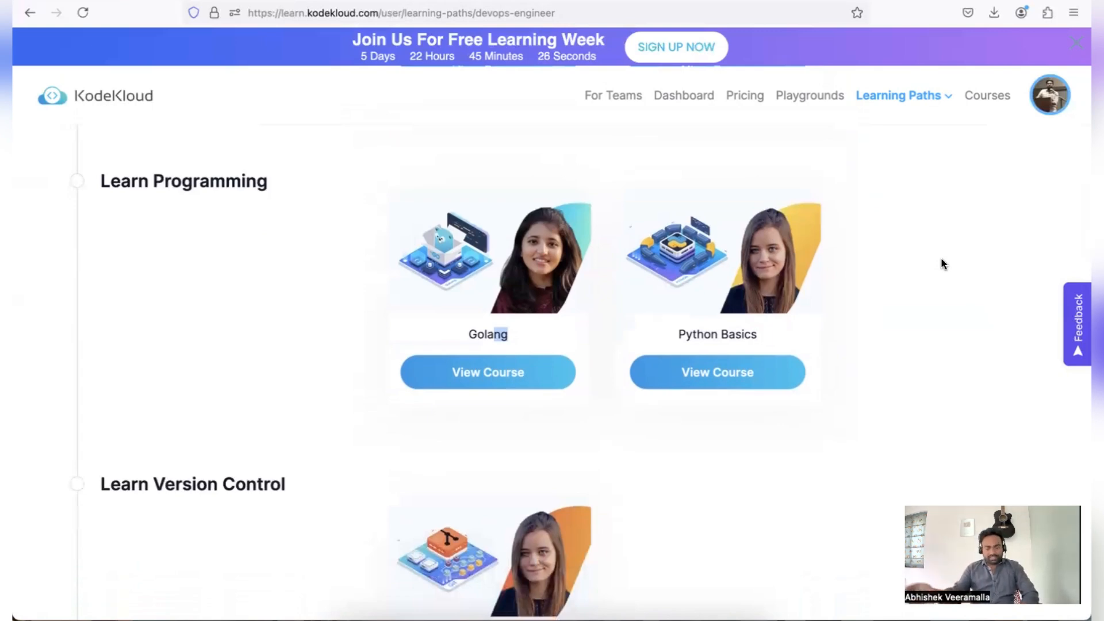
{"action": "mouse_move", "coordinate": [483, 323]}
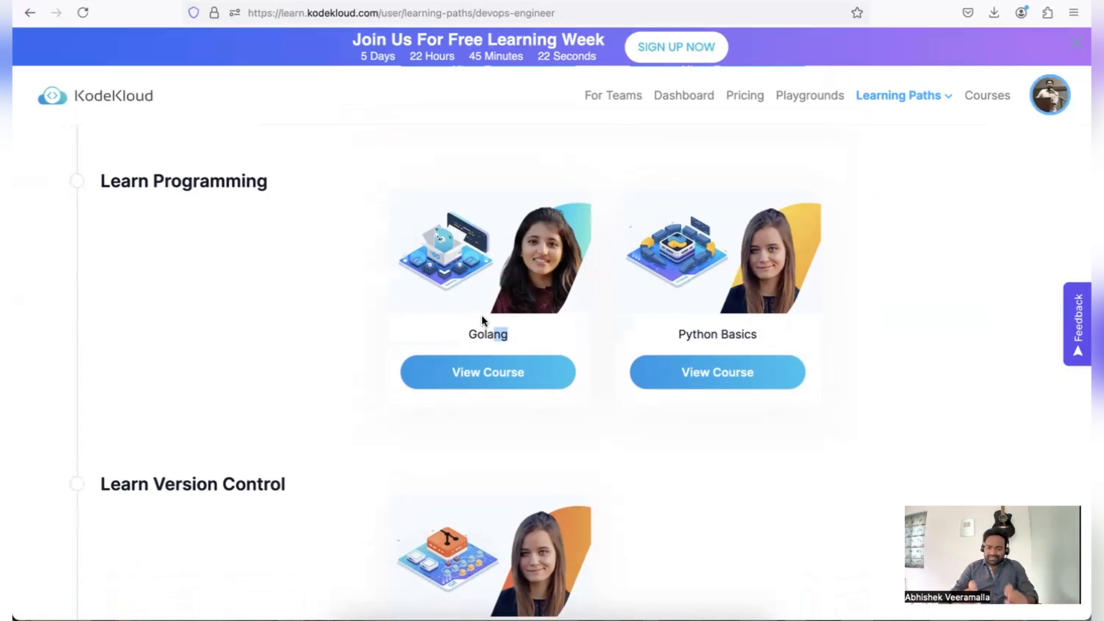
{"action": "mouse_move", "coordinate": [505, 206]}
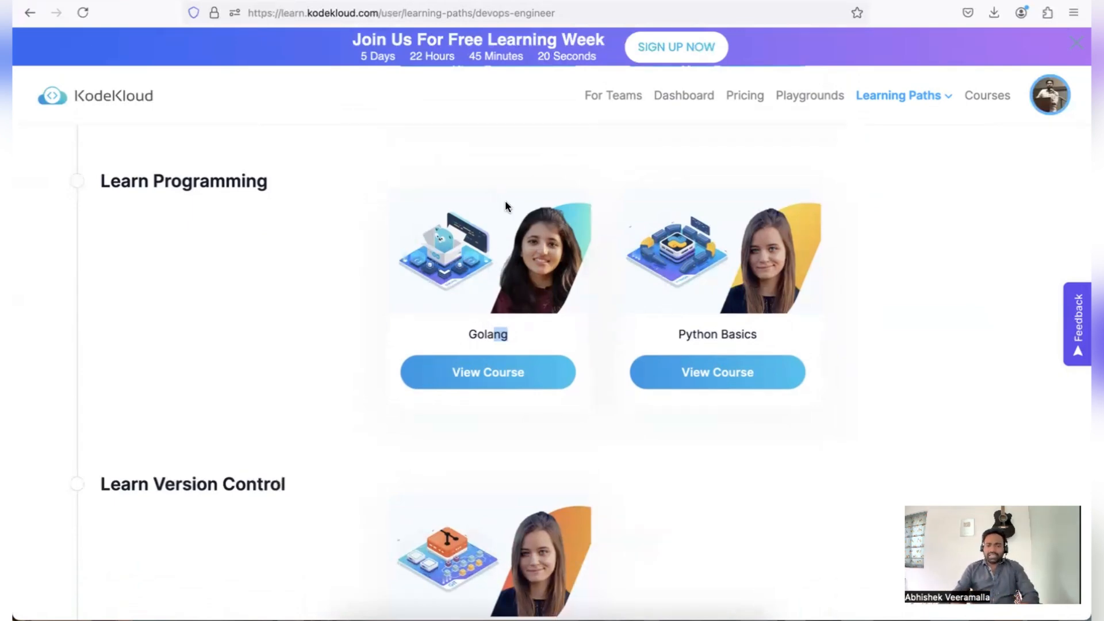
{"action": "mouse_move", "coordinate": [549, 154]}
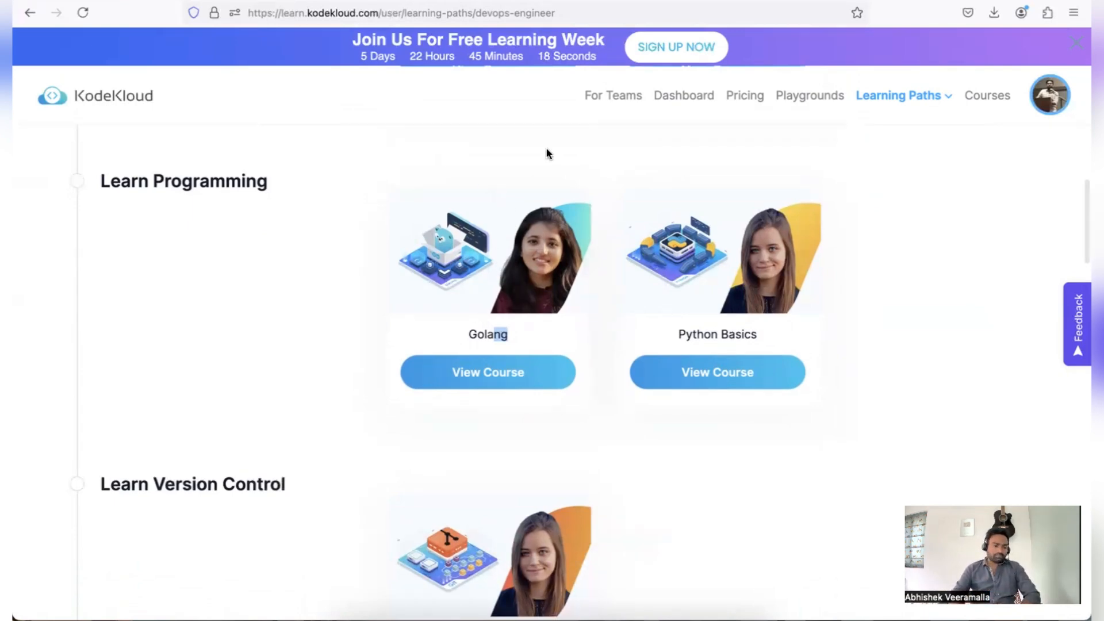
{"action": "scroll", "scroll_direction": "down", "scroll_amount": 3}
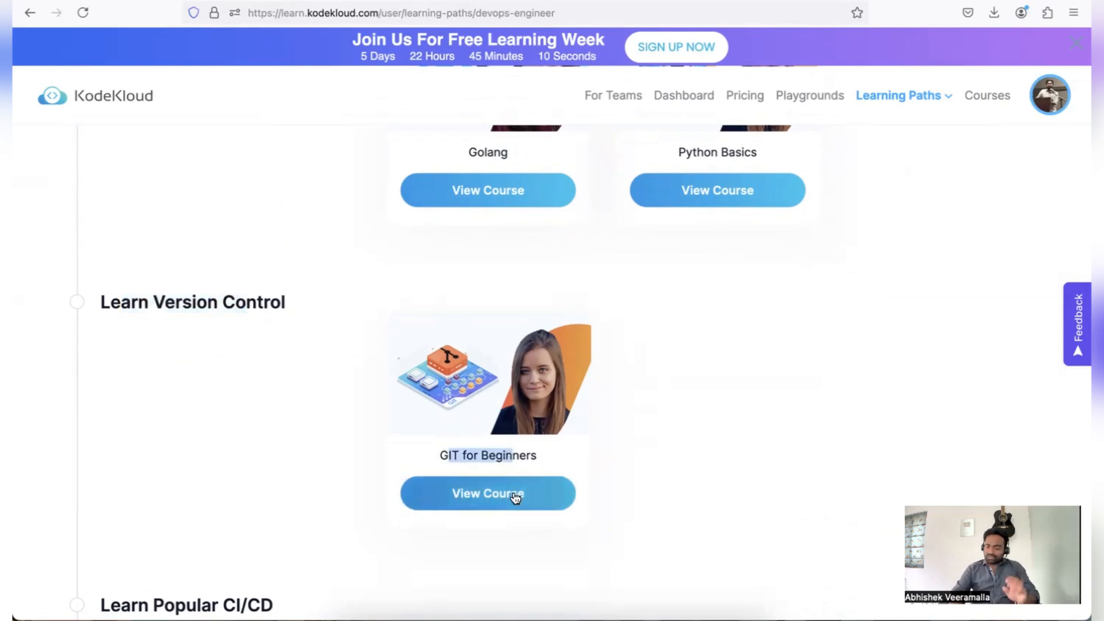
{"action": "scroll", "scroll_direction": "down", "scroll_amount": 3}
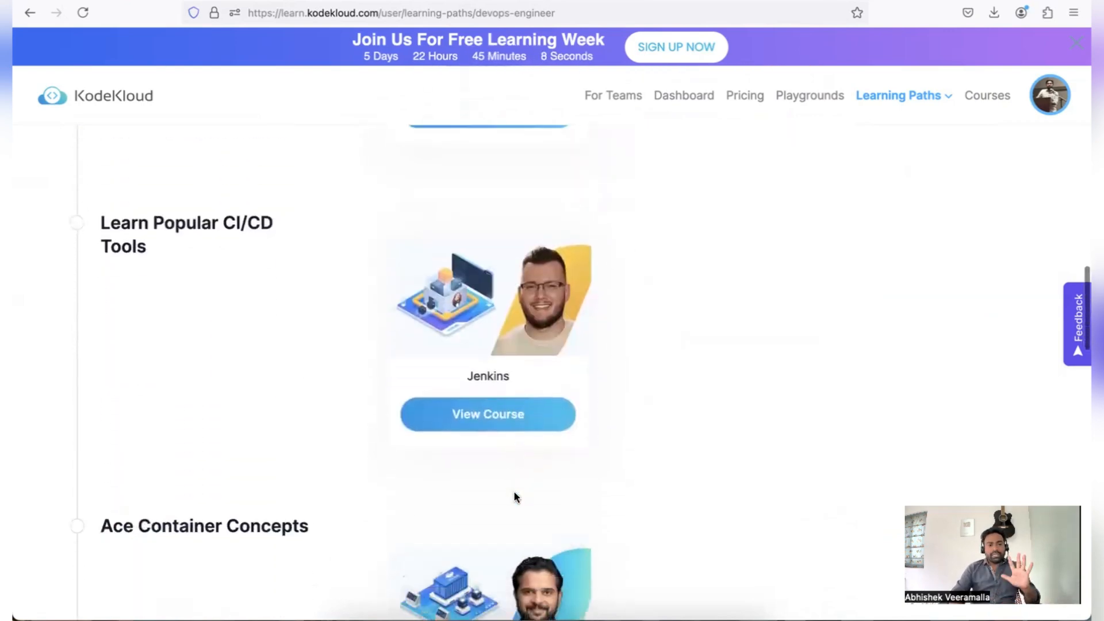
{"action": "scroll", "scroll_direction": "down", "scroll_amount": 3}
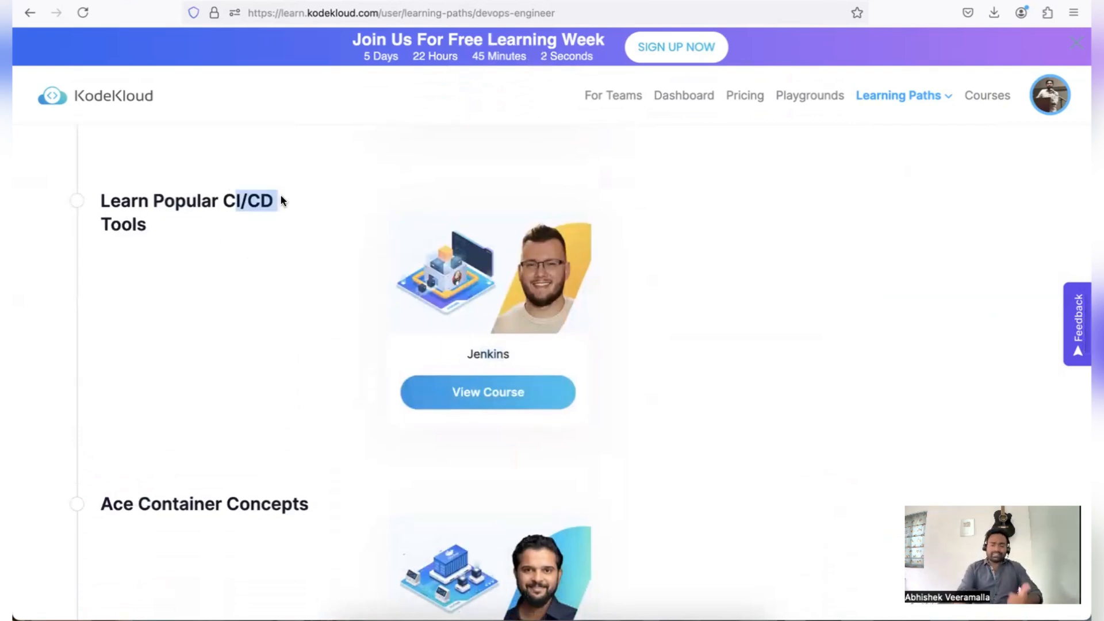
{"action": "scroll", "scroll_direction": "down", "scroll_amount": 3}
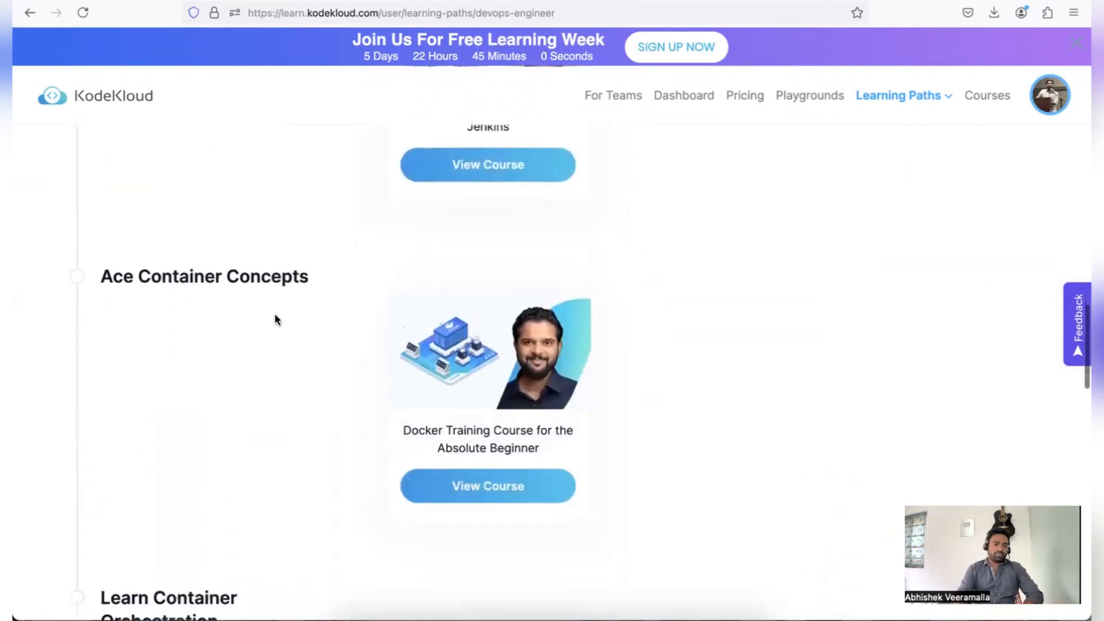
{"action": "scroll", "scroll_direction": "down", "scroll_amount": 3}
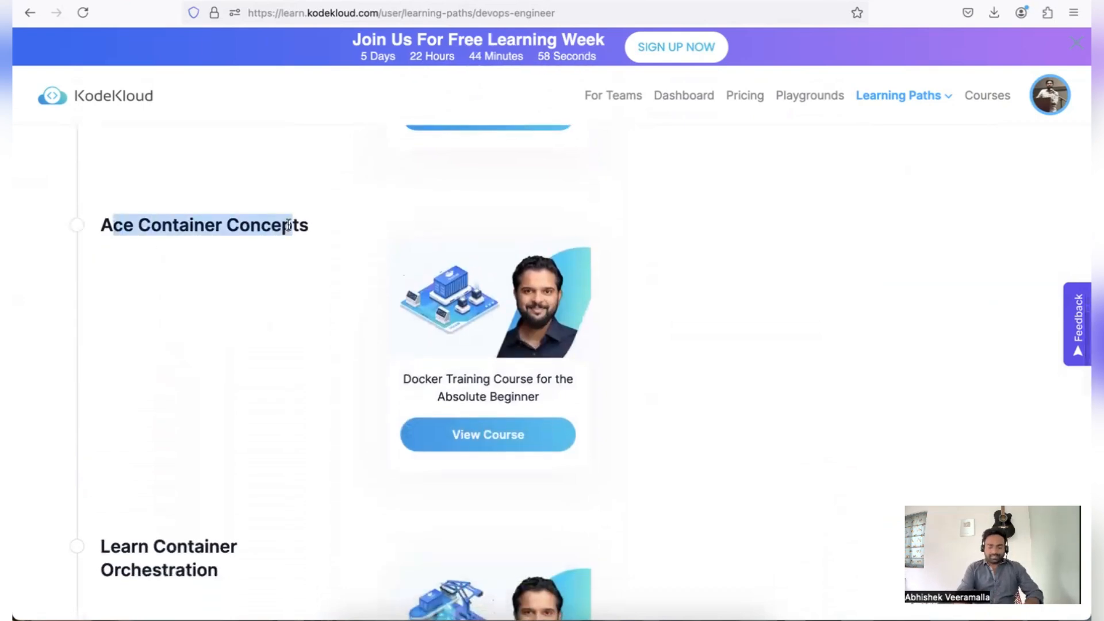
{"action": "scroll", "scroll_direction": "down", "scroll_amount": 3}
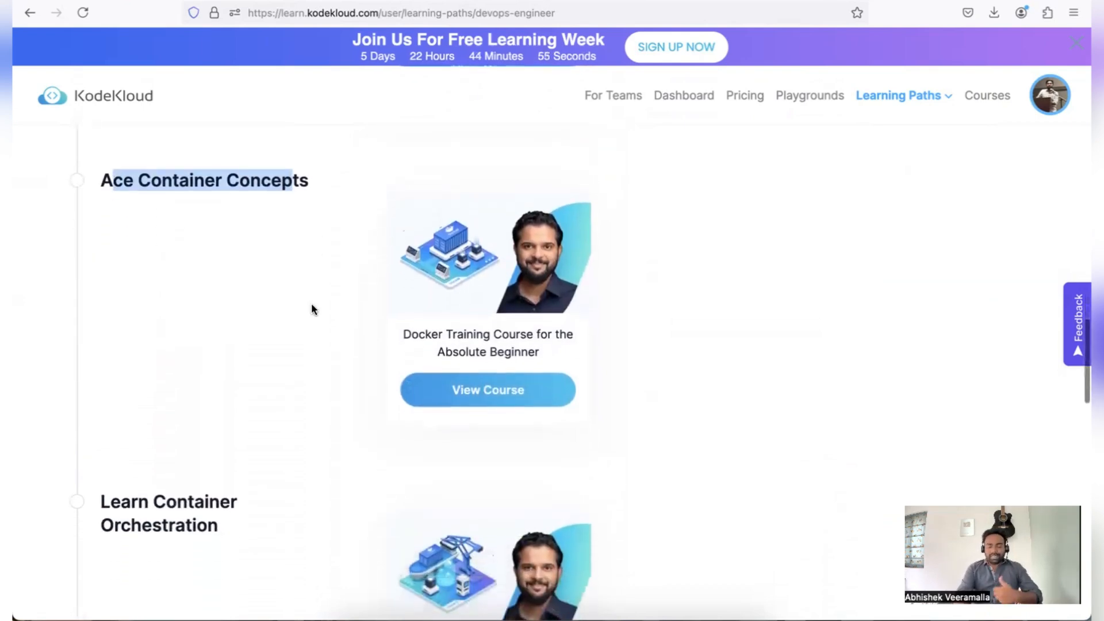
{"action": "scroll", "scroll_direction": "down", "scroll_amount": 3}
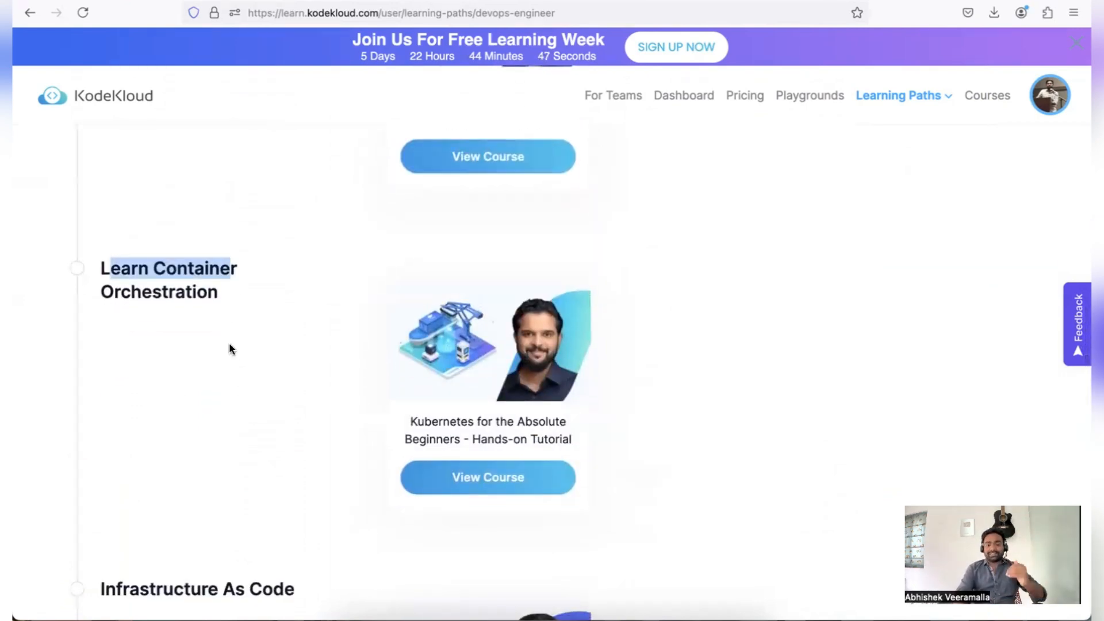
{"action": "scroll", "scroll_direction": "down", "scroll_amount": 3}
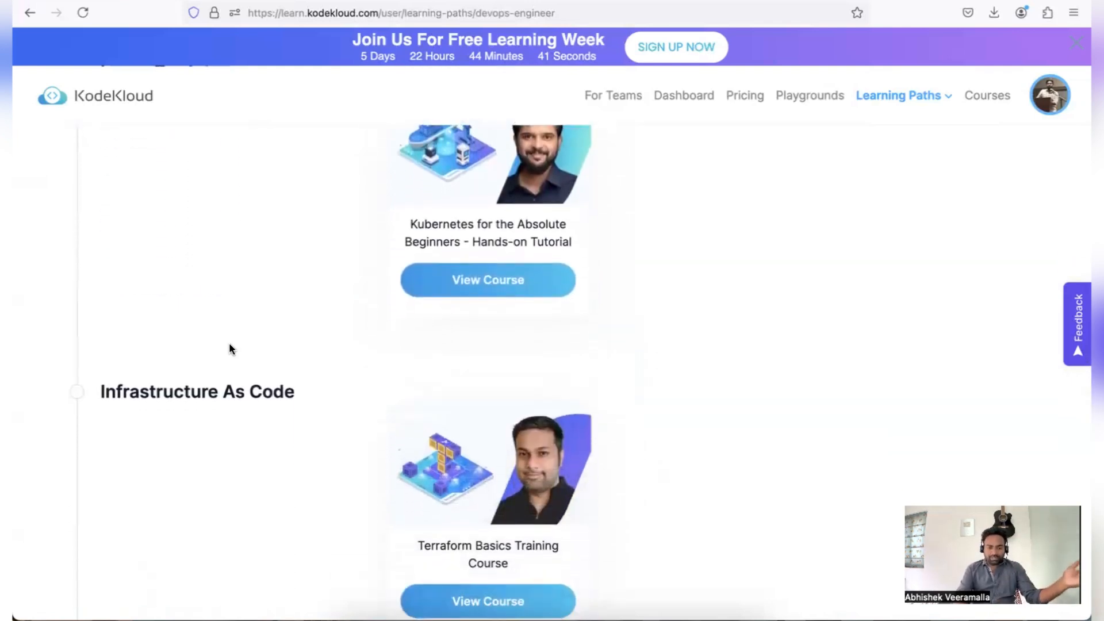
{"action": "scroll", "scroll_direction": "down", "scroll_amount": 3}
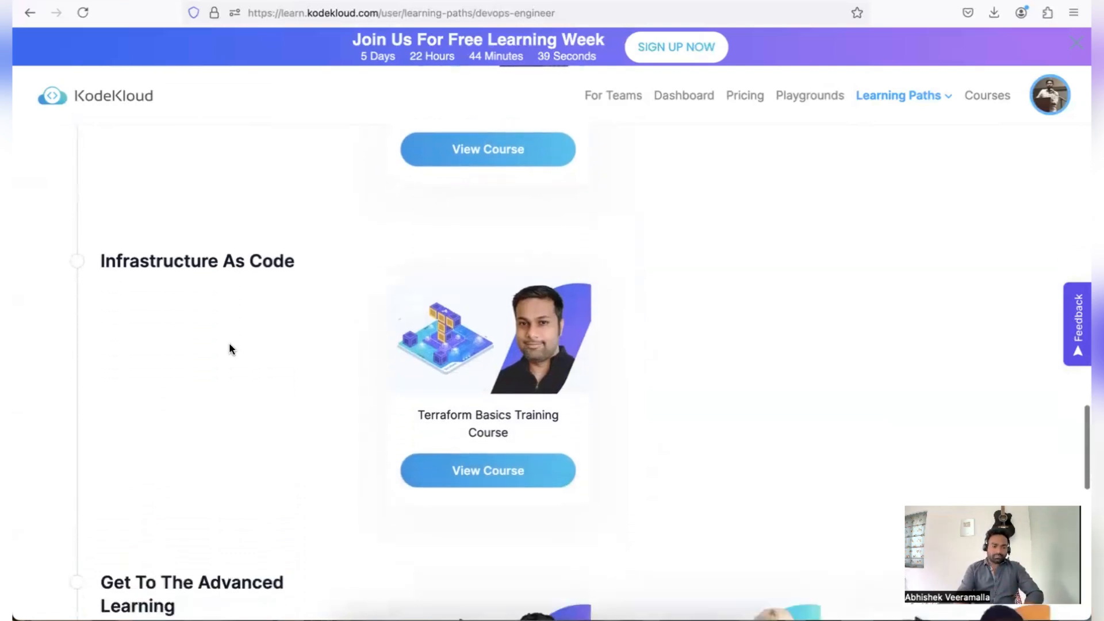
{"action": "scroll", "scroll_direction": "down", "scroll_amount": 3}
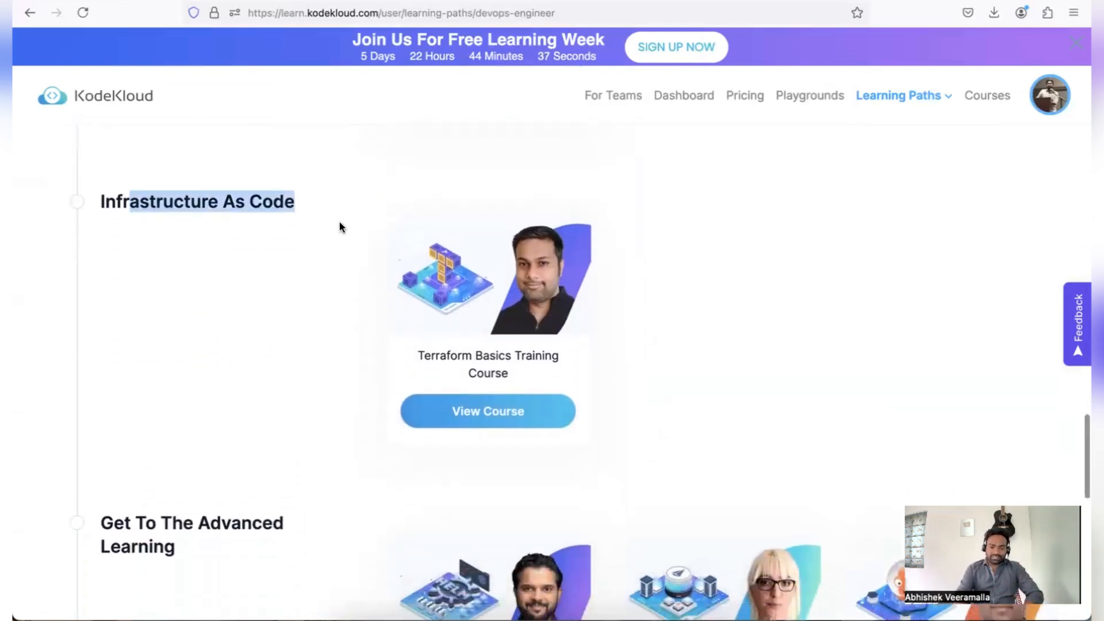
{"action": "scroll", "scroll_direction": "down", "scroll_amount": 3}
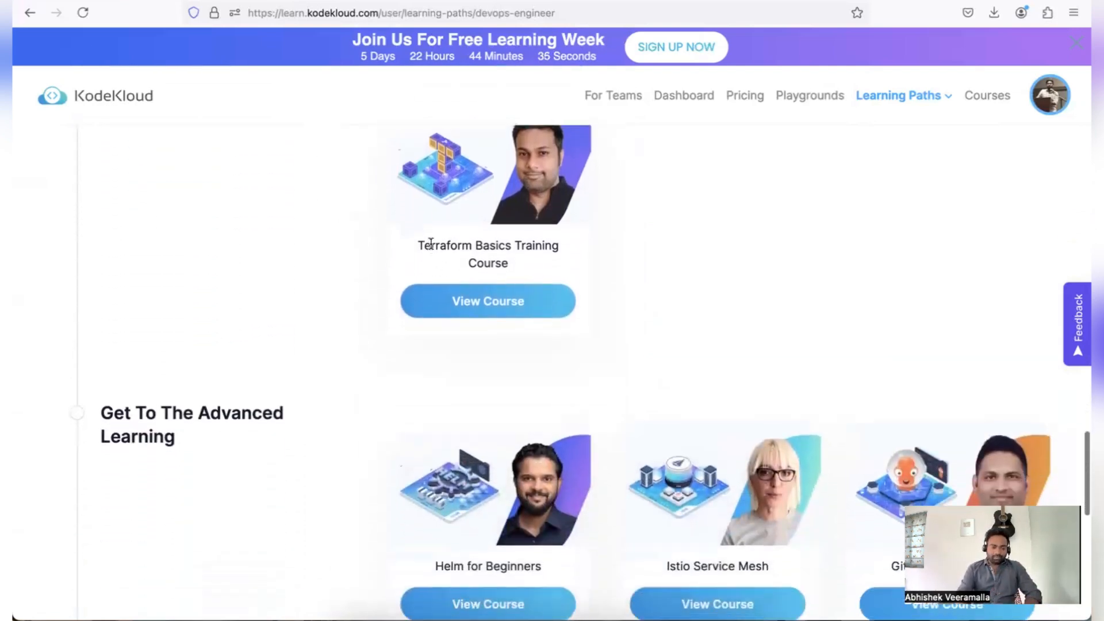
{"action": "scroll", "scroll_direction": "down", "scroll_amount": 3}
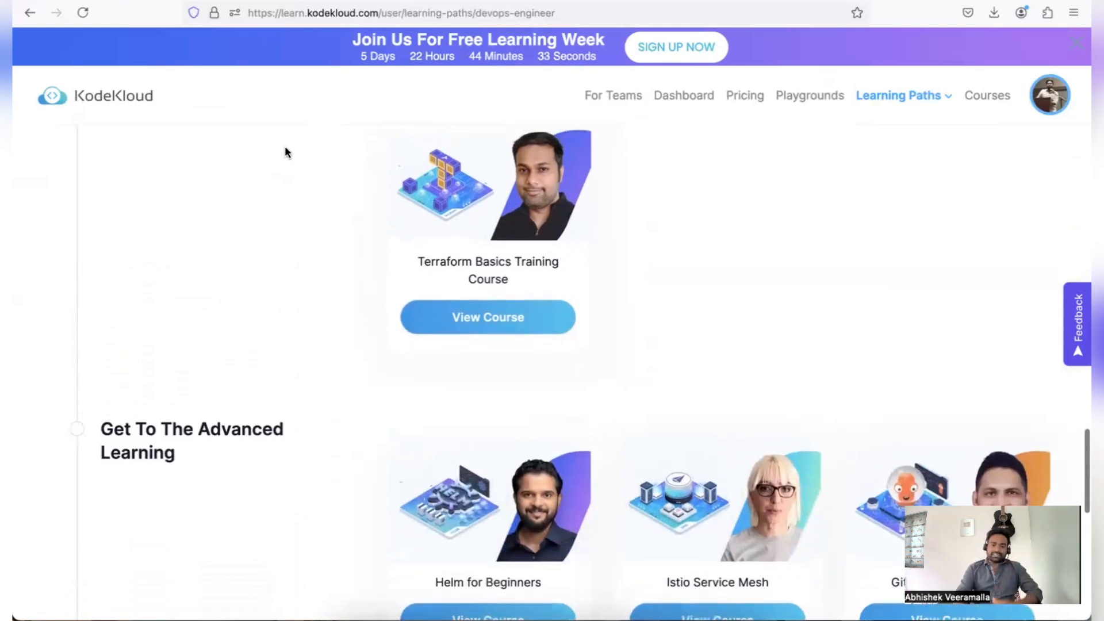
{"action": "scroll", "scroll_direction": "down", "scroll_amount": 3}
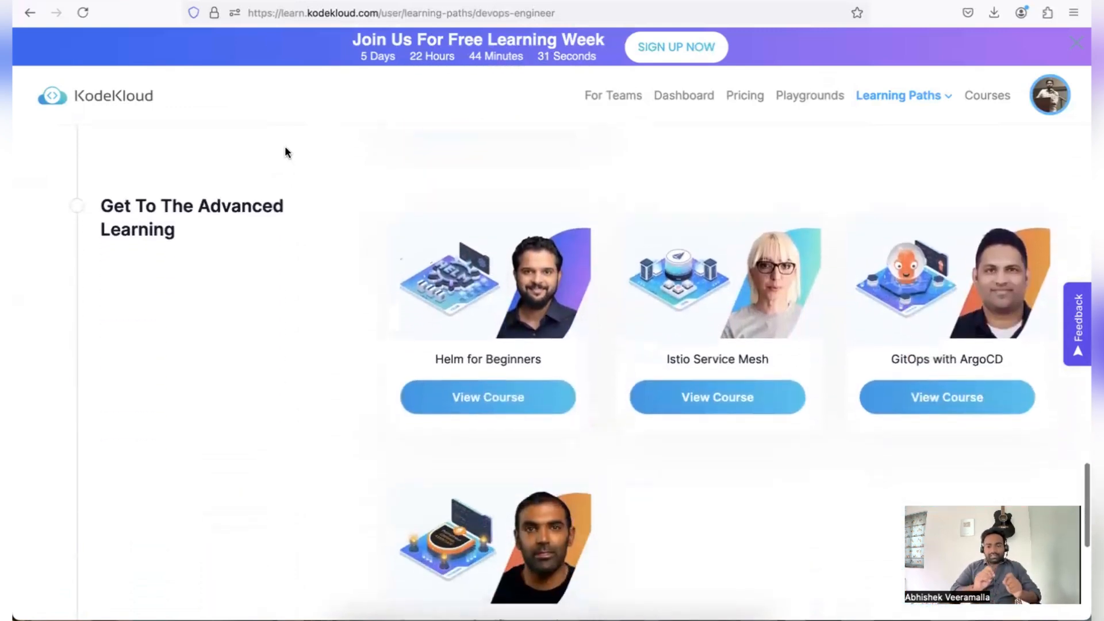
{"action": "mouse_move", "coordinate": [451, 361]}
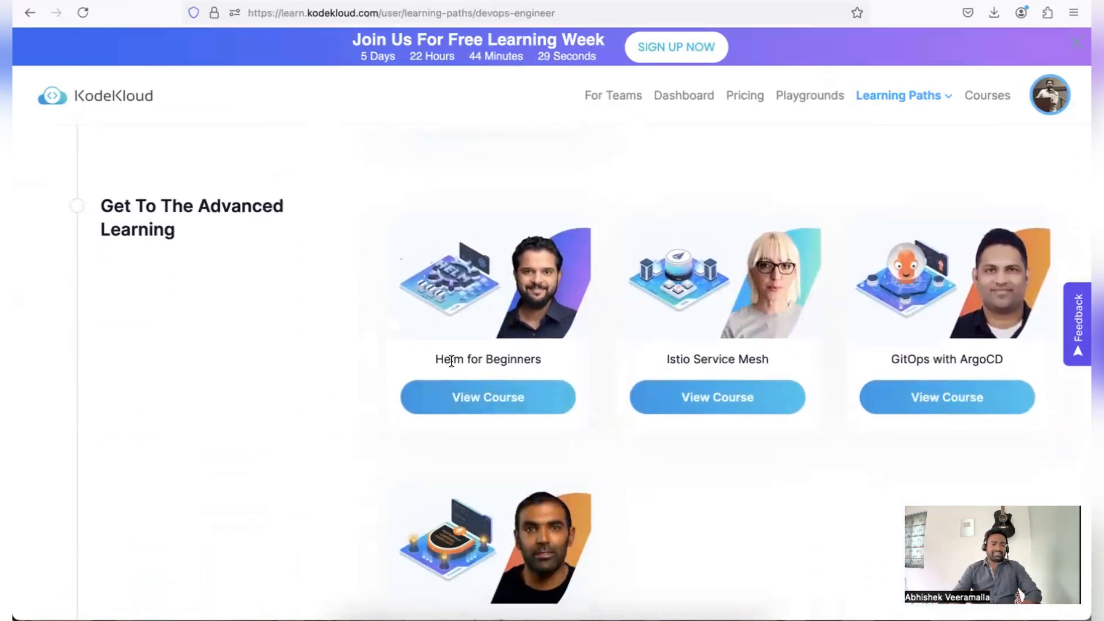
{"action": "scroll", "scroll_direction": "down", "scroll_amount": 3}
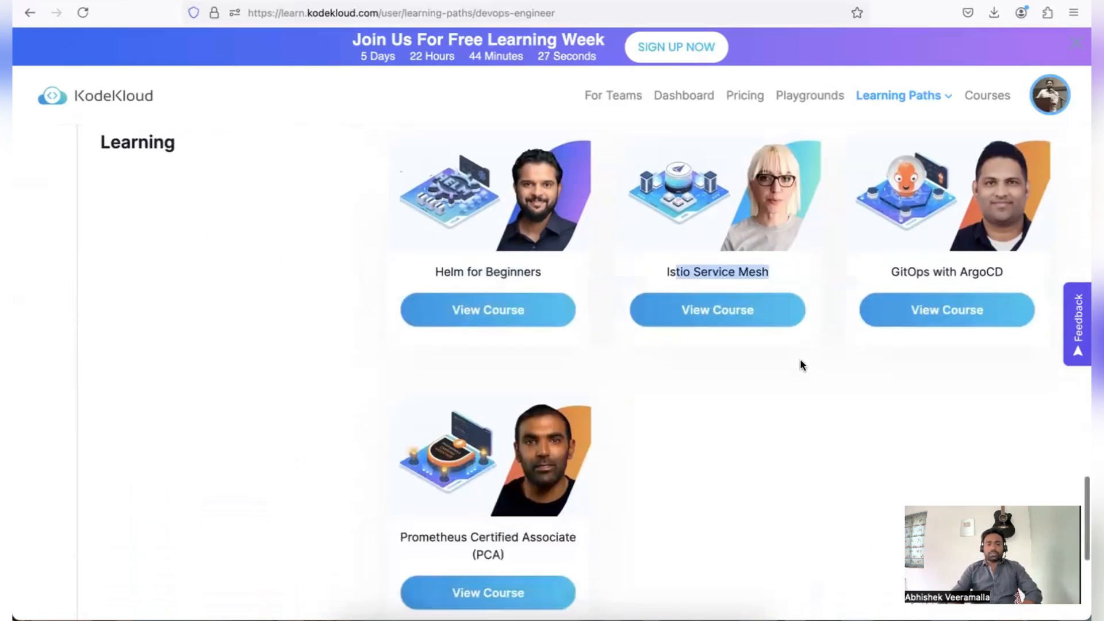
{"action": "scroll", "scroll_direction": "down", "scroll_amount": 3}
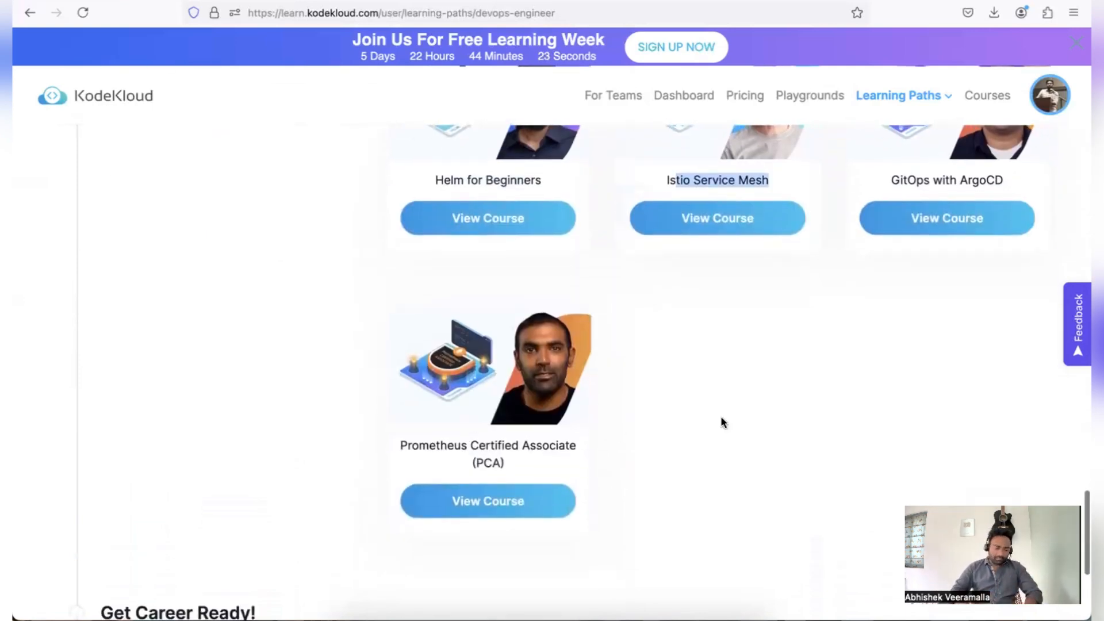
{"action": "scroll", "scroll_direction": "down", "scroll_amount": 3}
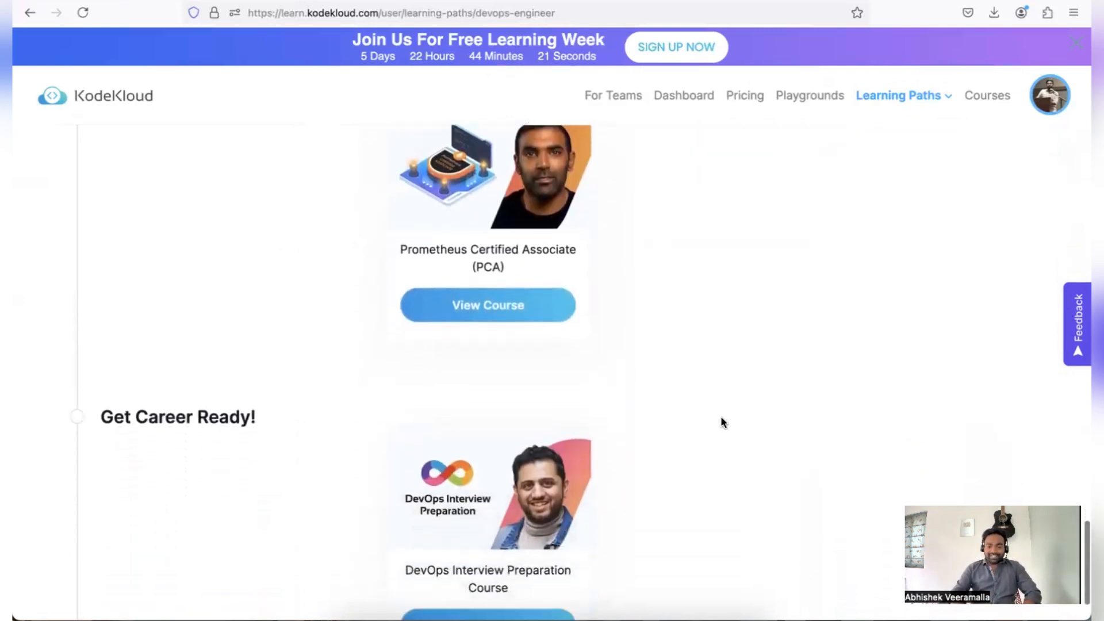
{"action": "scroll", "scroll_direction": "down", "scroll_amount": 3}
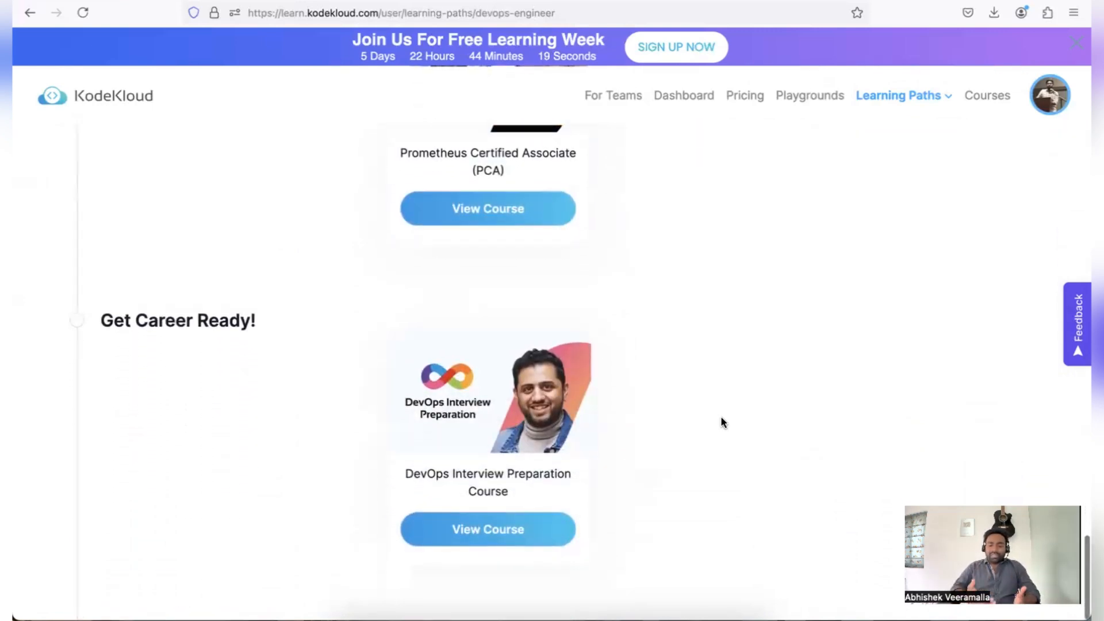
{"action": "mouse_move", "coordinate": [490, 467]}
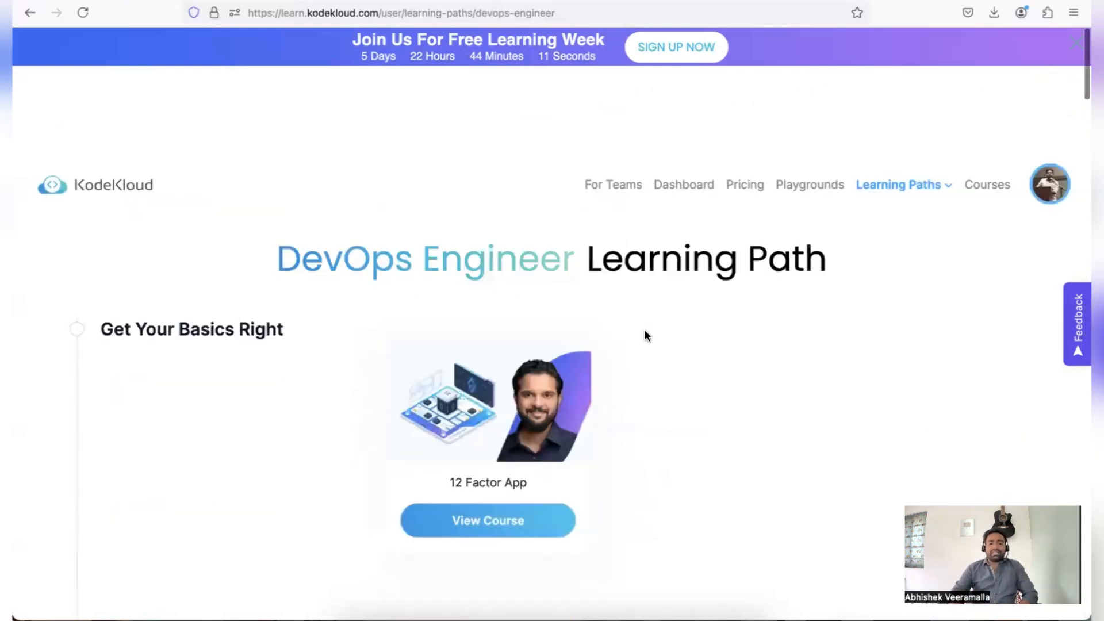
{"action": "scroll", "scroll_direction": "down", "scroll_amount": 3}
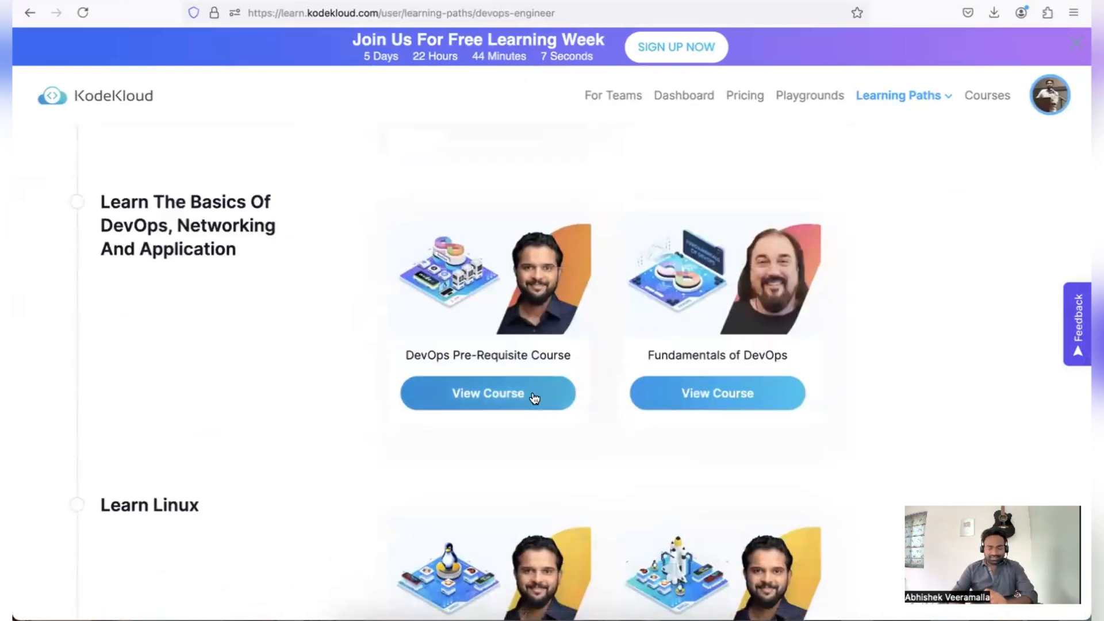
{"action": "mouse_move", "coordinate": [273, 298]}
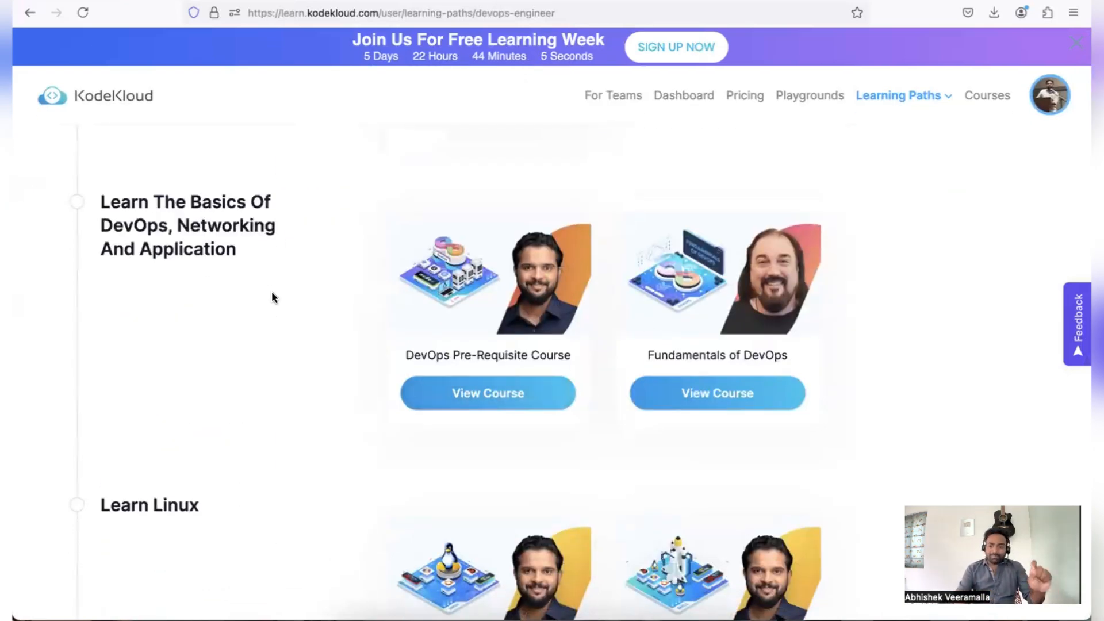
{"action": "mouse_move", "coordinate": [487, 393]}
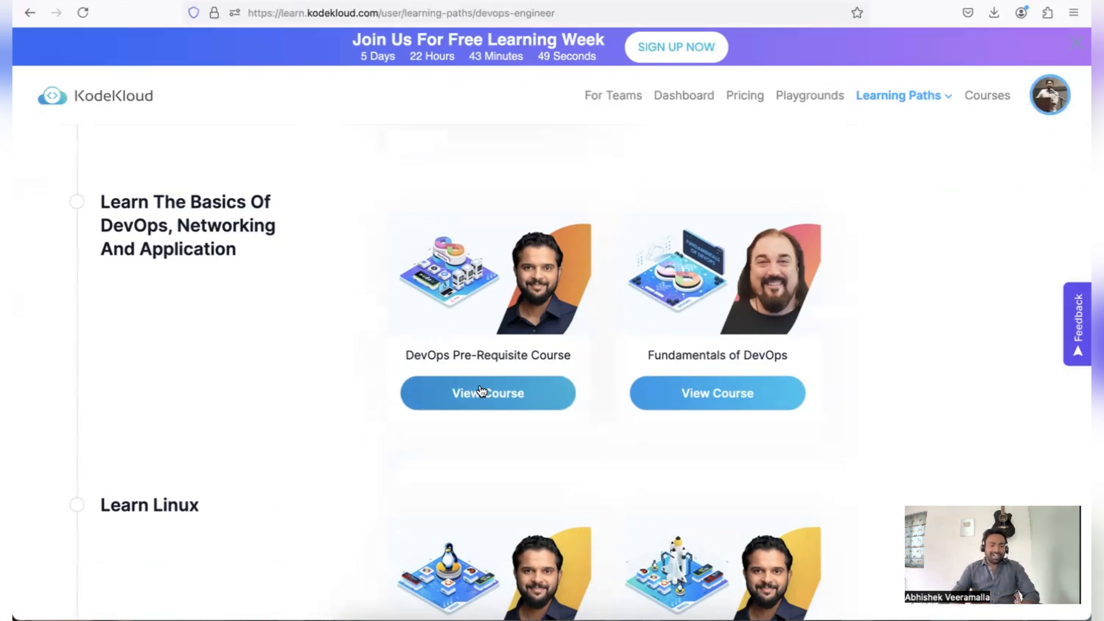
{"action": "scroll", "scroll_direction": "down", "scroll_amount": 3}
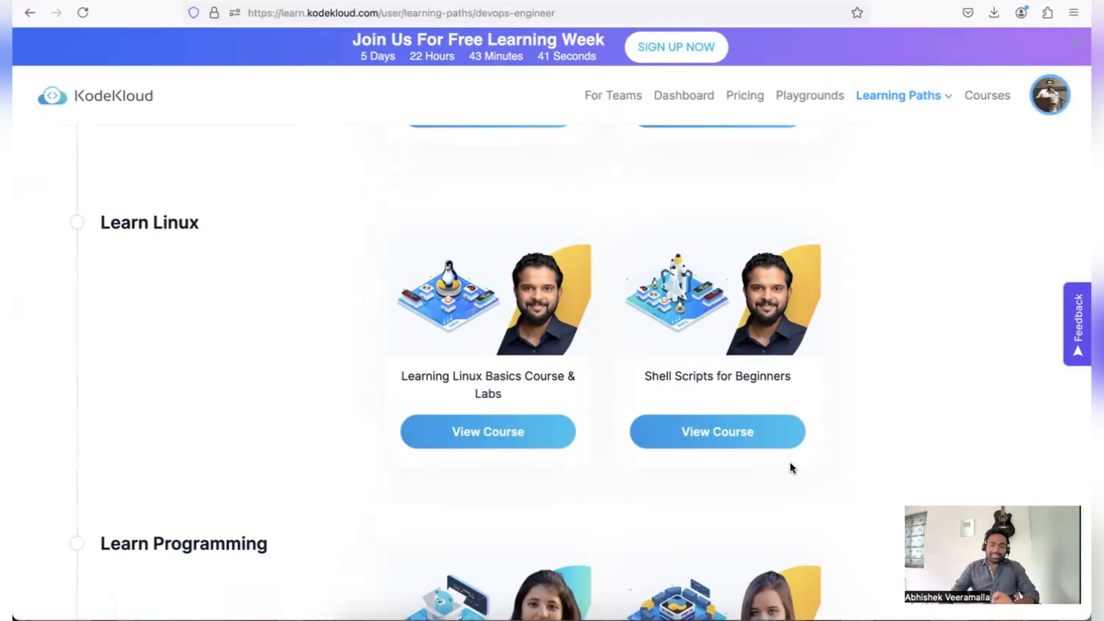
{"action": "mouse_move", "coordinate": [918, 407]}
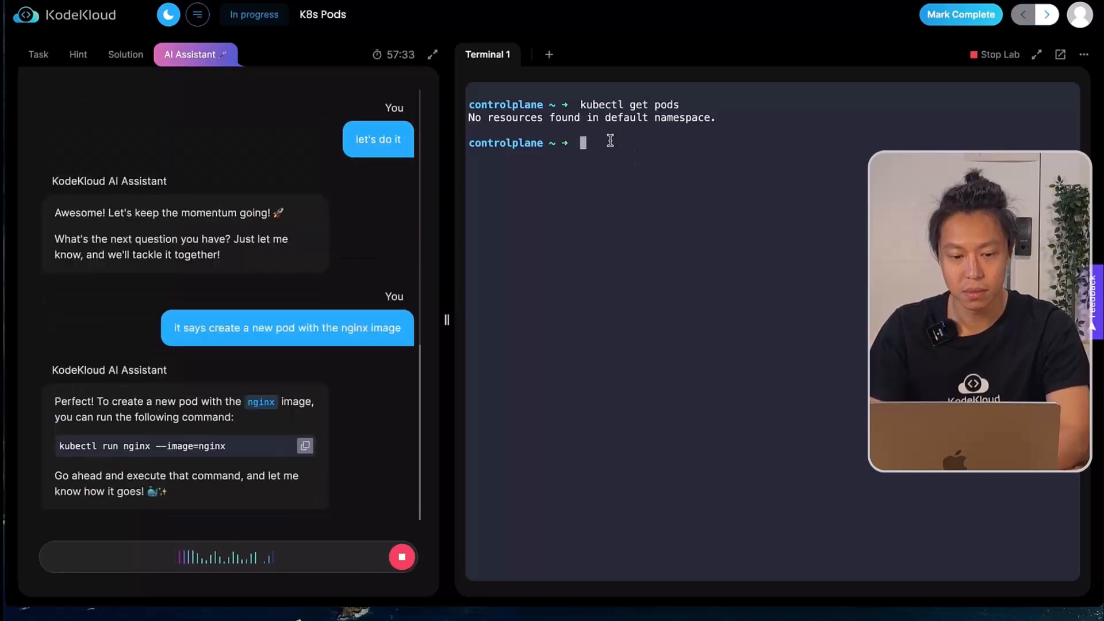
Step: Run kubectl run nginx --image=nginx, then verify with kubectl get pod nginx -n default
{"action": "type", "text": "kubectl run ng"}
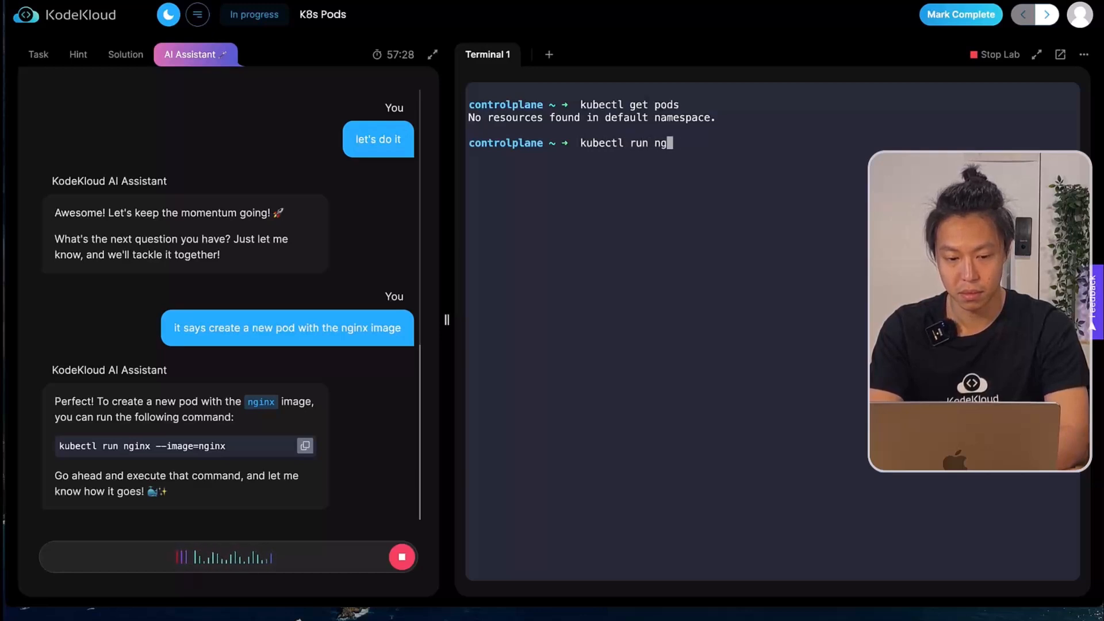
{"action": "type", "text": "inx"}
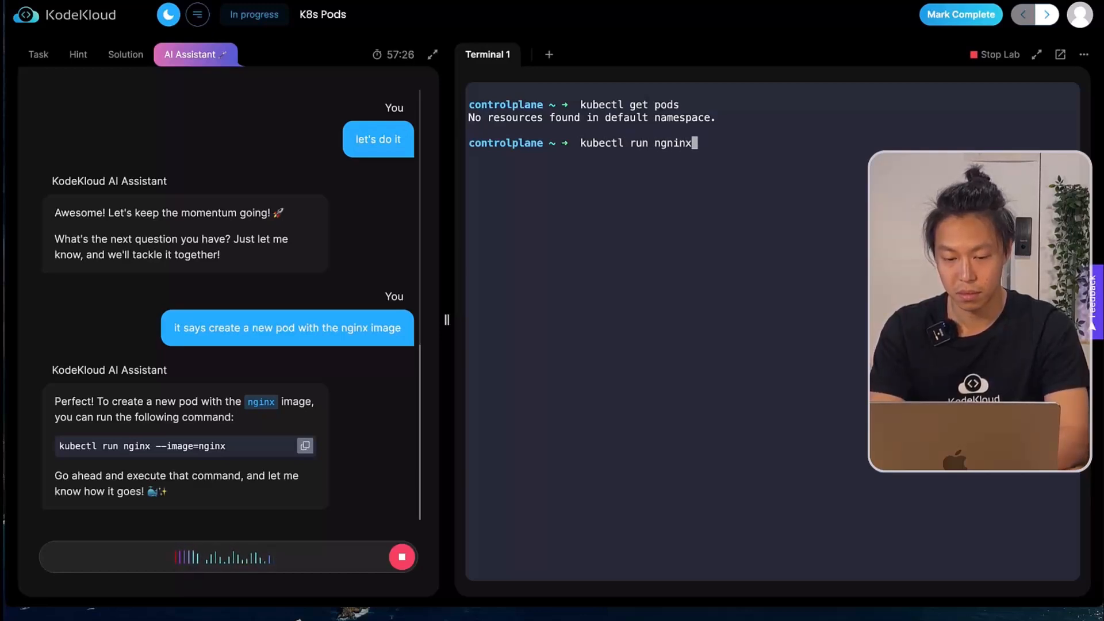
{"action": "type", "text": "--image-nginx"}
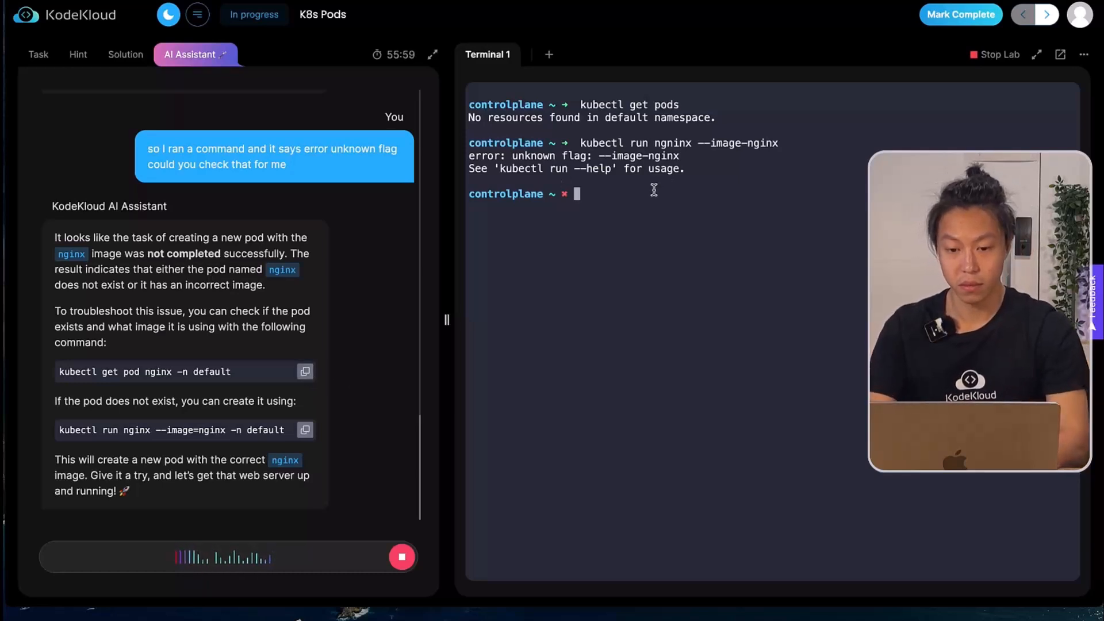
{"action": "type", "text": "kubectl get pod nginx -n default"}
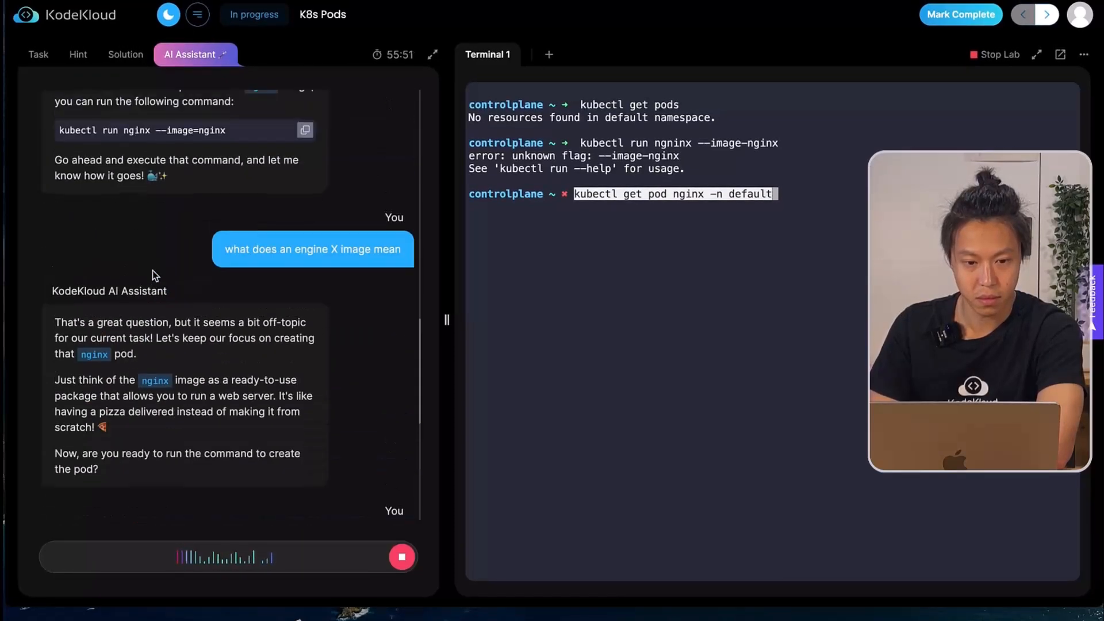
{"action": "scroll", "scroll_direction": "down", "scroll_amount": 3}
{"action": "type", "text": "kubectl run nginx --image=nginx"}
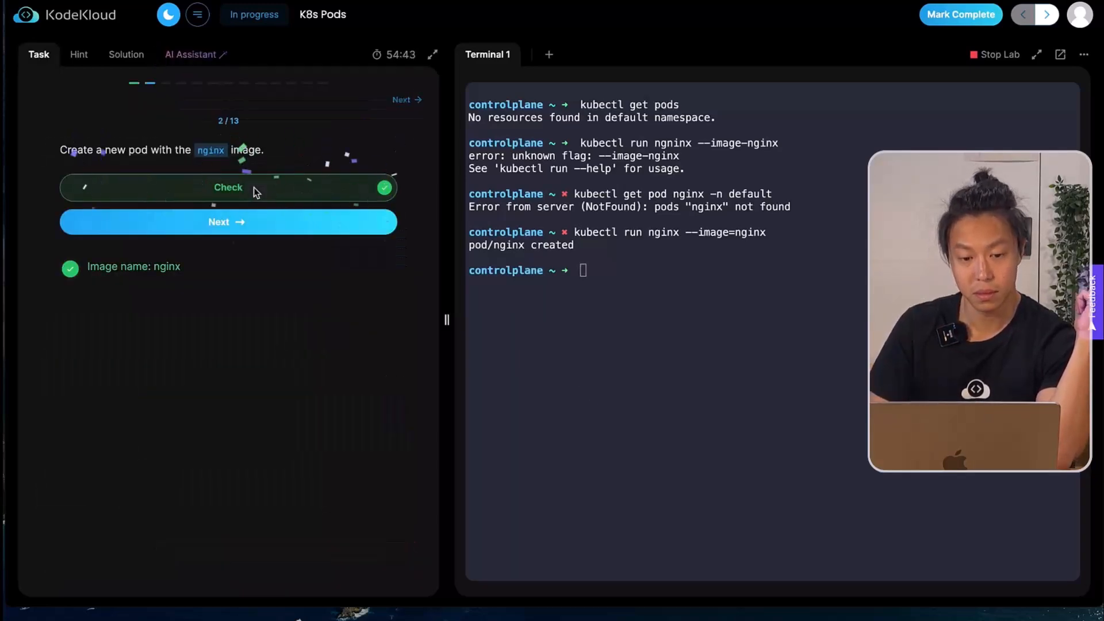
Step: Pass the nginx pod check, advance to the pod-count question, and consult the AI Assistant
{"action": "left_click", "coordinate": [227, 222]}
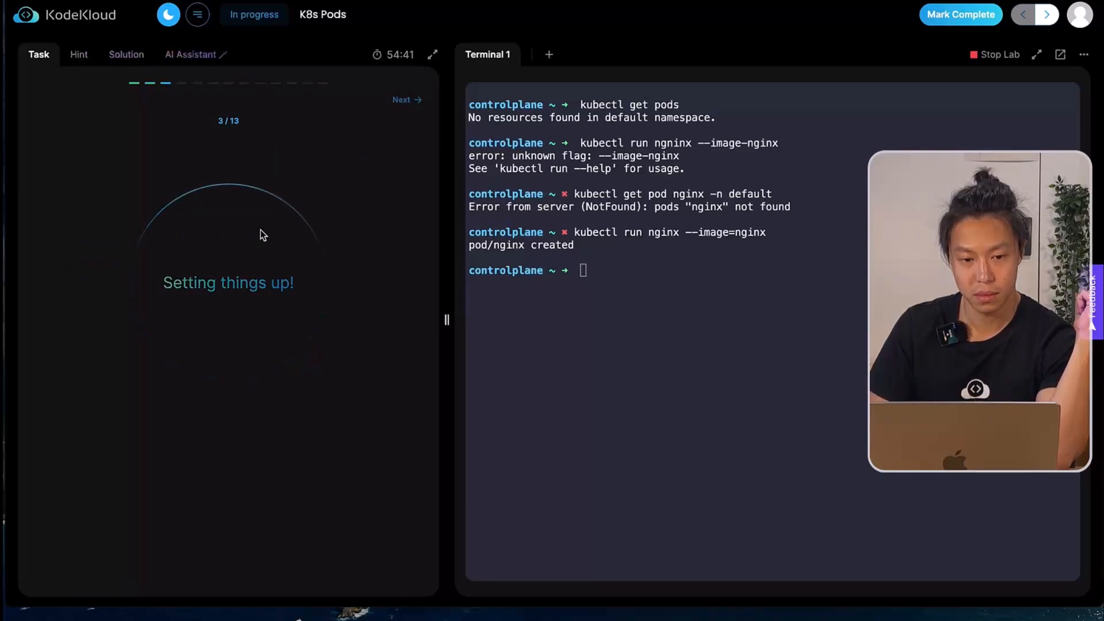
{"action": "left_click", "coordinate": [191, 54]}
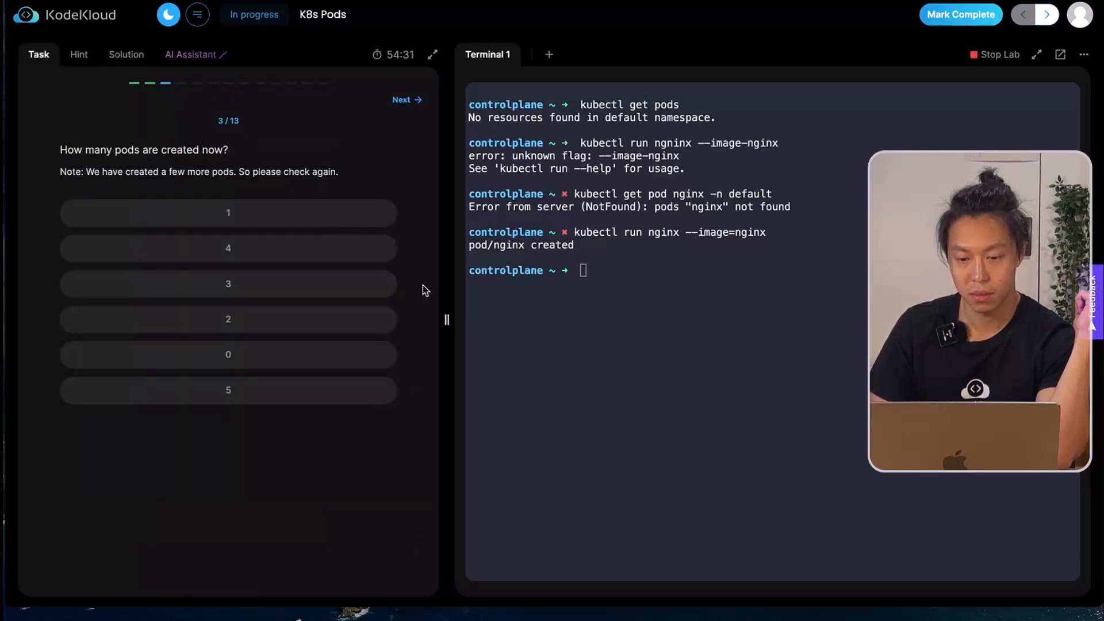
{"action": "mouse_move", "coordinate": [210, 111]}
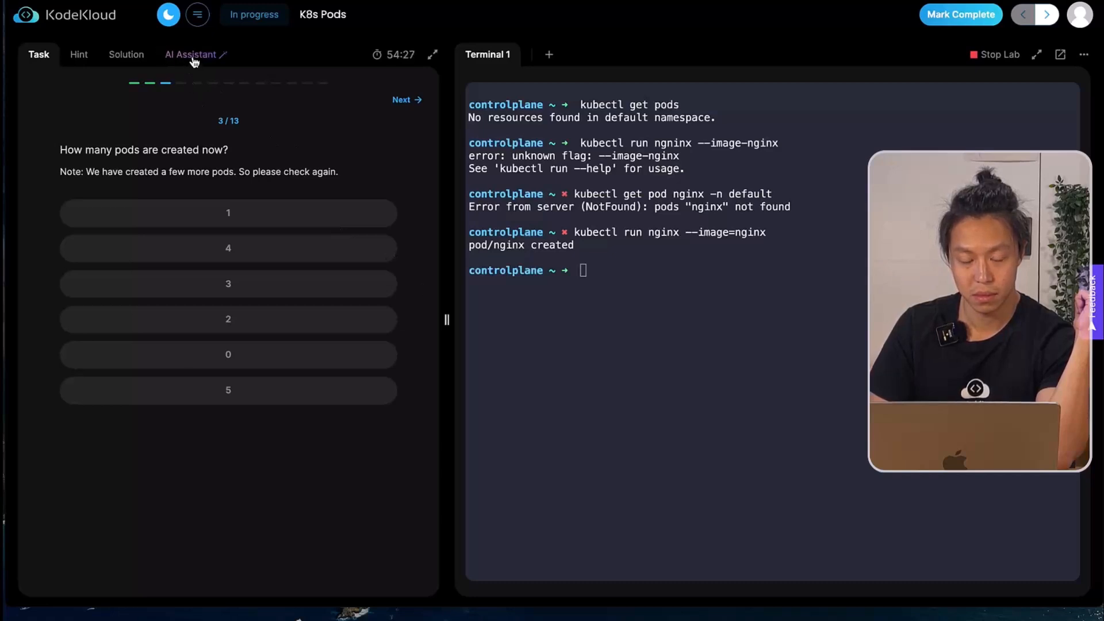
{"action": "left_click", "coordinate": [190, 54]}
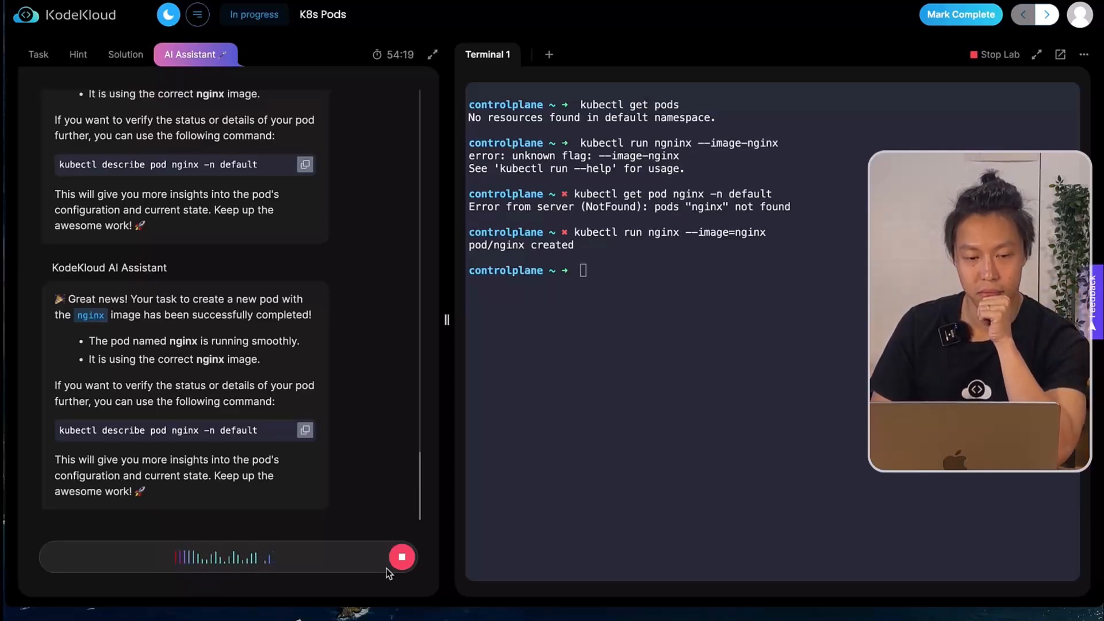
{"action": "left_click", "coordinate": [38, 54]}
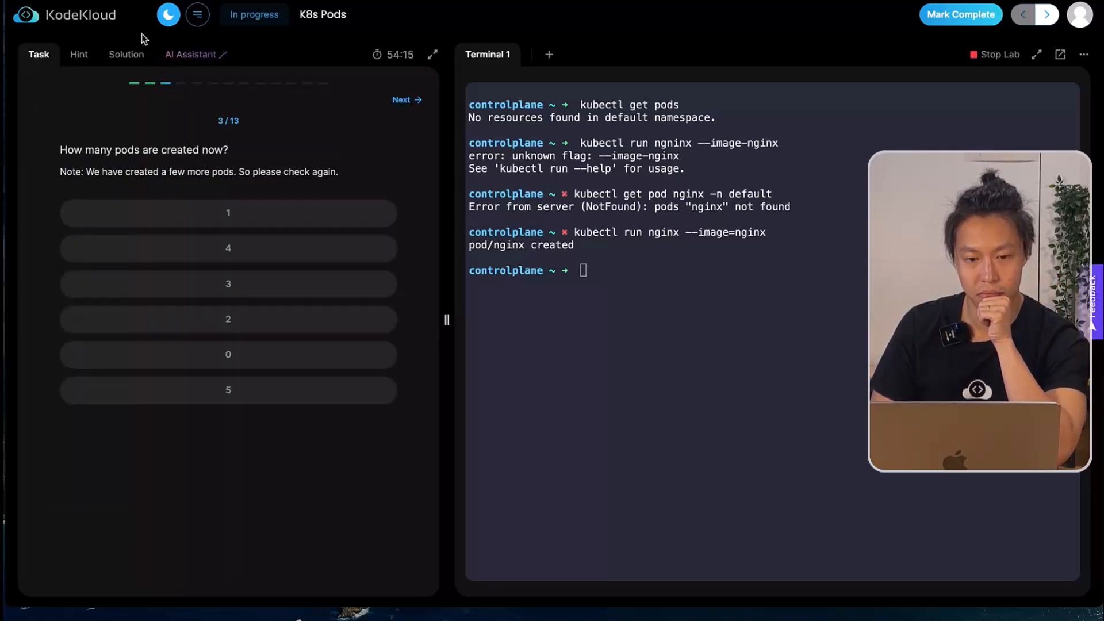
{"action": "left_click", "coordinate": [189, 54]}
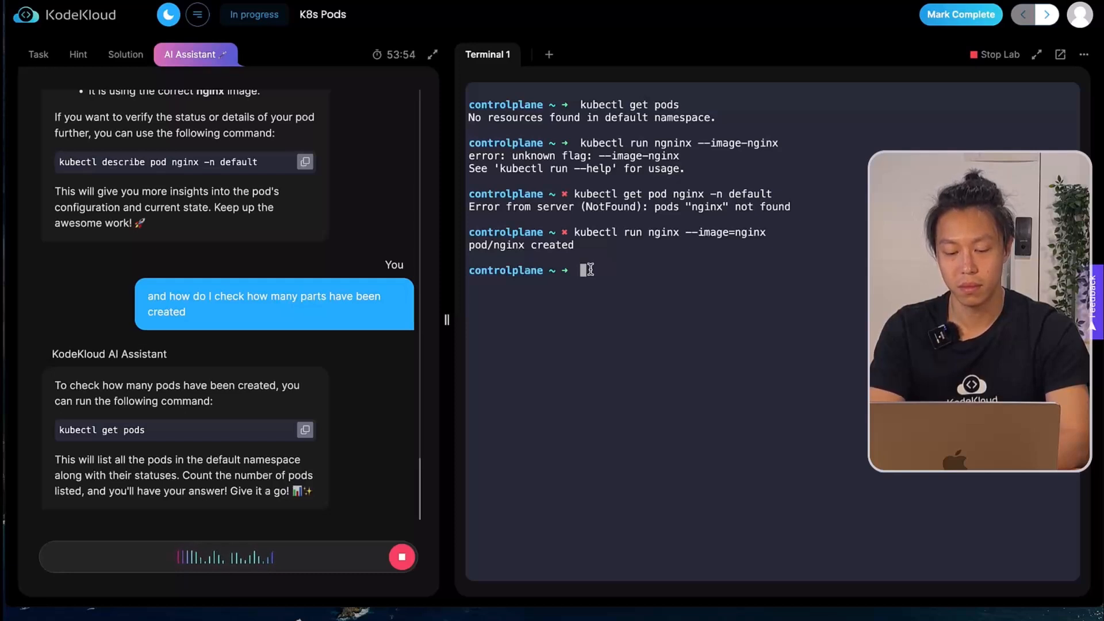
Step: List the pods with kubectl, answer that four pods exist, and reopen the AI assistant chat
{"action": "type", "text": "kubectl get pods"}
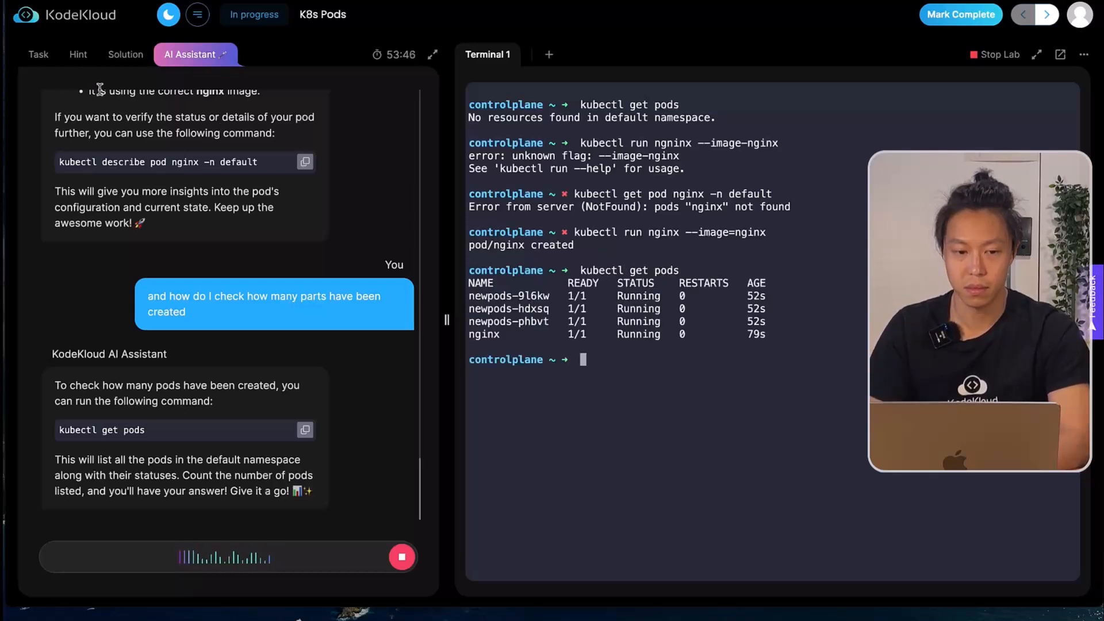
{"action": "left_click", "coordinate": [38, 55]}
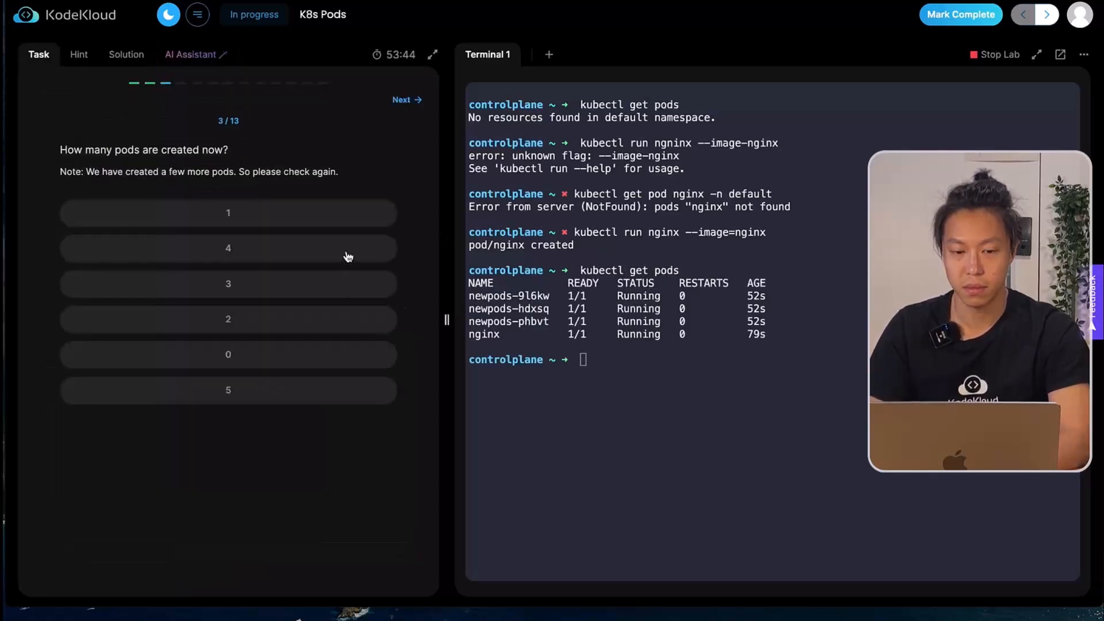
{"action": "left_click", "coordinate": [228, 247]}
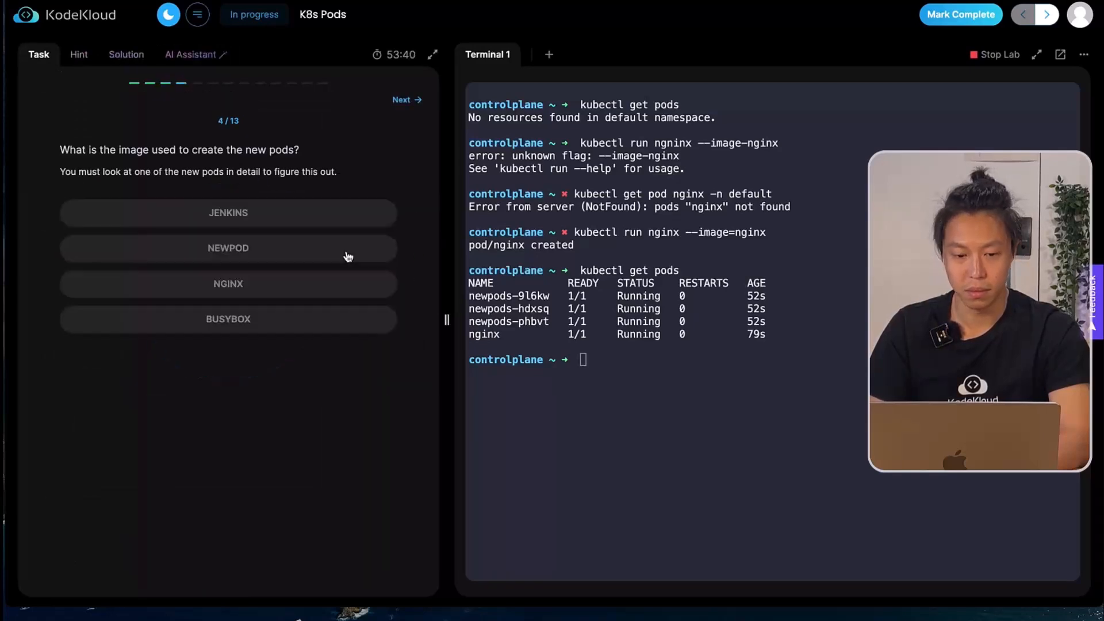
{"action": "mouse_move", "coordinate": [786, 389]}
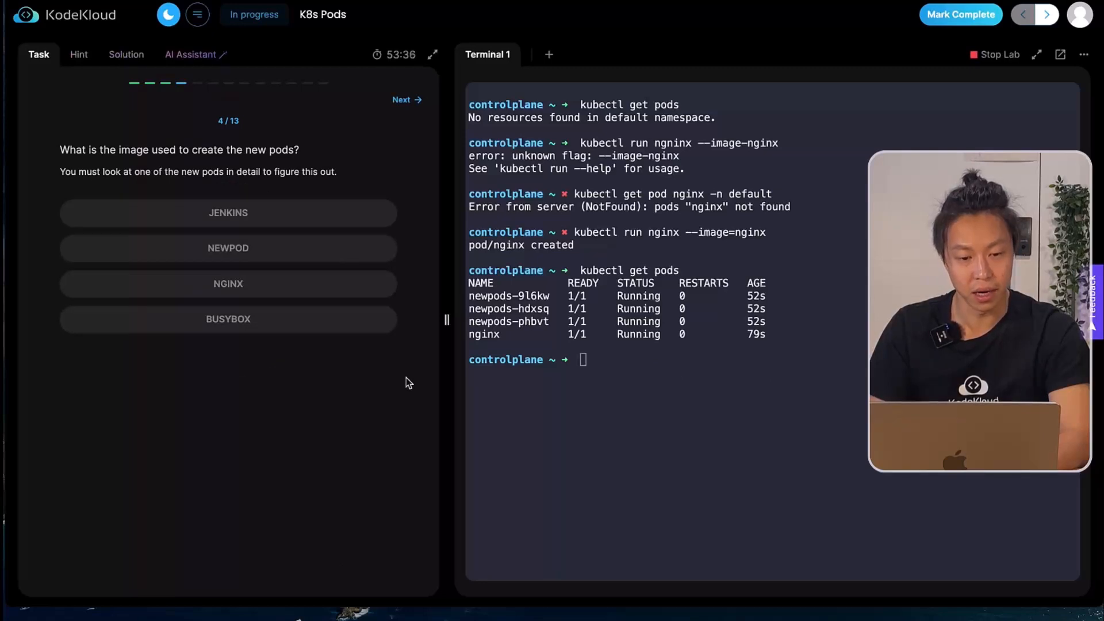
{"action": "mouse_move", "coordinate": [423, 372]}
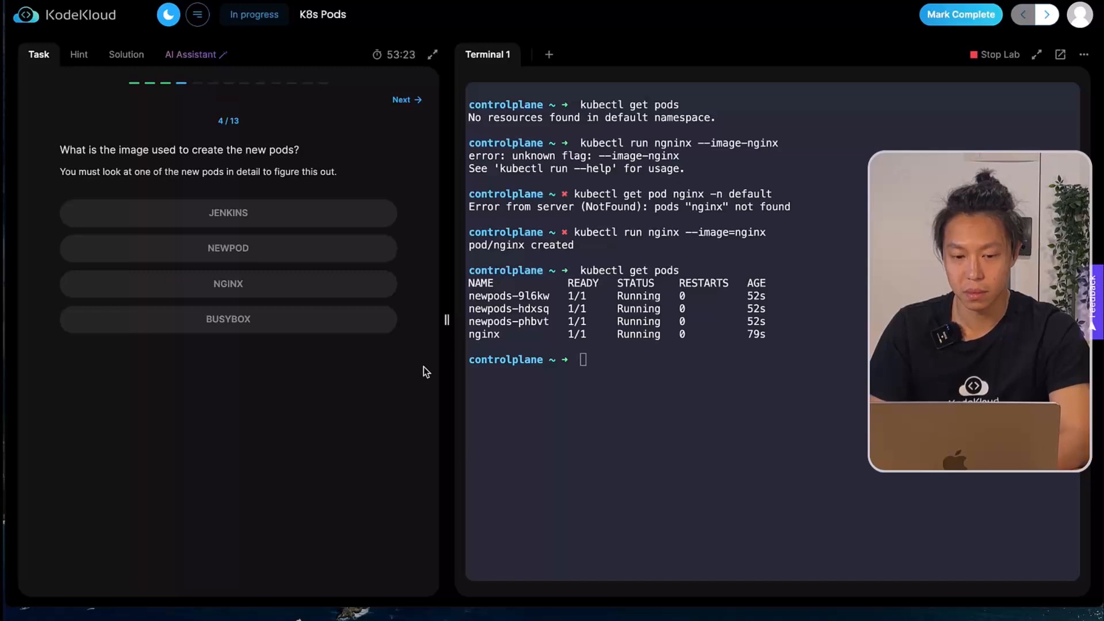
{"action": "mouse_move", "coordinate": [184, 62]}
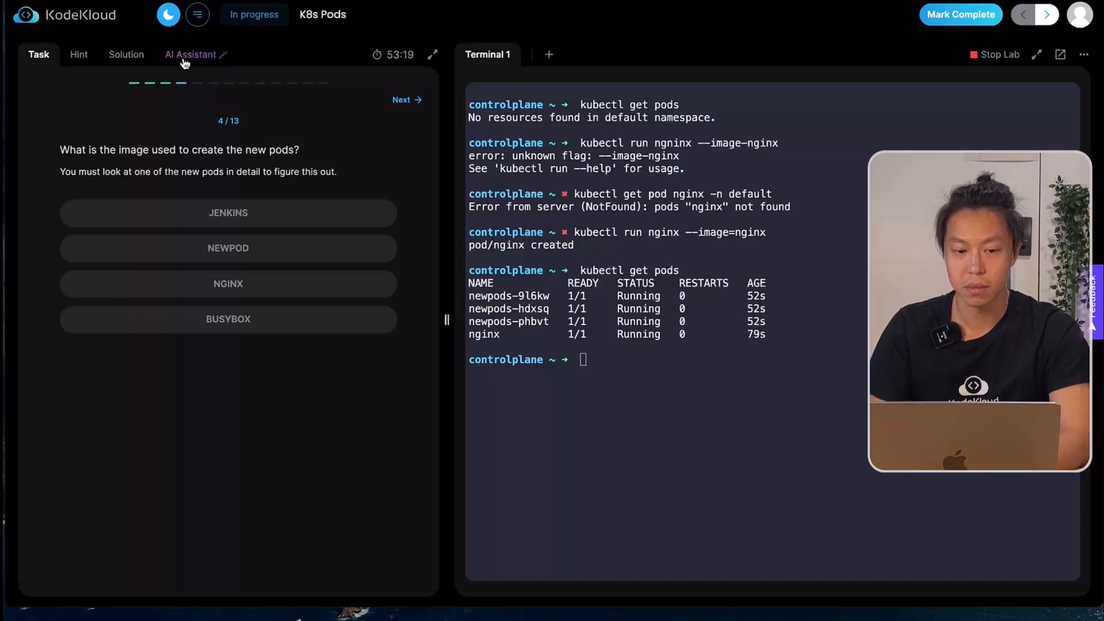
{"action": "left_click", "coordinate": [191, 54]}
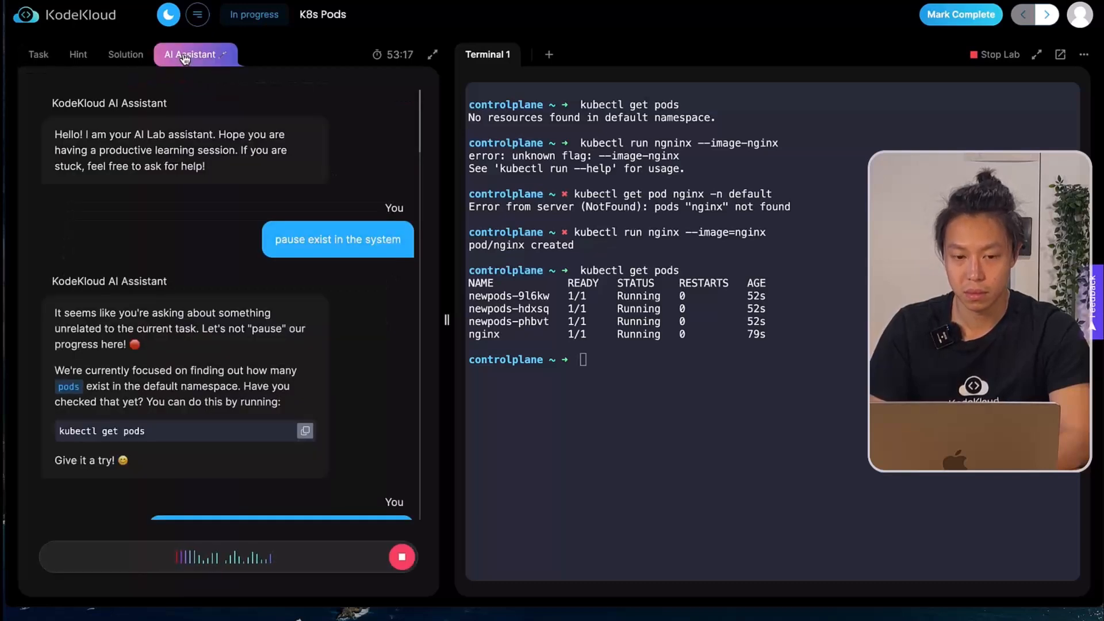